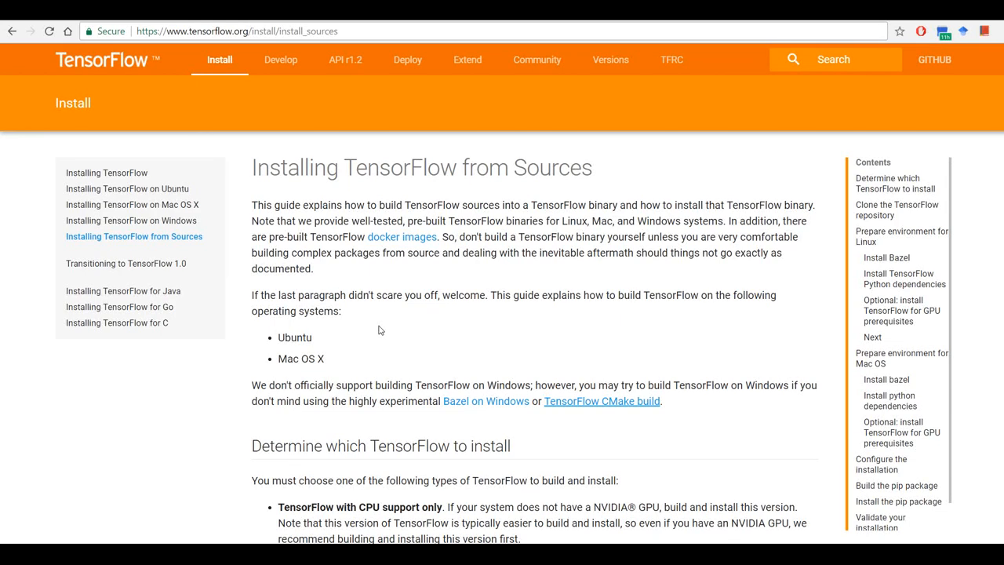
mouse_move(371, 338)
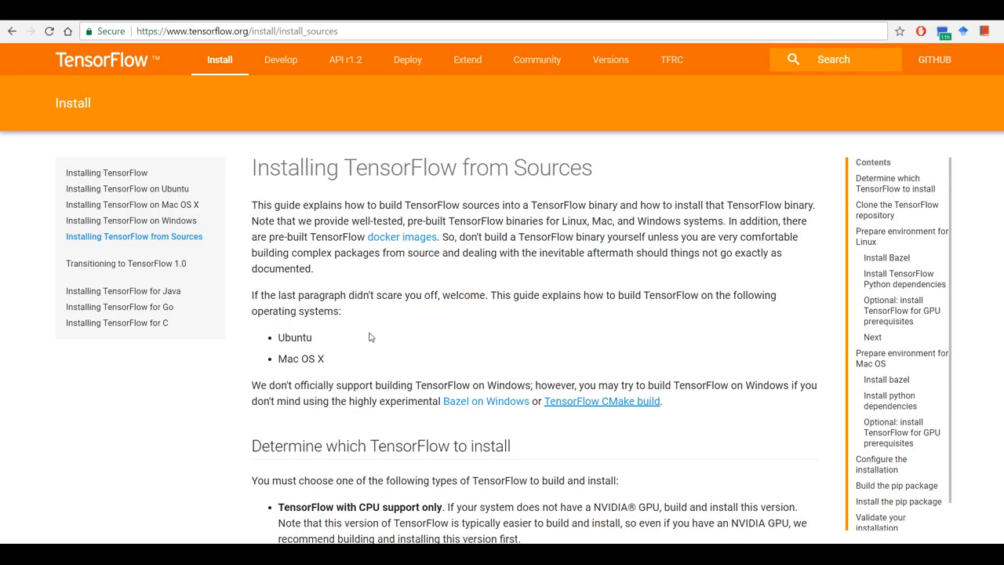
mouse_move(395, 333)
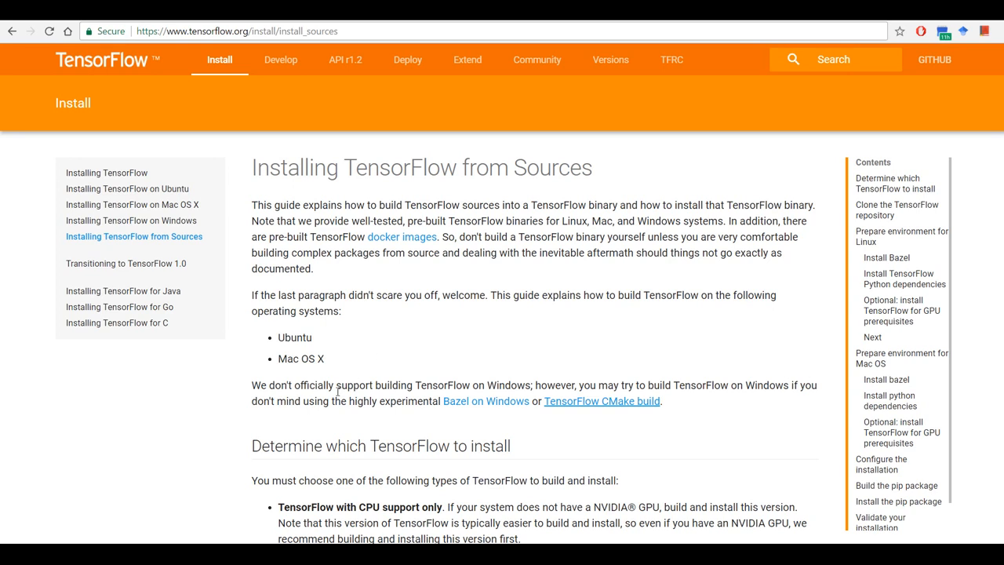
mouse_move(461, 401)
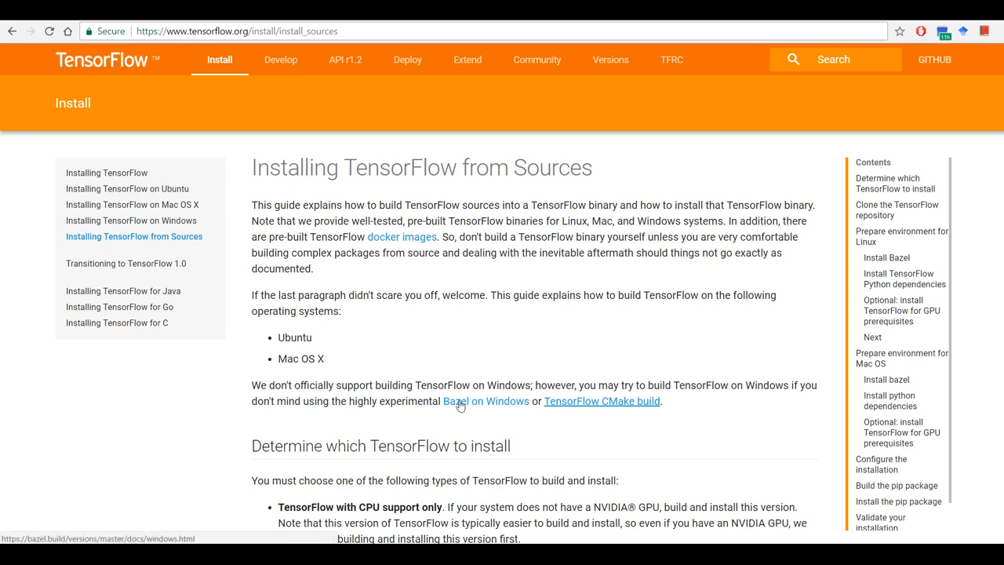
mouse_move(577, 419)
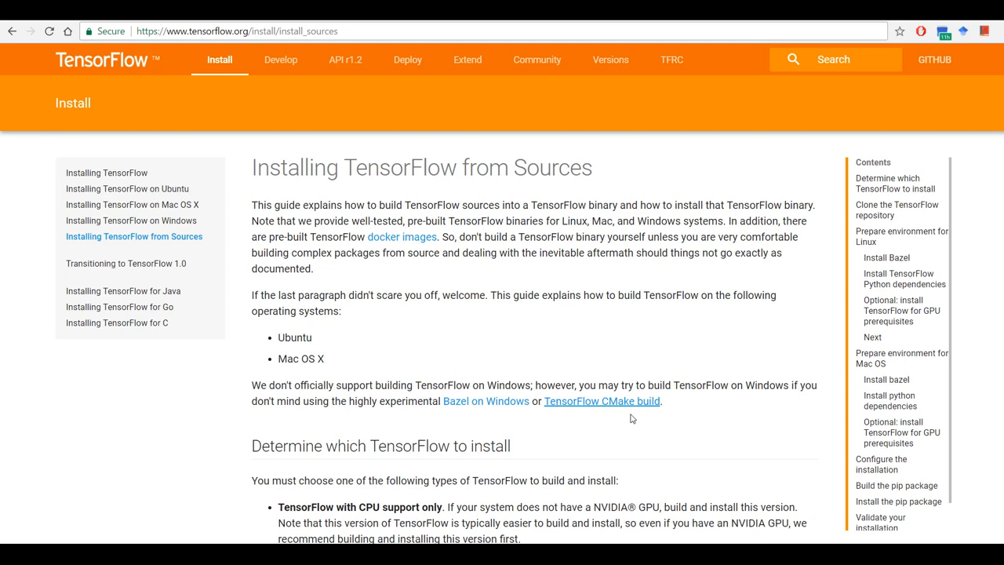
mouse_move(602, 401)
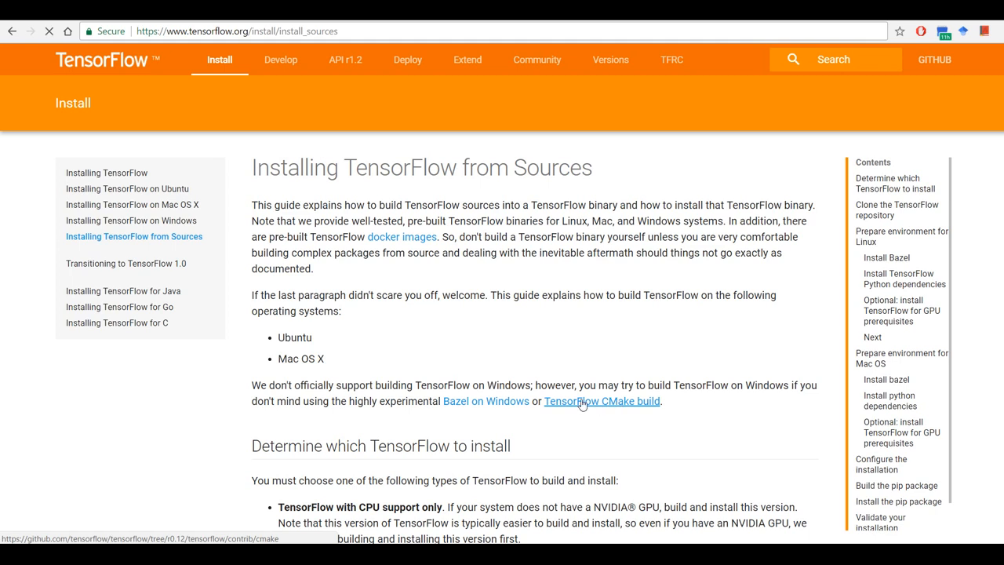
- Reach the Building with CMake pre-requisites section of the TensorFlow CMake README
left_click(602, 401)
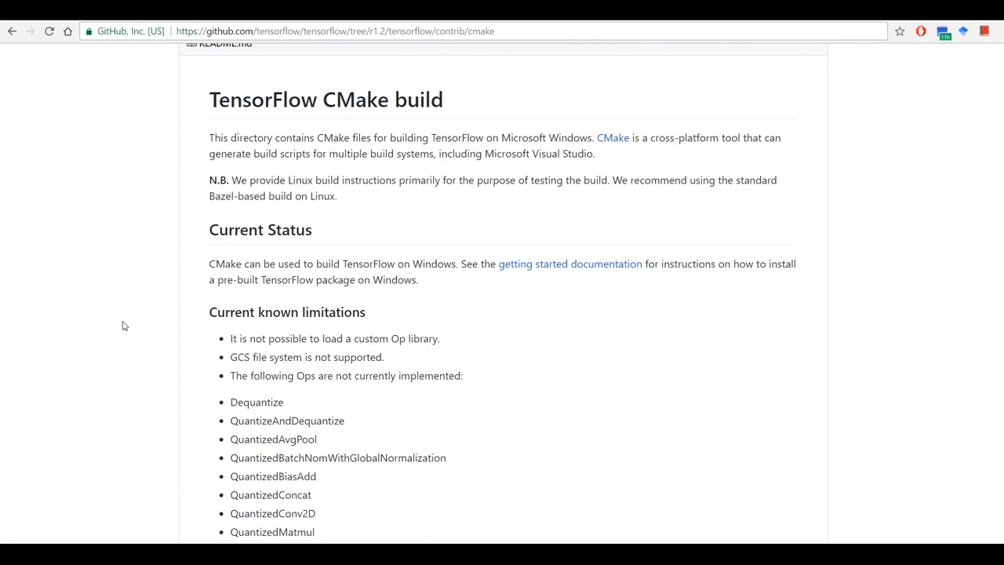
scroll("down", 3)
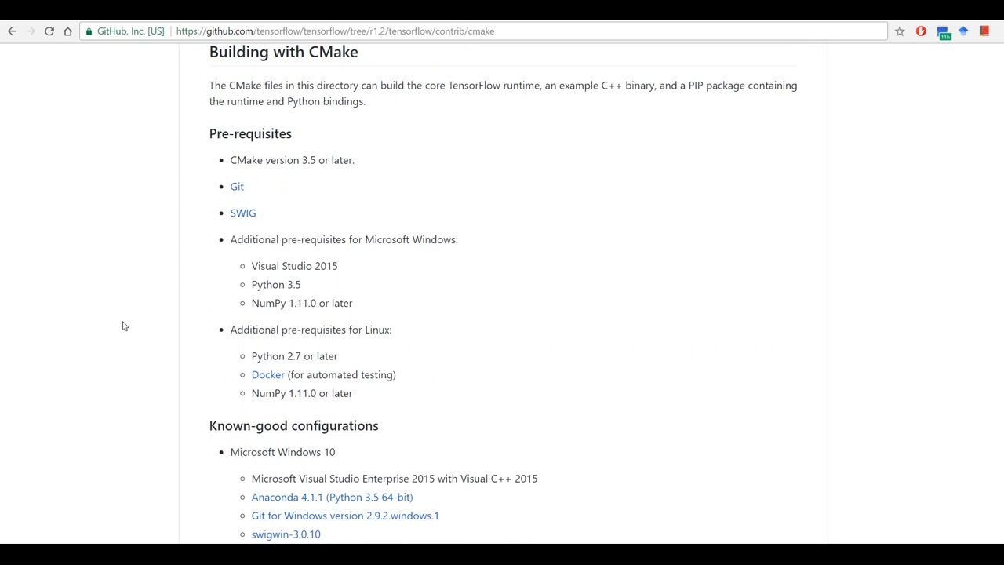
mouse_move(121, 301)
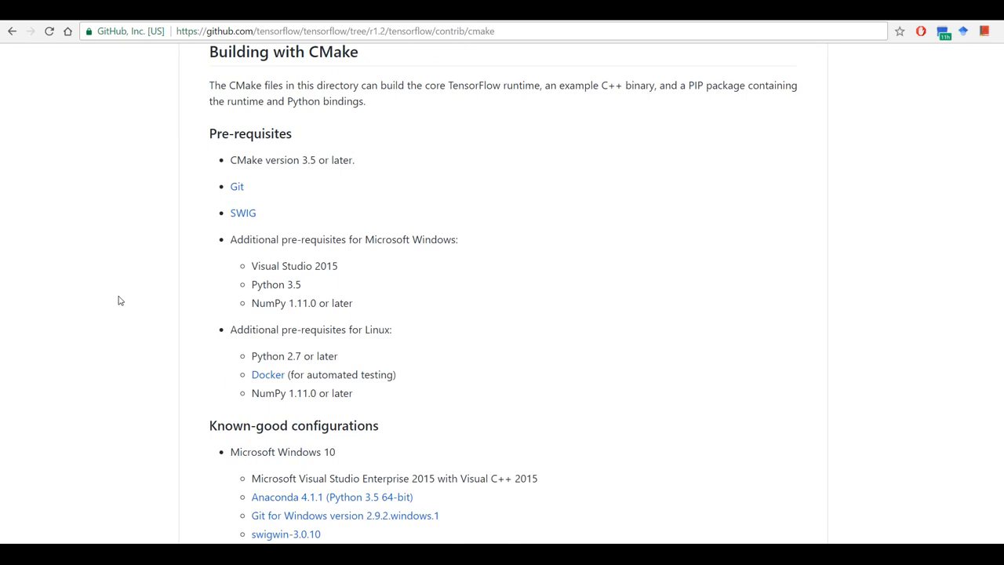
scroll("down", 3)
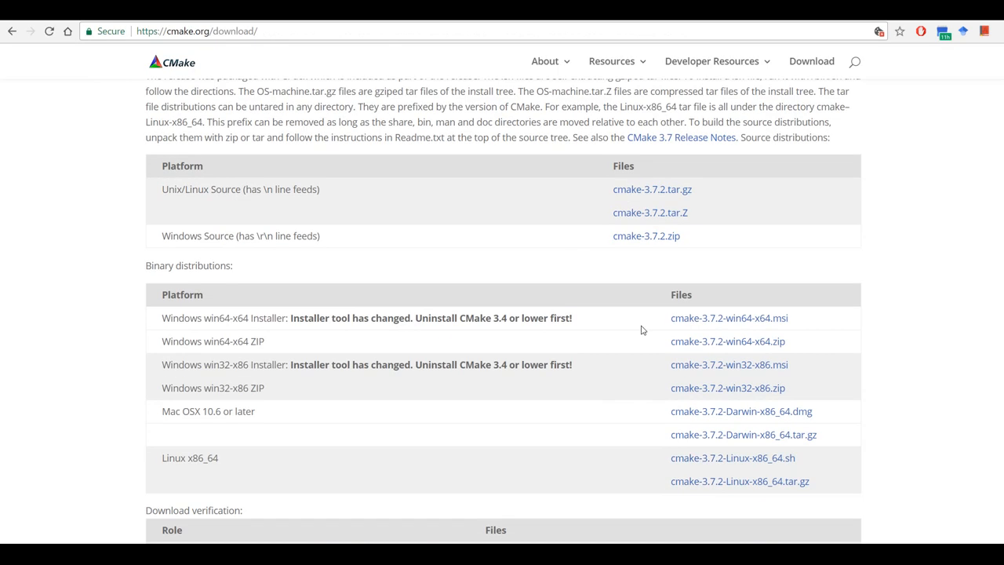
- Scroll the CMake download page to the 3.7.2 binary distributions with the win64-x64 installer
scroll("down", 3)
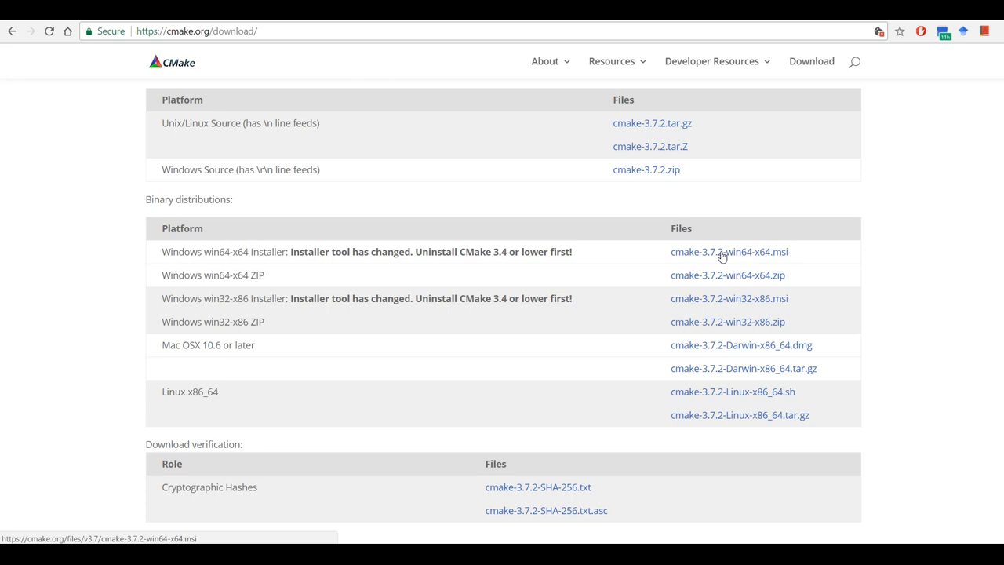
mouse_move(225, 218)
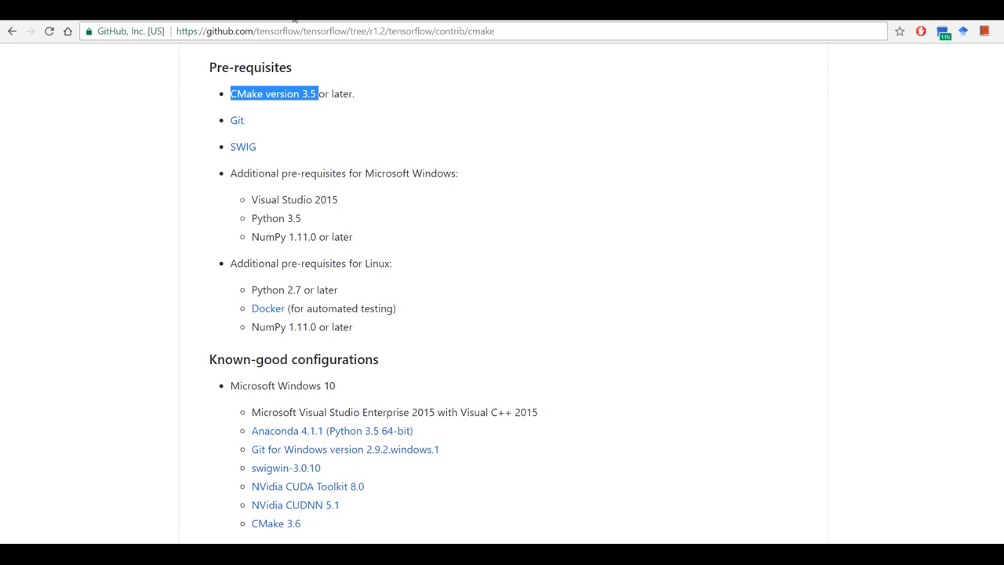
- Browse SourceForge swigwin > swigwin-3.0.10 and download swigwin-3.0.10.zip
left_click(237, 120)
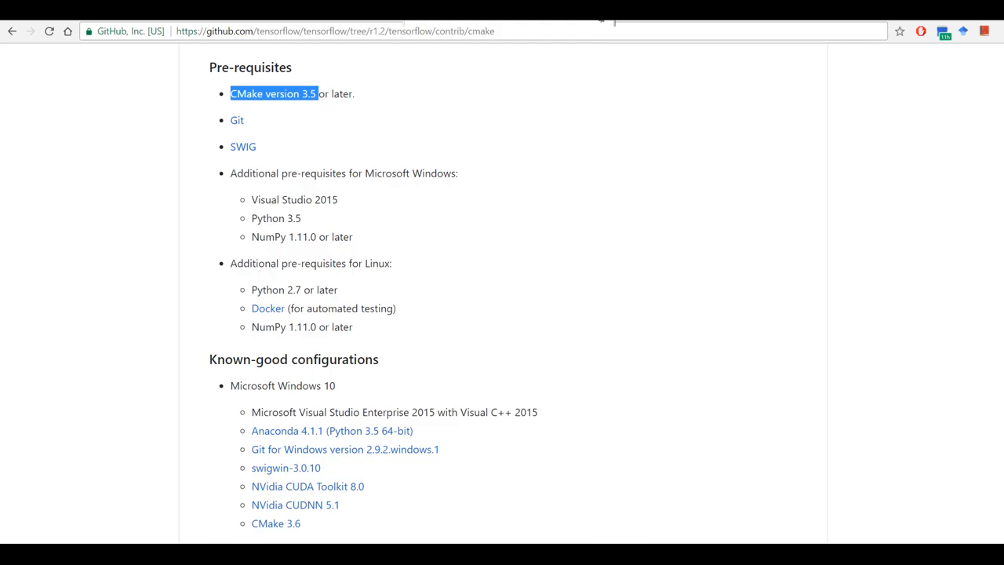
mouse_move(243, 147)
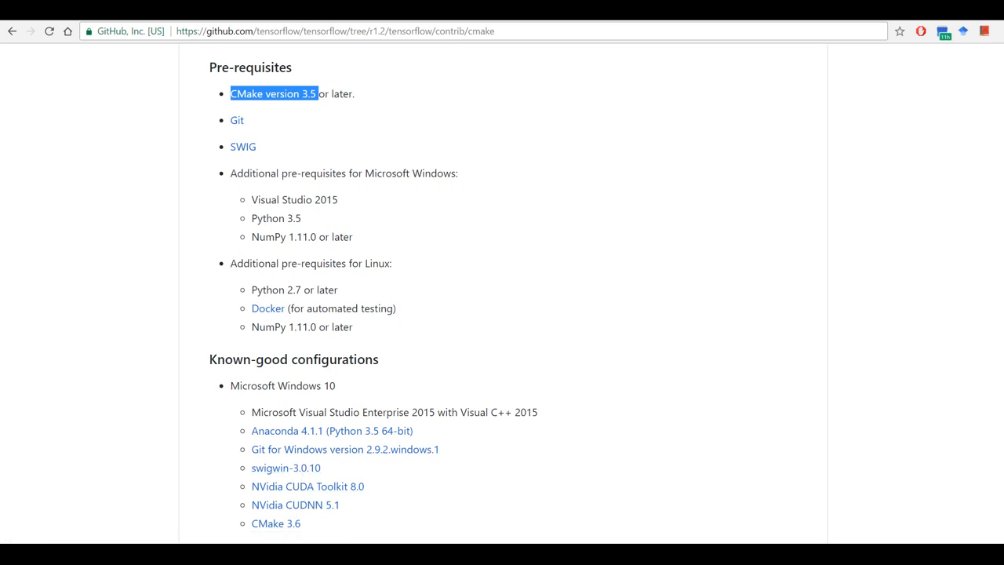
left_click(242, 146)
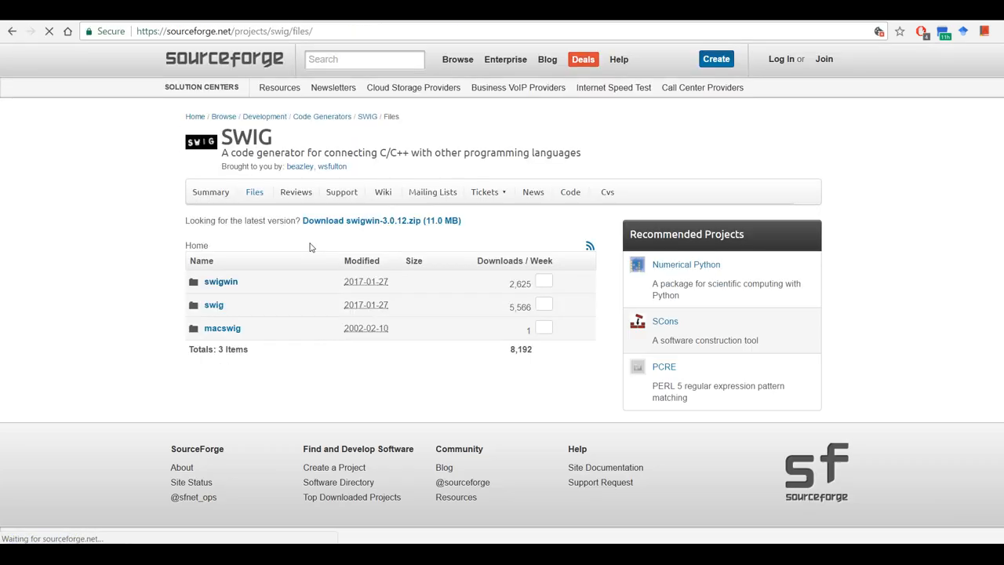
left_click(220, 281)
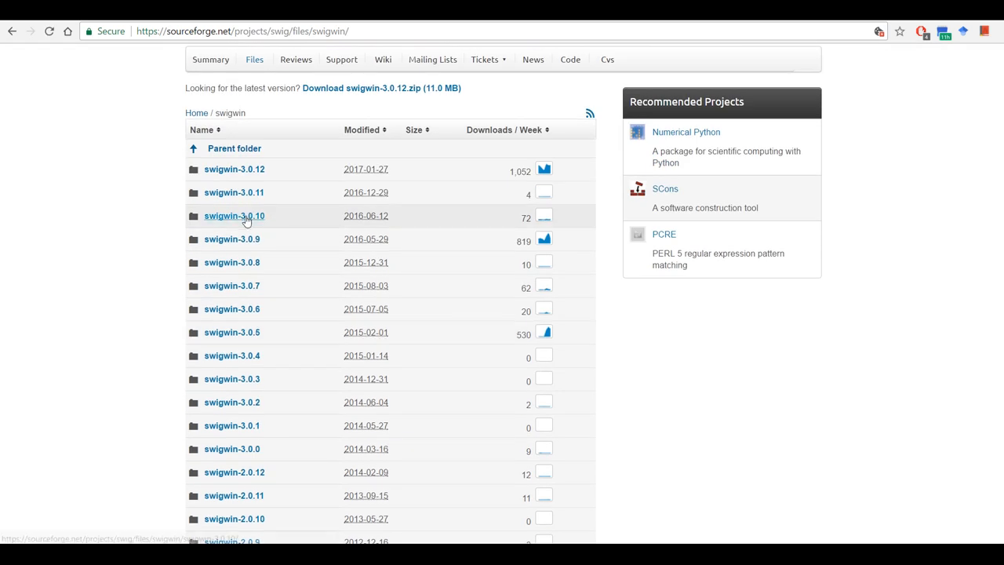
left_click(233, 216)
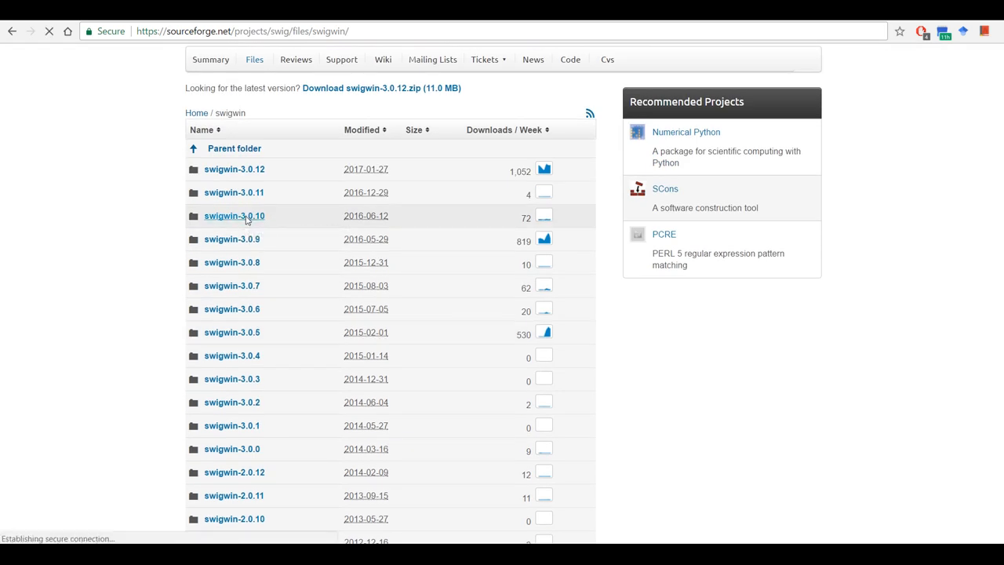
left_click(234, 216)
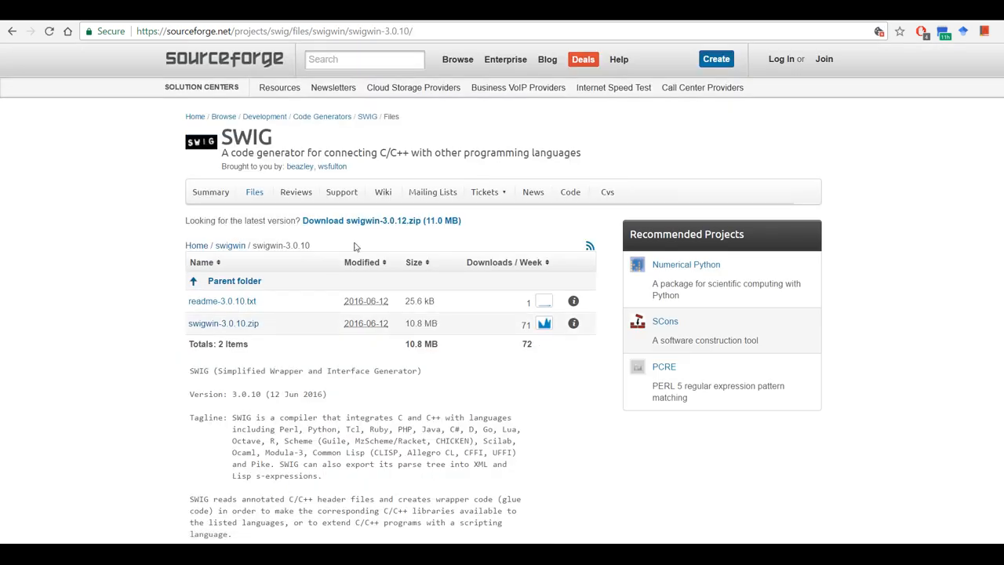
mouse_move(223, 323)
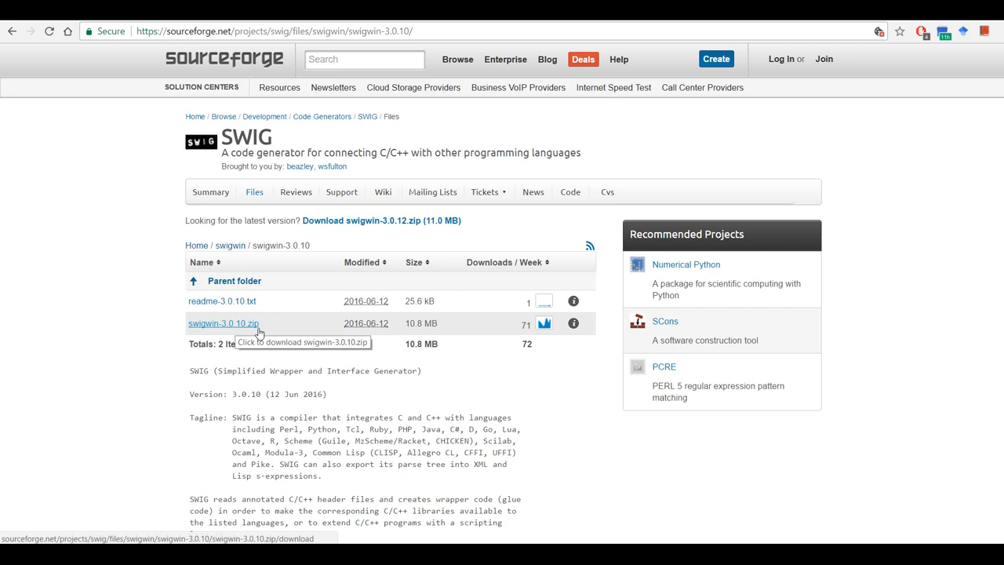
left_click(223, 322)
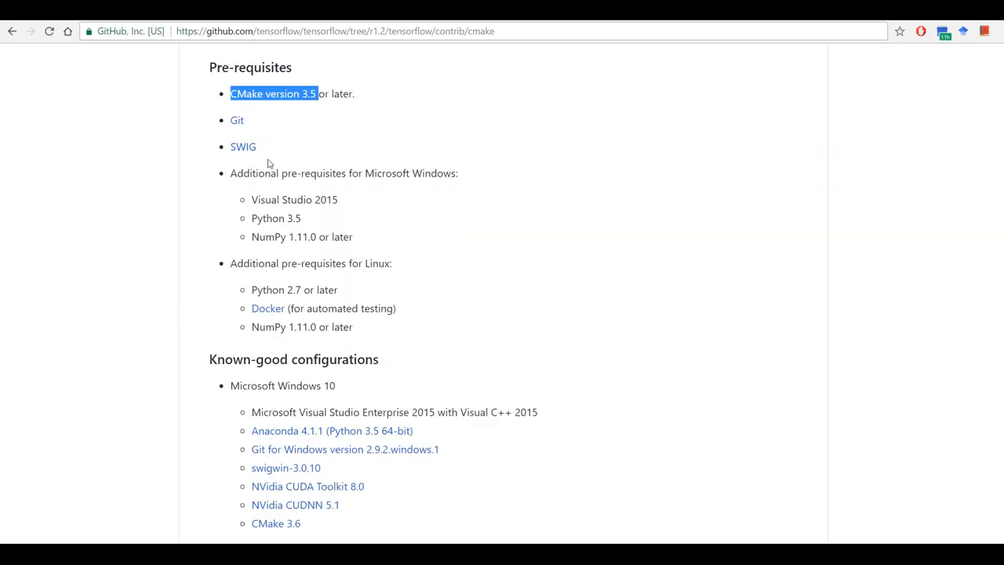
- From the Visual Studio 2015 requirement, reach the older-versions downloads with the 2015 section
scroll("down", 3)
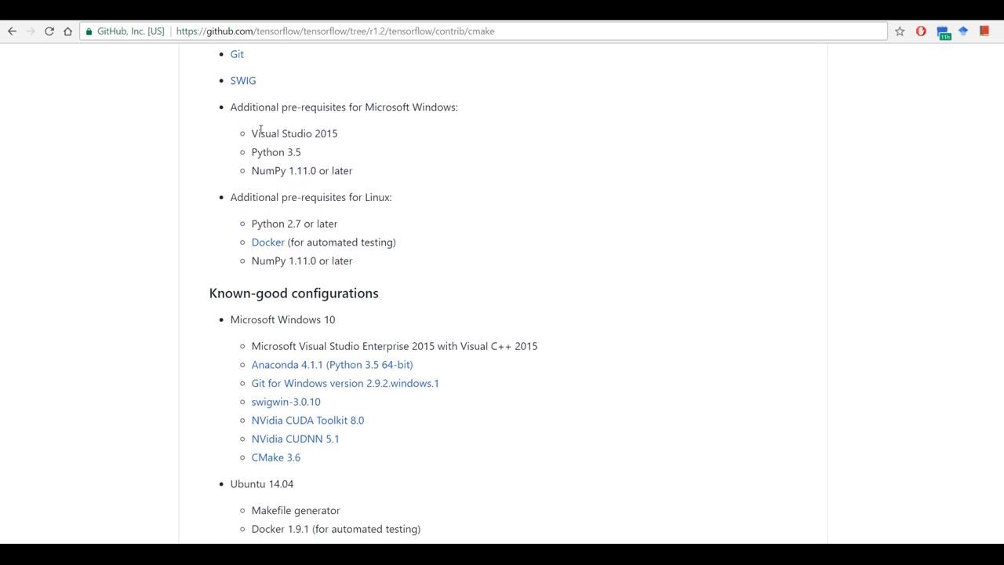
double_click(294, 134)
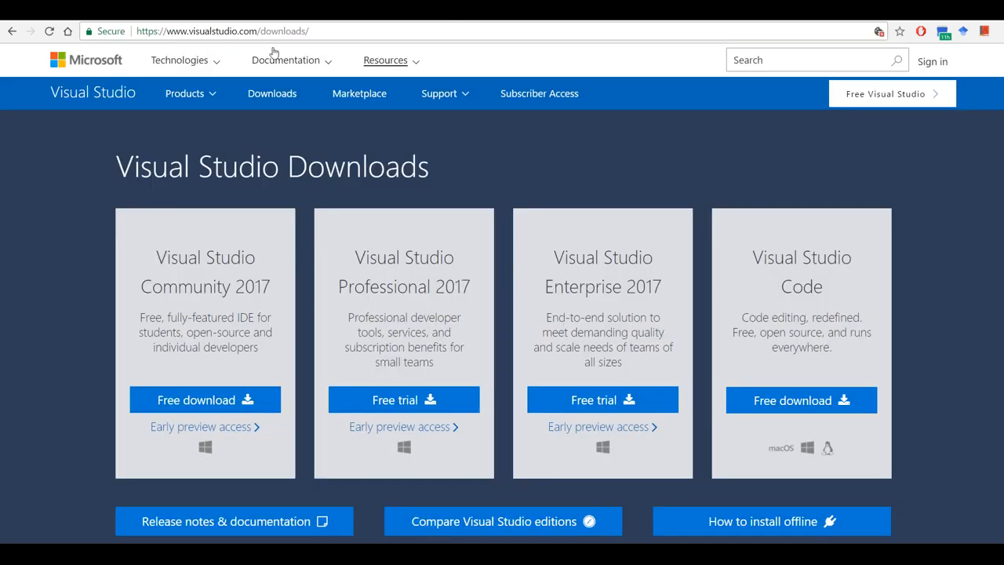
mouse_move(288, 131)
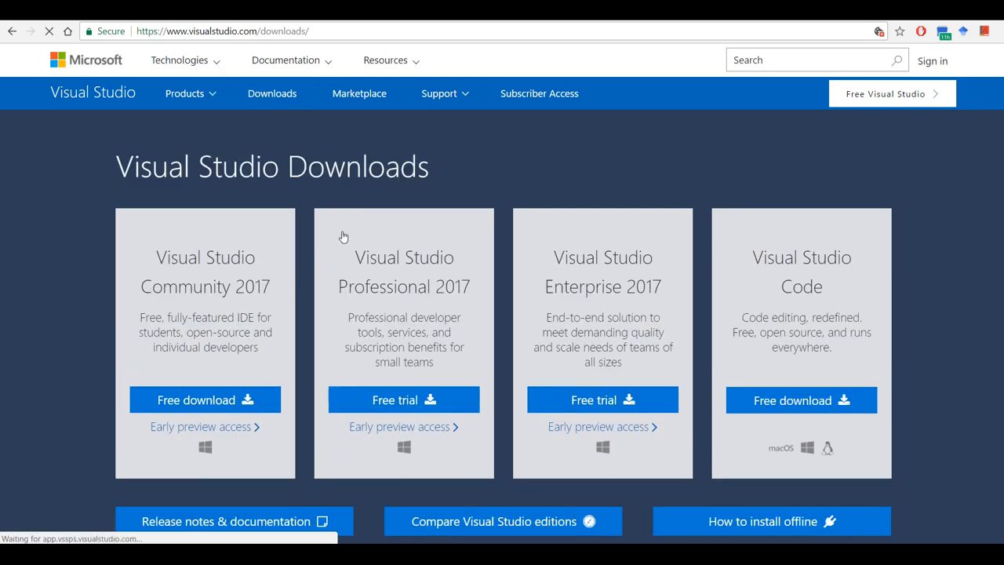
scroll("down", 3)
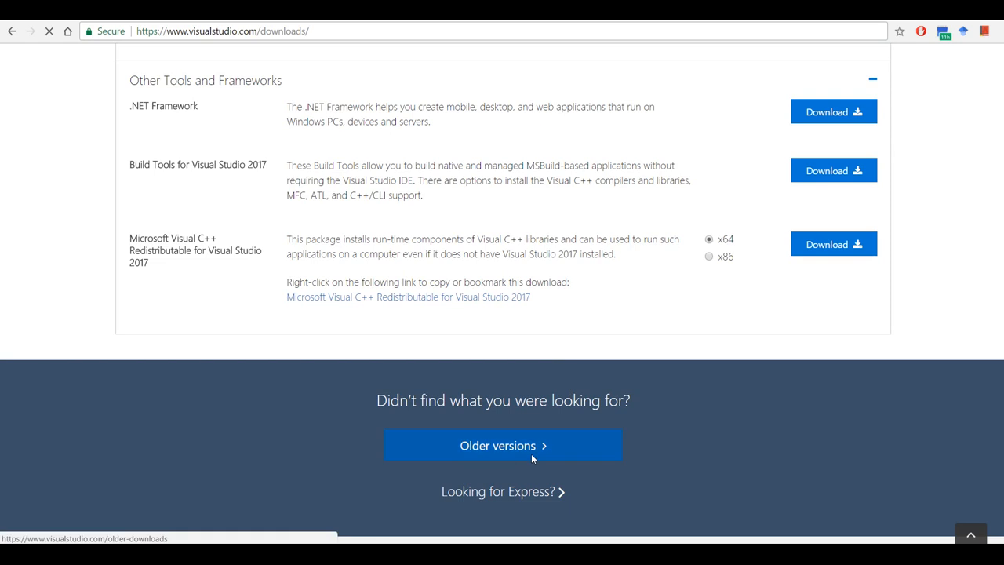
left_click(503, 445)
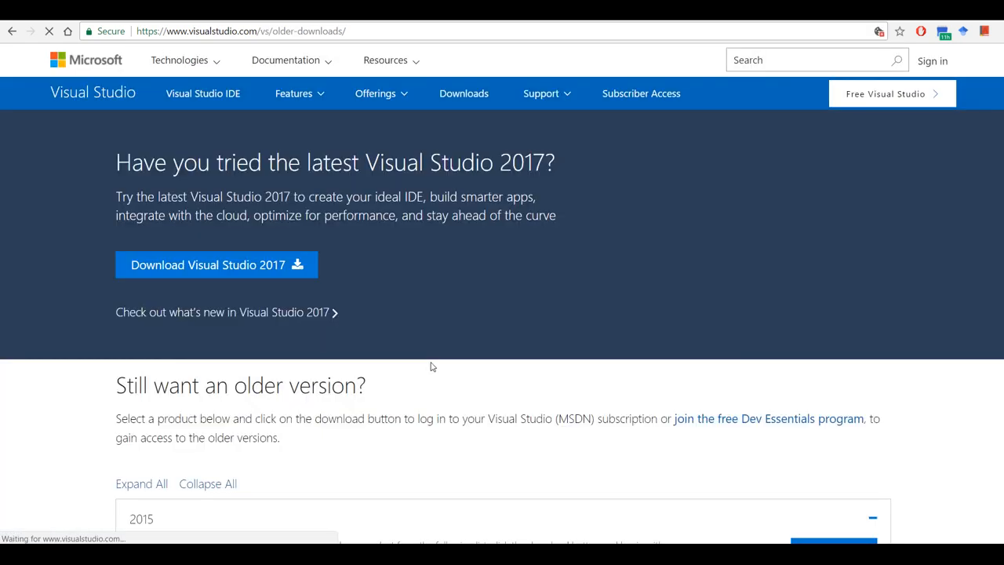
scroll("down", 3)
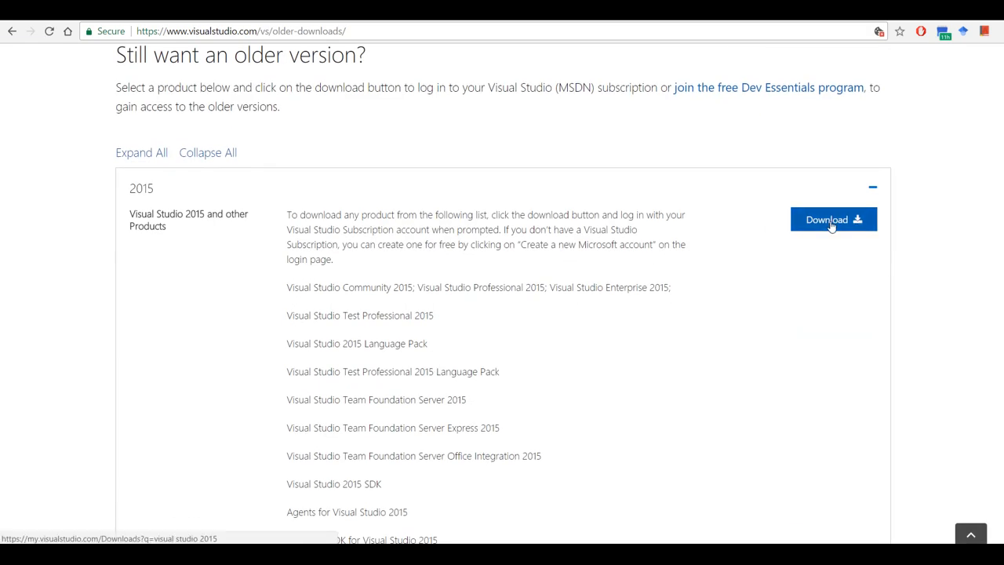
mouse_move(422, 330)
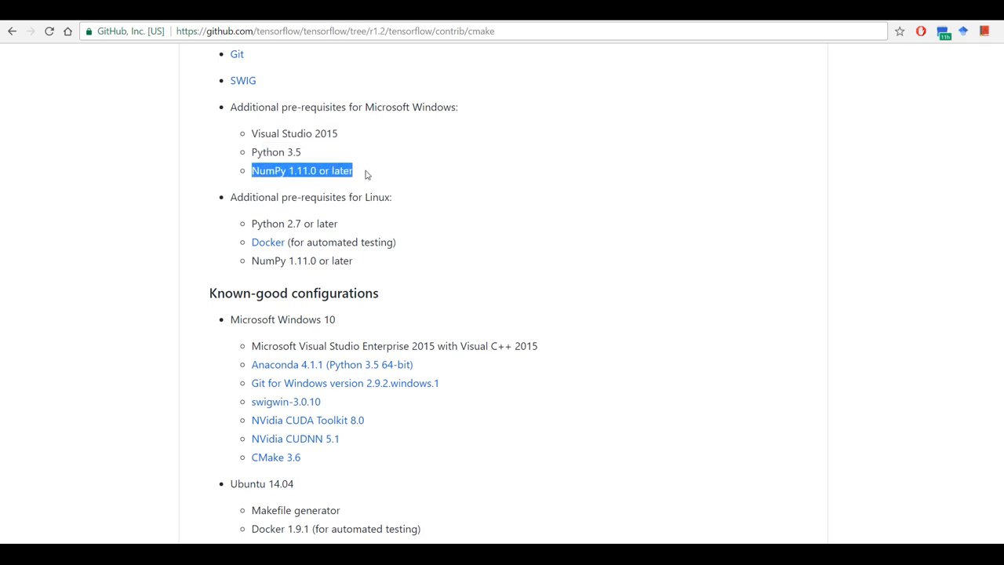
- Scroll the Anaconda archive listing toward the 4.1.1 Windows installers
scroll("down", 3)
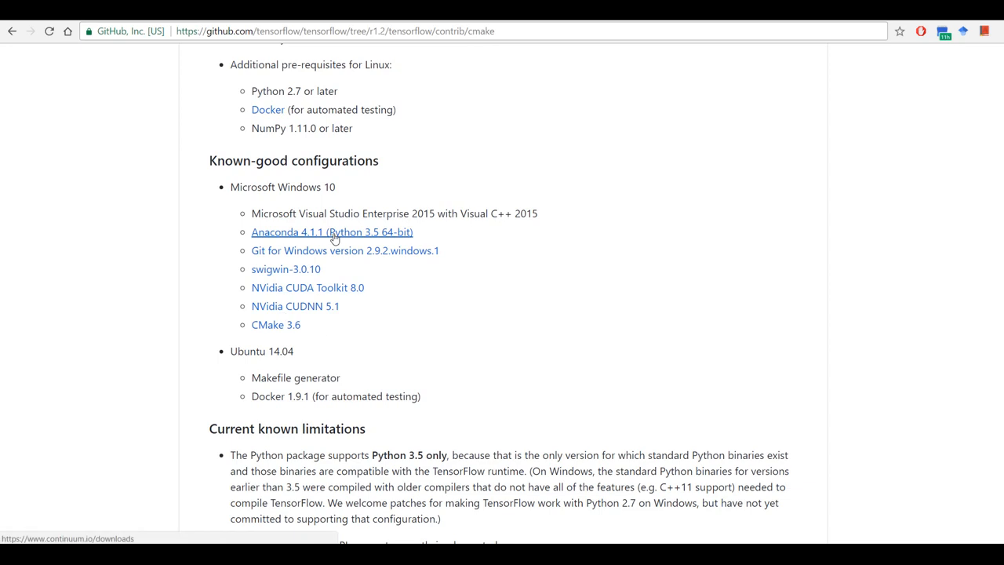
mouse_move(292, 241)
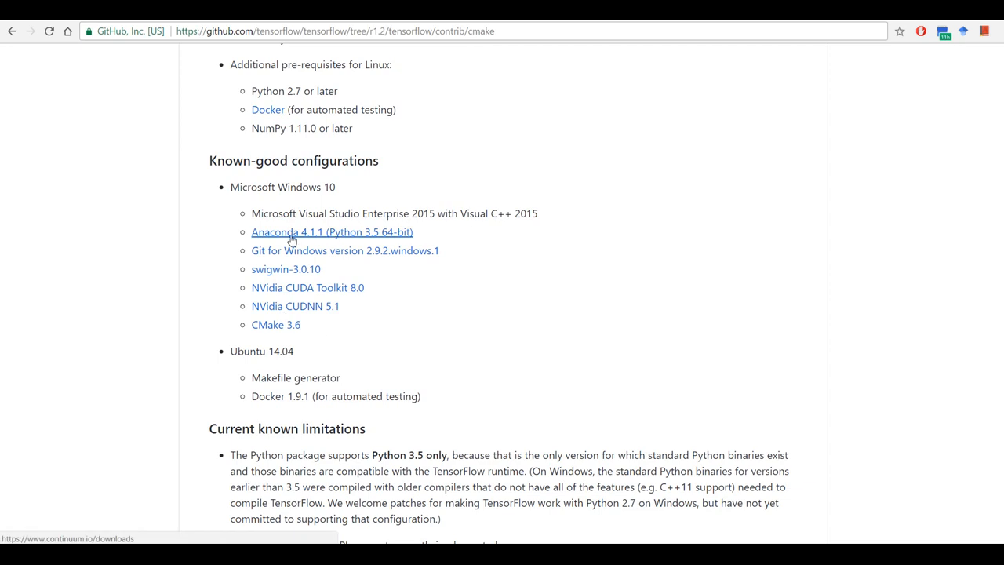
mouse_move(418, 61)
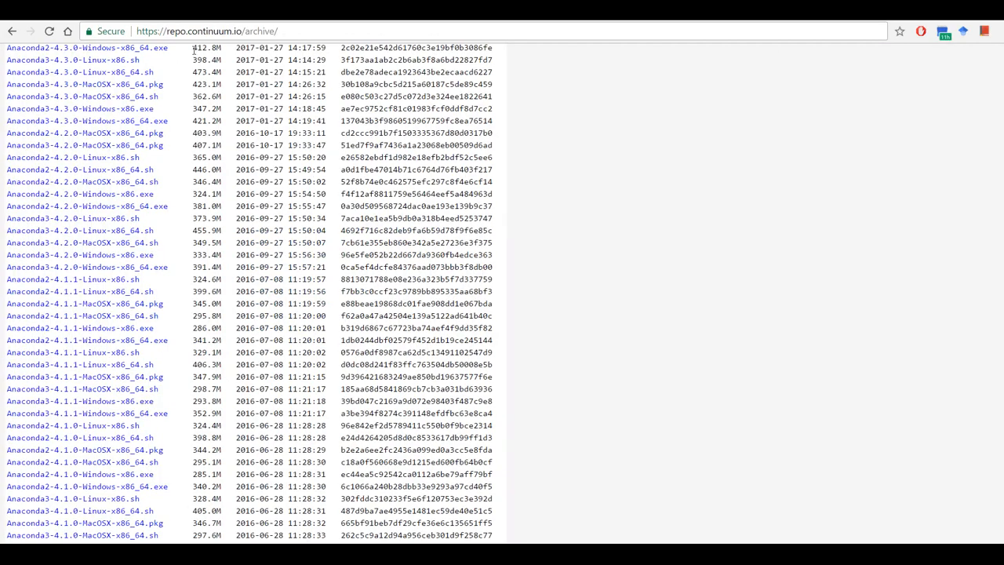
mouse_move(86, 267)
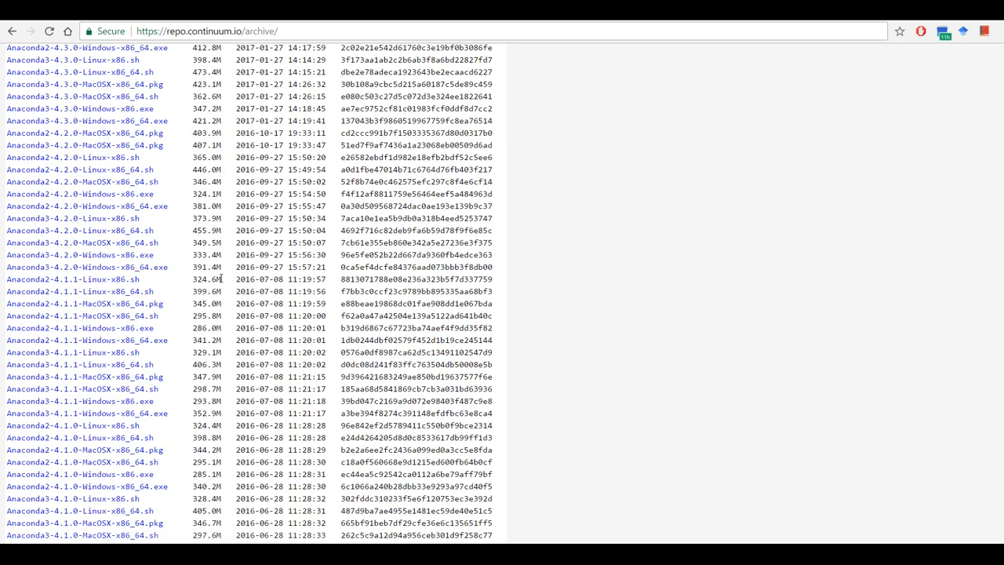
mouse_move(87, 267)
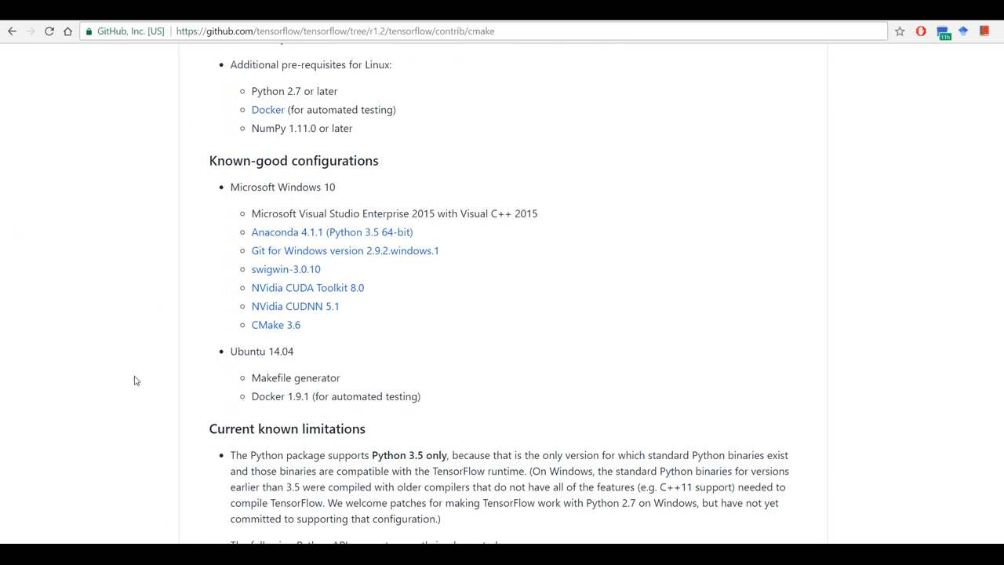
mouse_move(314, 231)
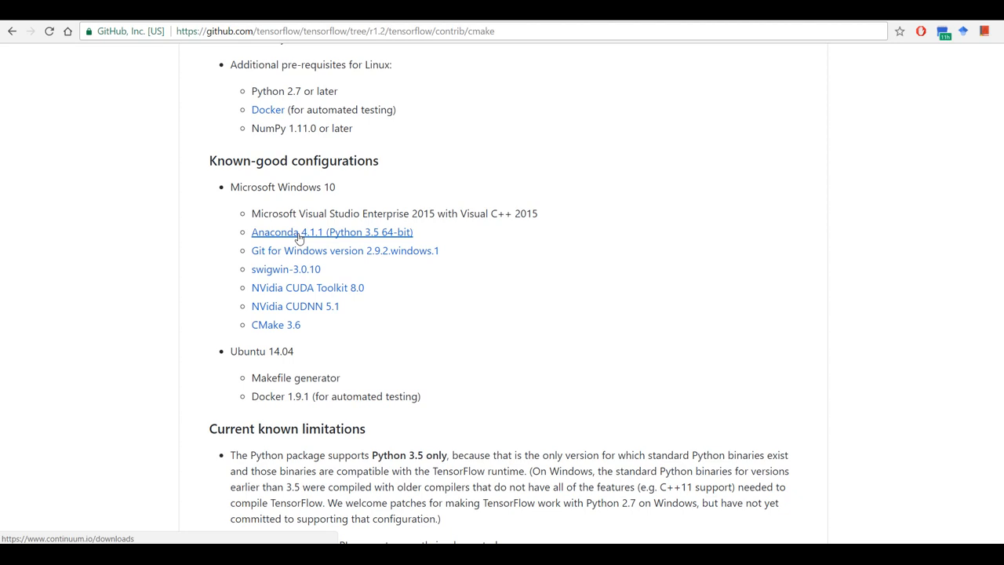
mouse_move(142, 275)
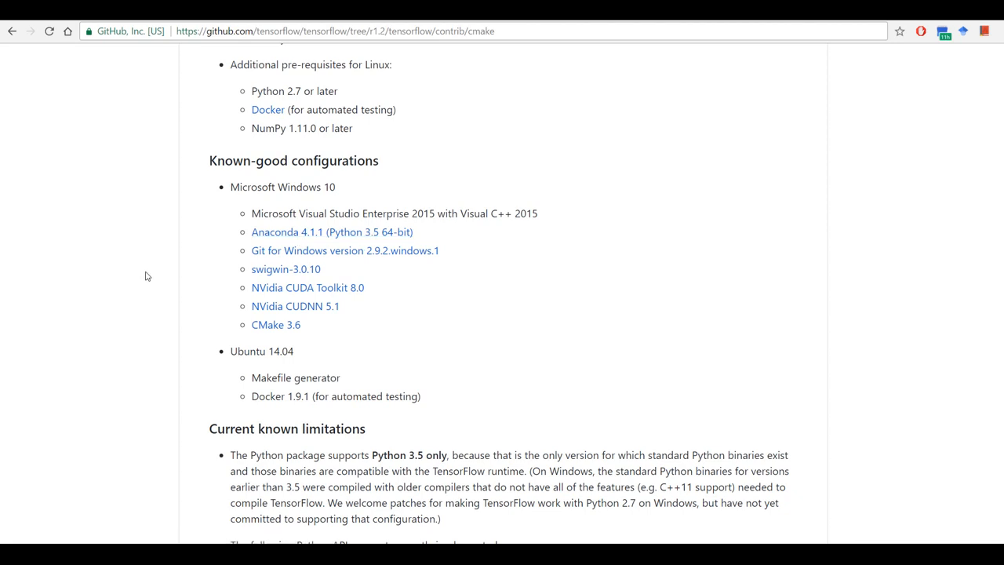
- View the NVIDIA CUDA Toolkit 8.0 download page and return to the prerequisites list
scroll("down", 3)
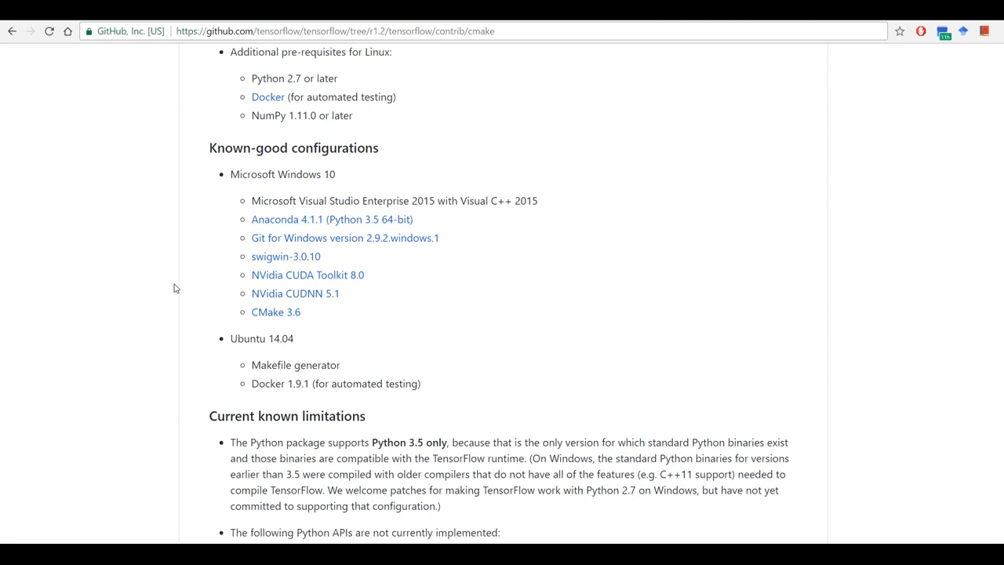
scroll("down", 3)
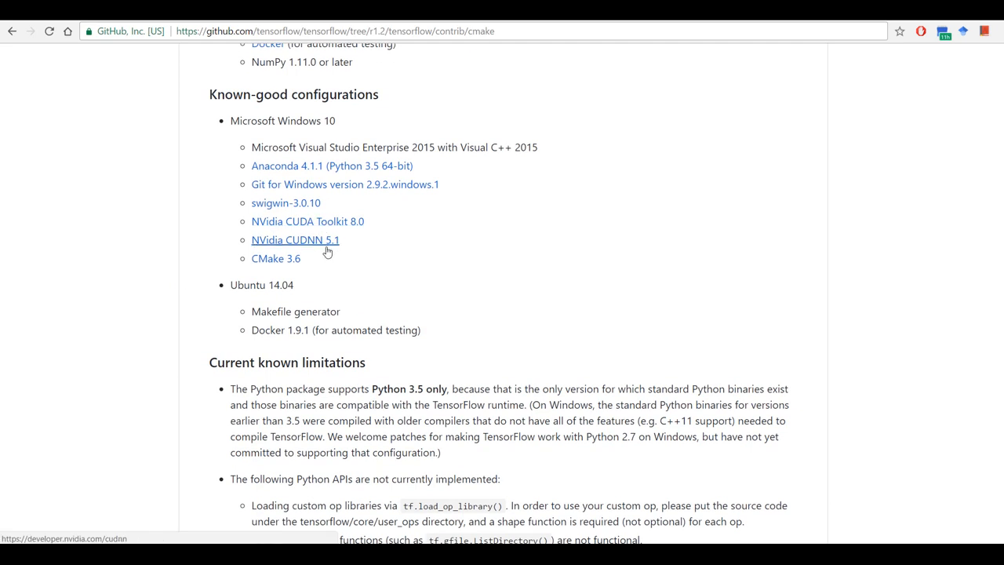
mouse_move(369, 253)
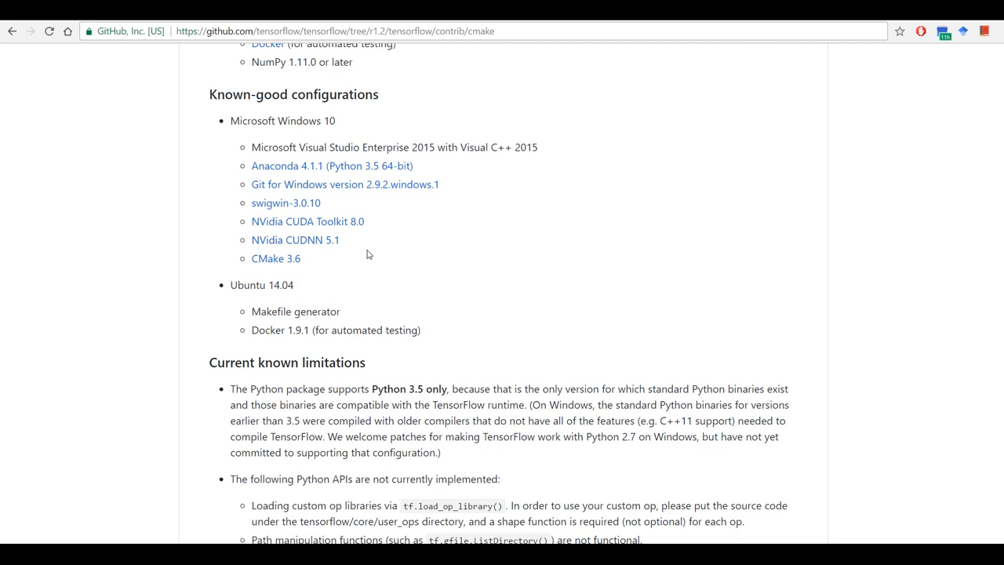
mouse_move(370, 260)
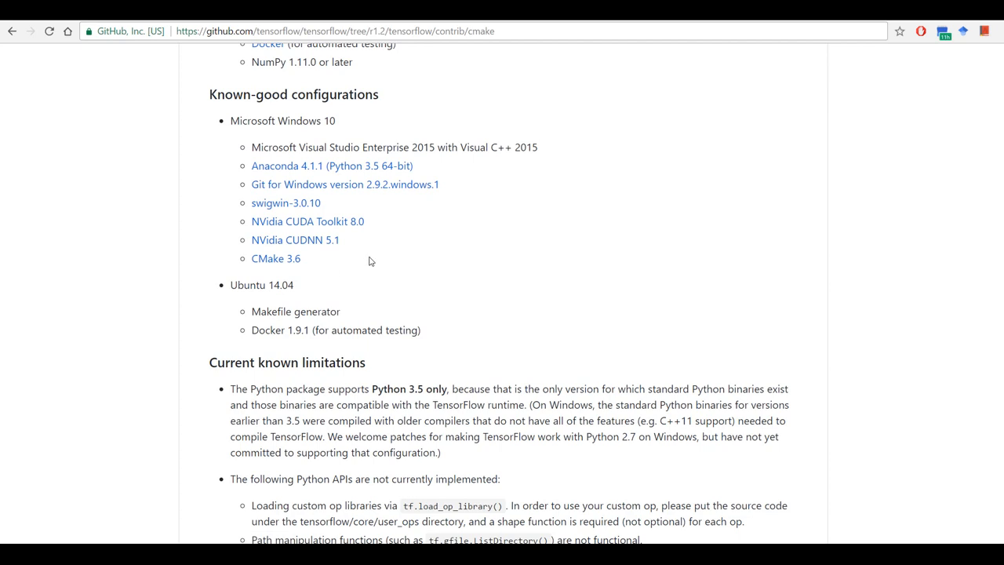
mouse_move(308, 221)
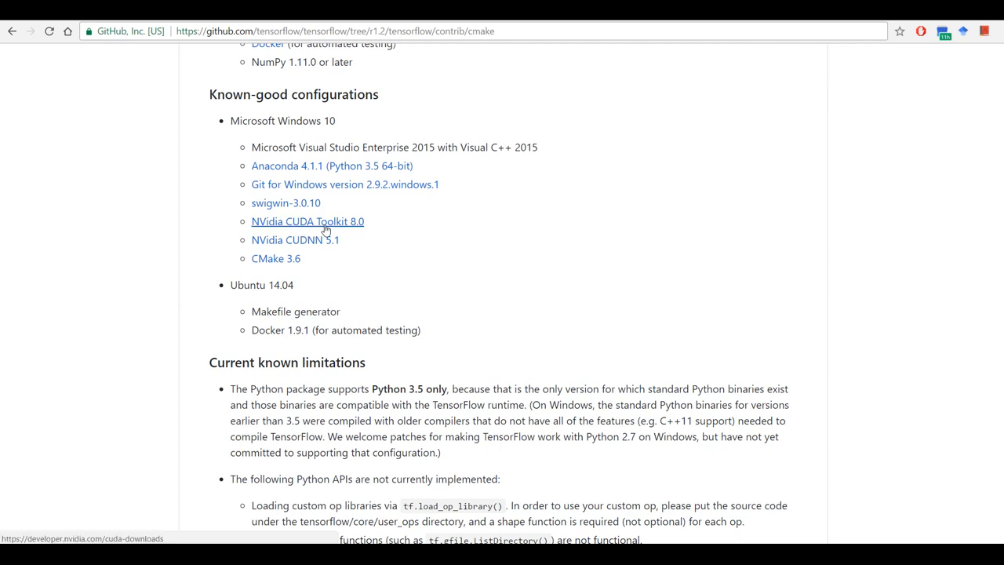
mouse_move(604, 71)
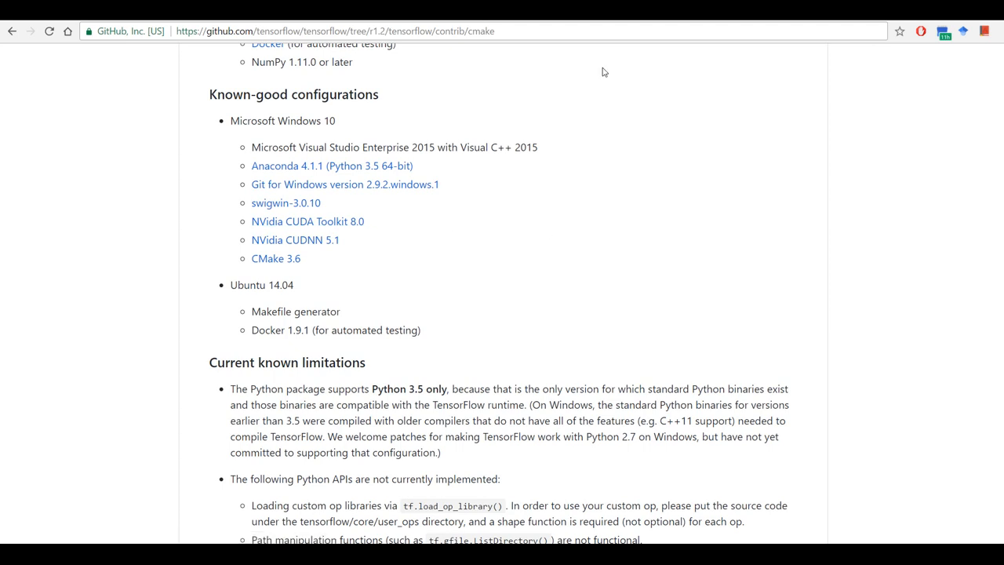
left_click(307, 221)
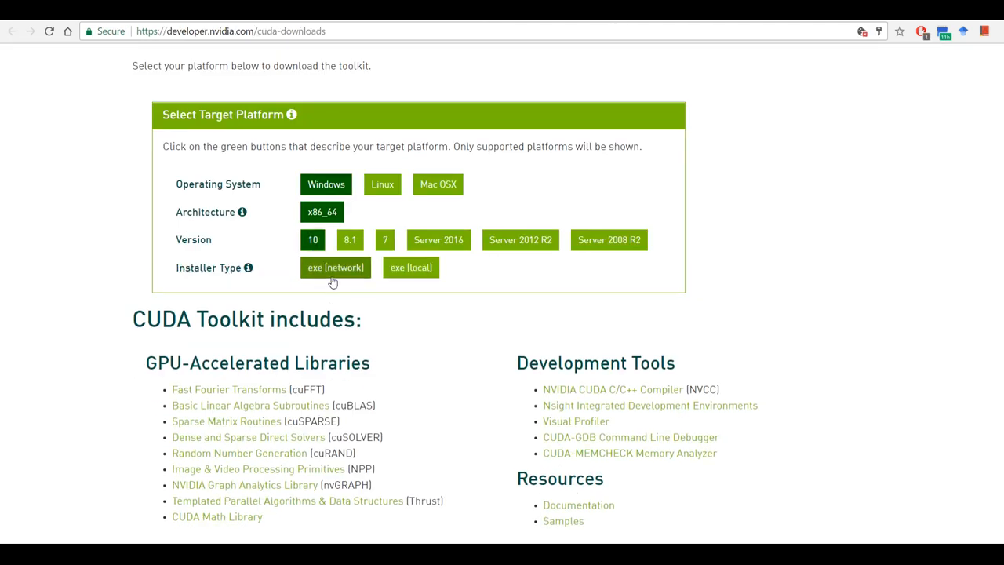
left_click(335, 268)
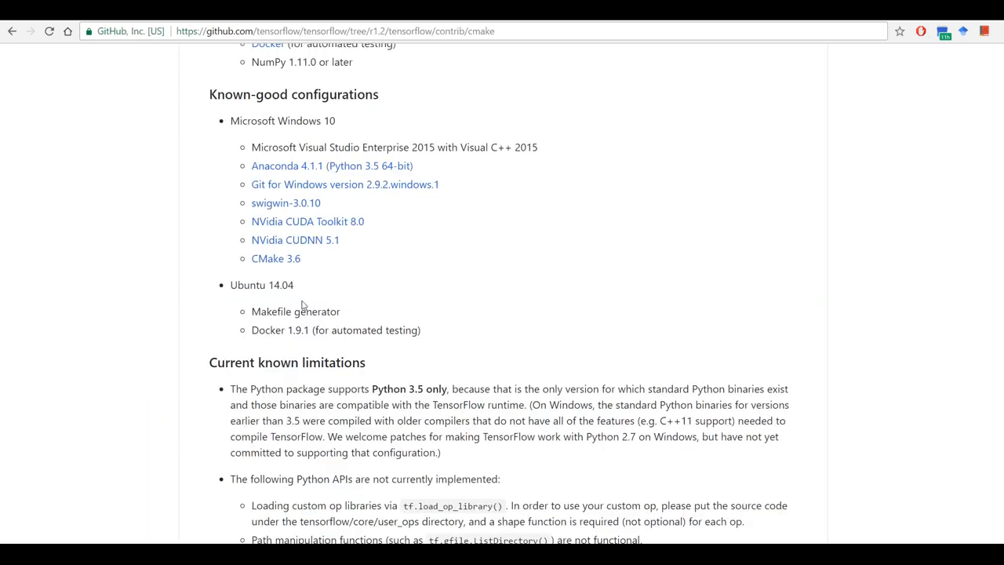
mouse_move(540, 171)
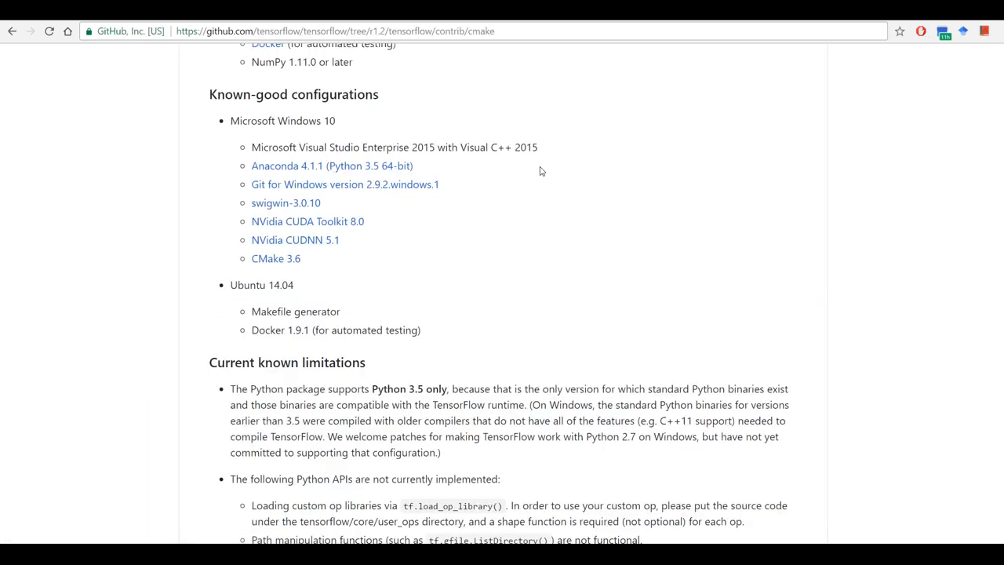
- From the cuDNN 5.1 link, reach the cuDNN download listings for v5.1 with CUDA 8.0
left_click(295, 240)
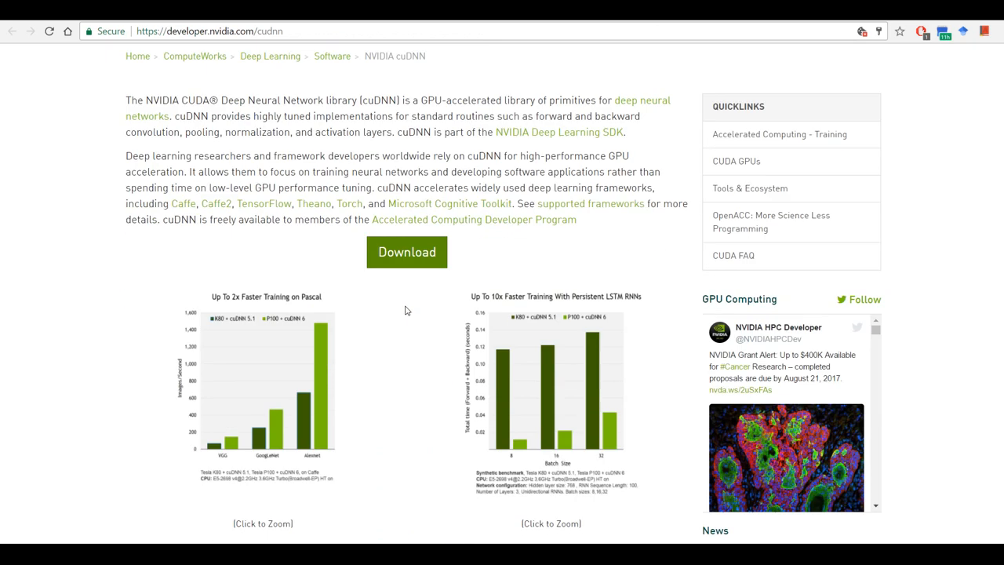
scroll("down", 3)
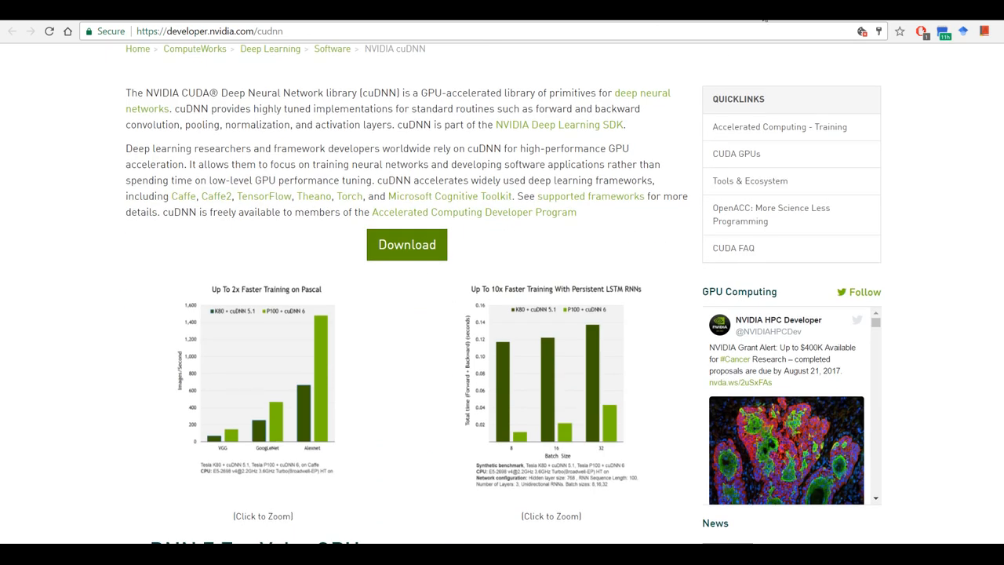
left_click(407, 244)
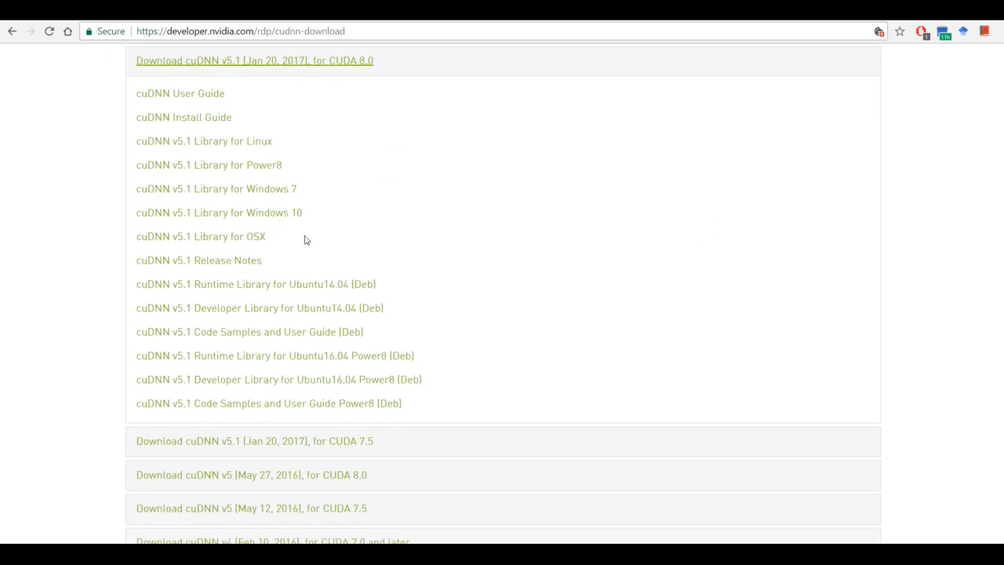
mouse_move(219, 213)
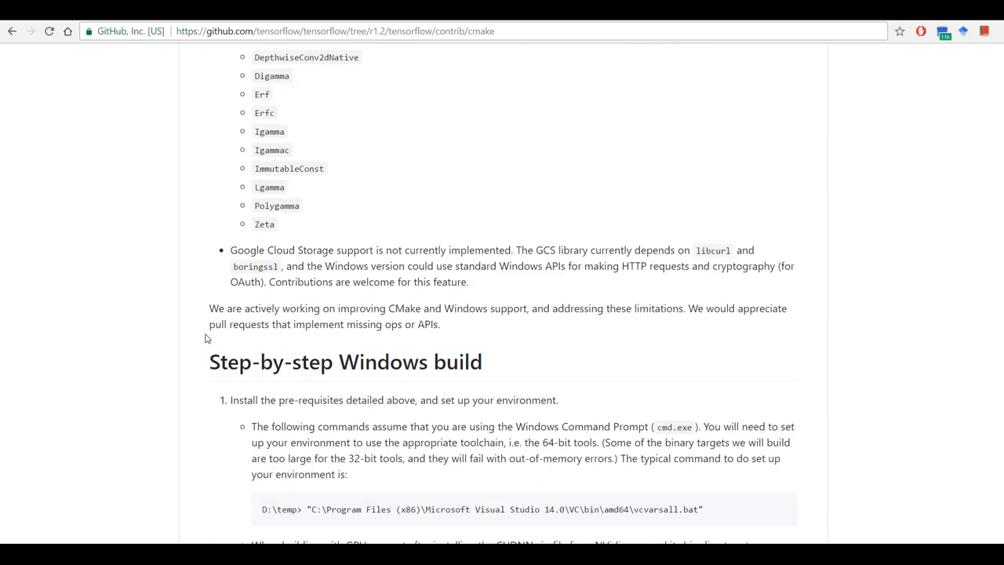
- Reach the Step-by-step Windows build section and select the vcvarsall.bat setup command
scroll("down", 3)
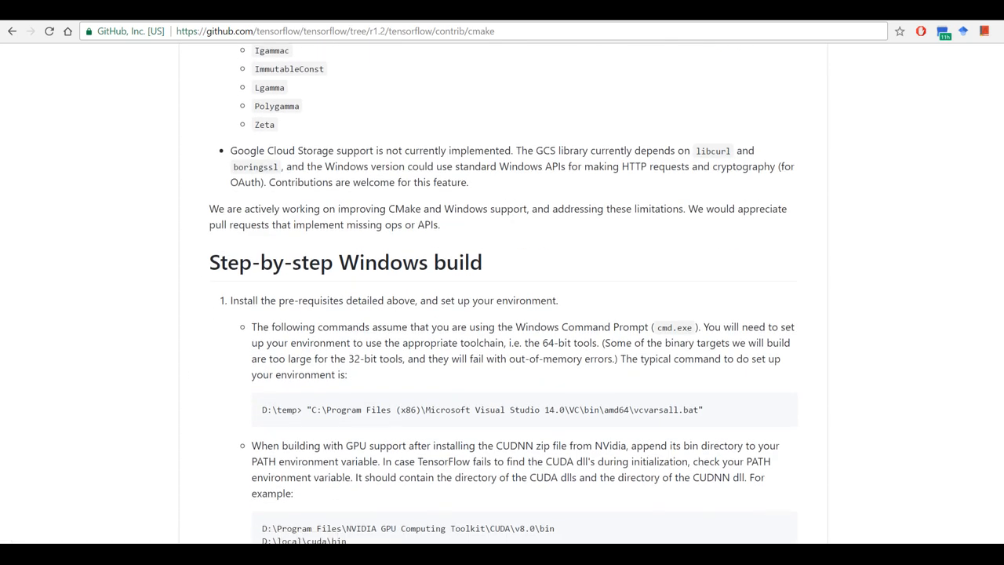
scroll("down", 3)
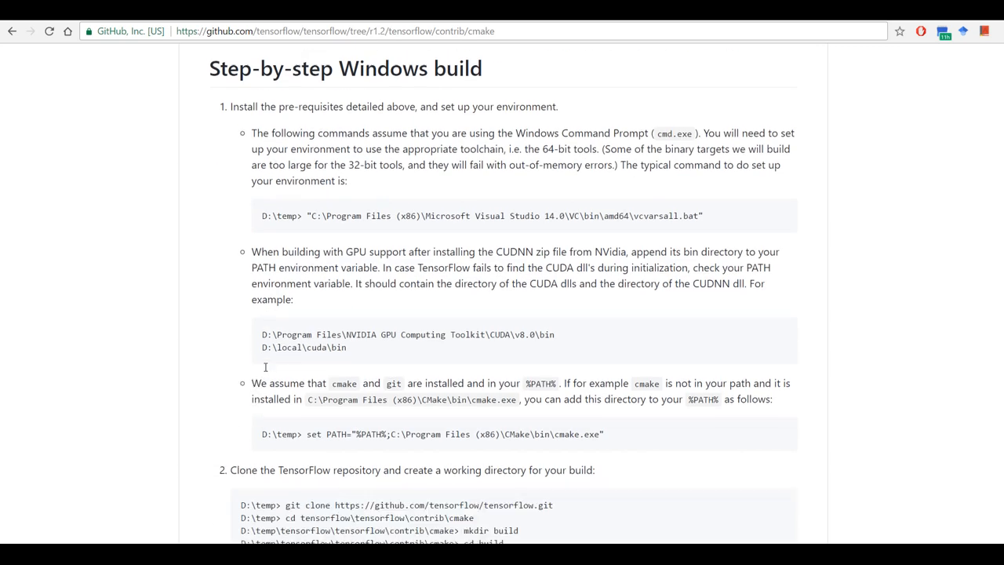
scroll("down", 3)
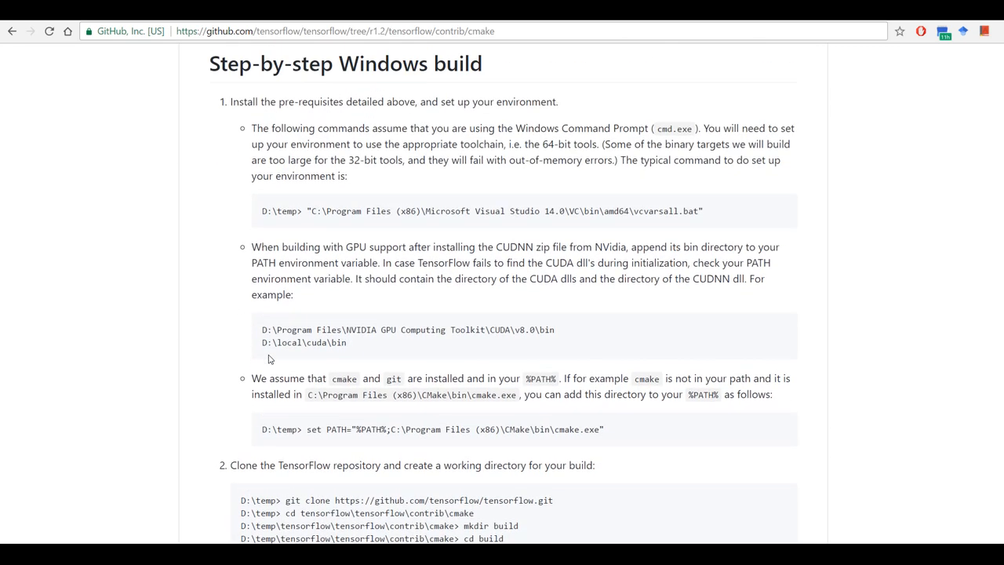
mouse_move(310, 210)
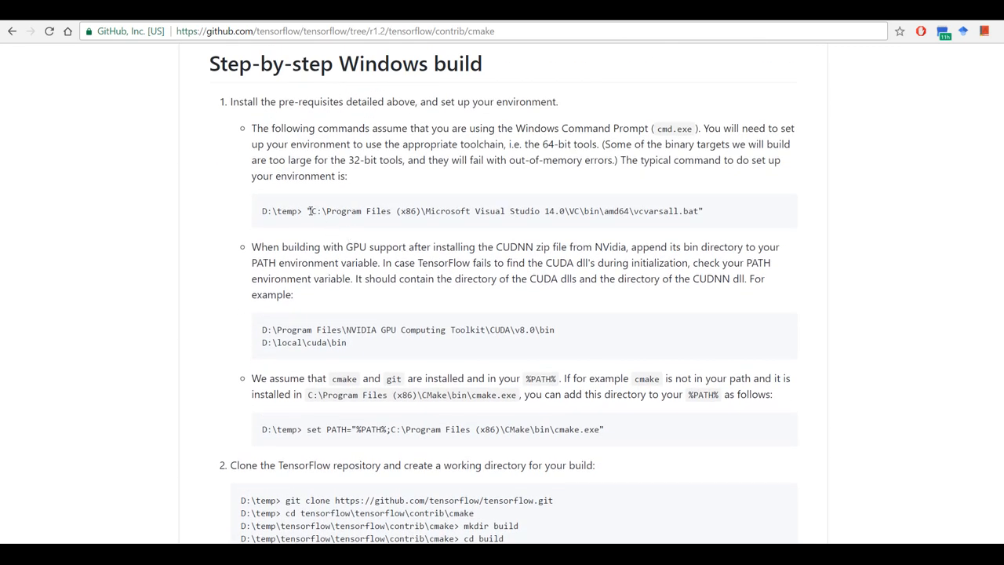
left_click_drag(309, 210, 704, 210)
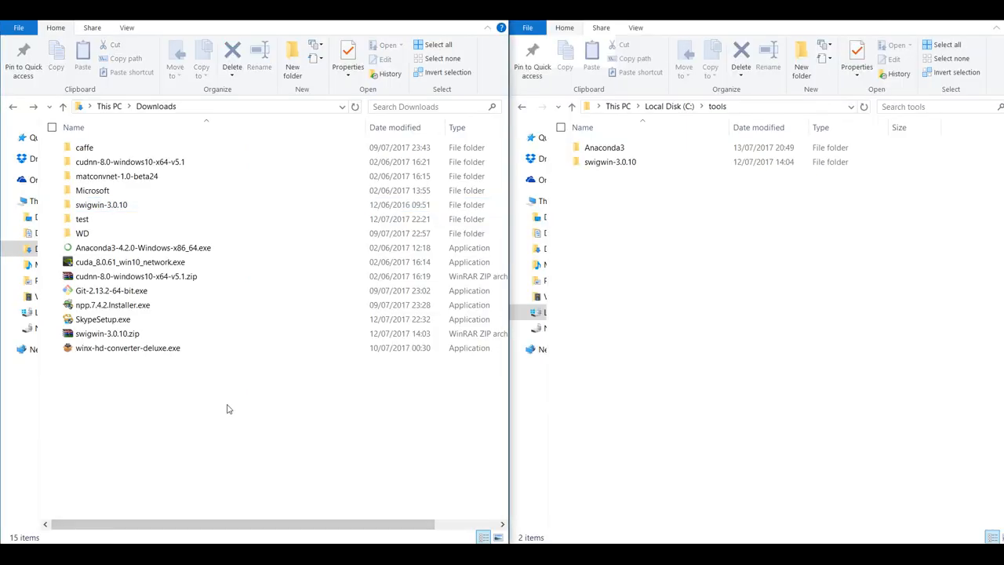
- Start a command window in the Downloads folder from its context menu
right_click(229, 408)
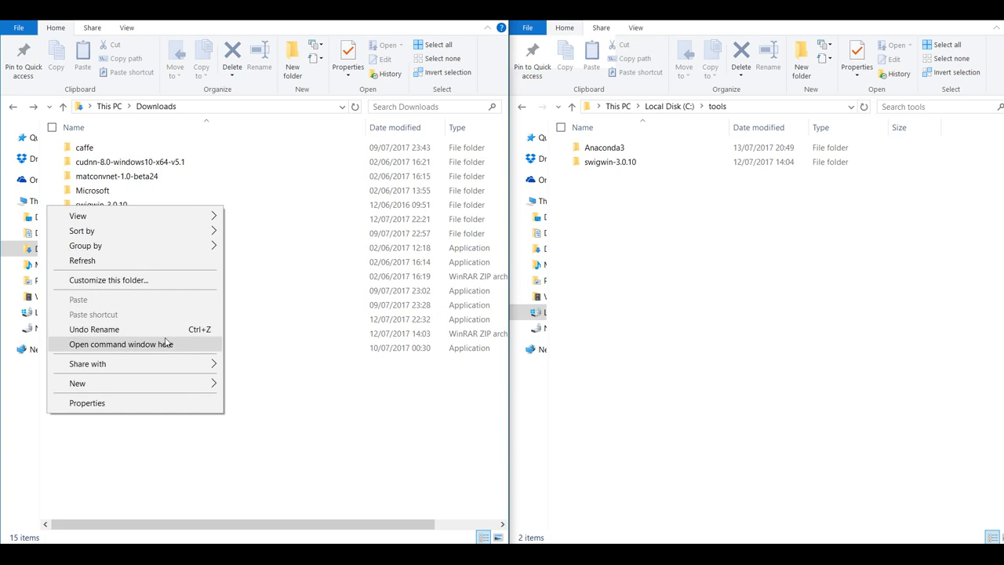
left_click(121, 344)
type("\"C:\\Program Files (x86)\\Microsoft Visual Studio 14.0\\VC\\bin\\amd64\\vcvarsall.bat\"")
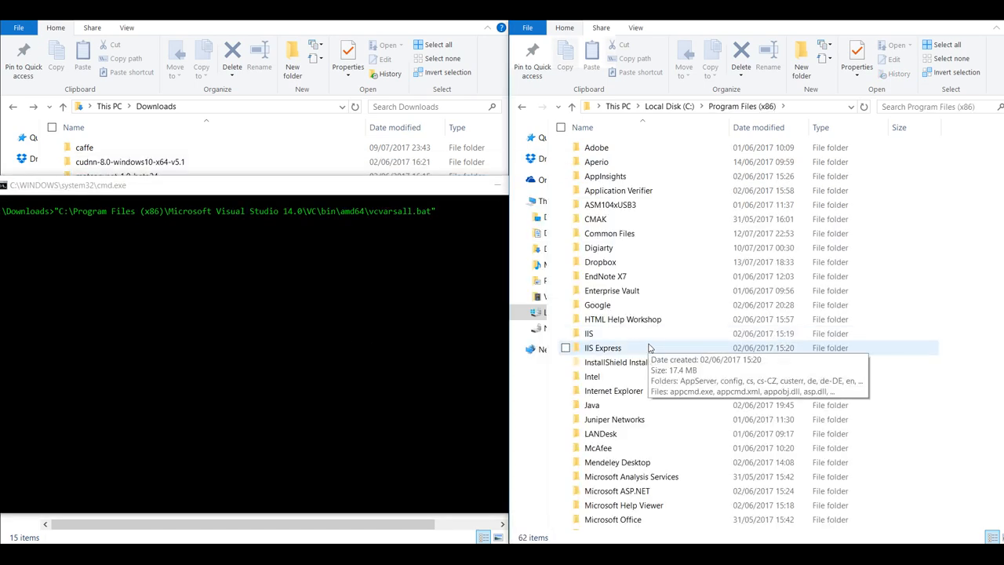
- Browse into Microsoft Visual Studio 14.0 > VC > bin to locate vcvarsall.bat
scroll("down", 3)
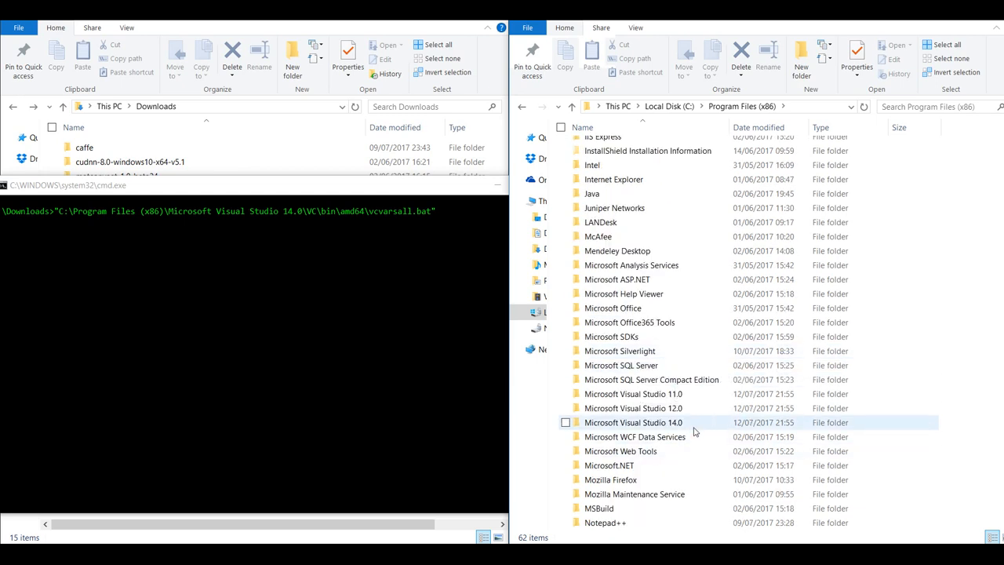
double_click(633, 423)
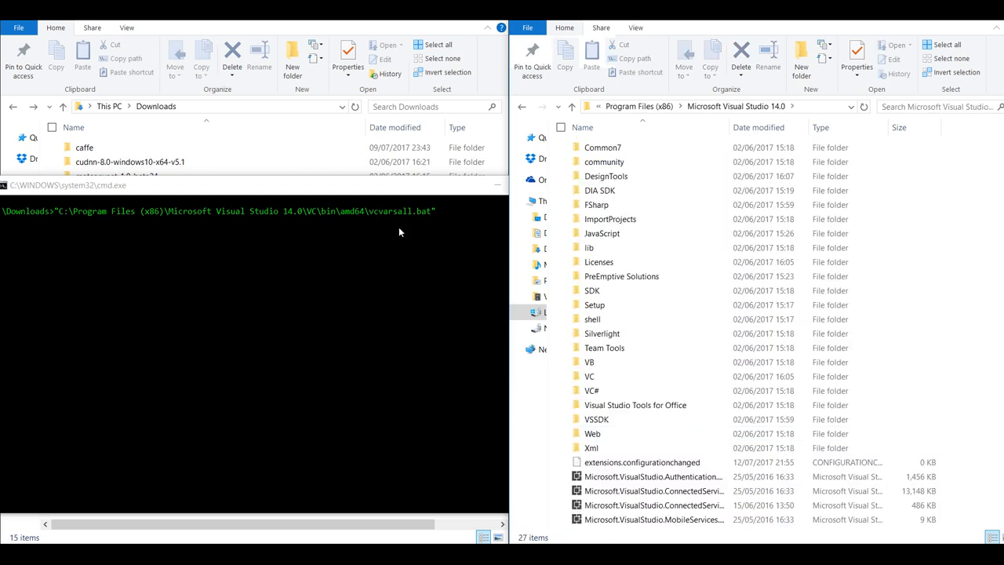
mouse_move(393, 253)
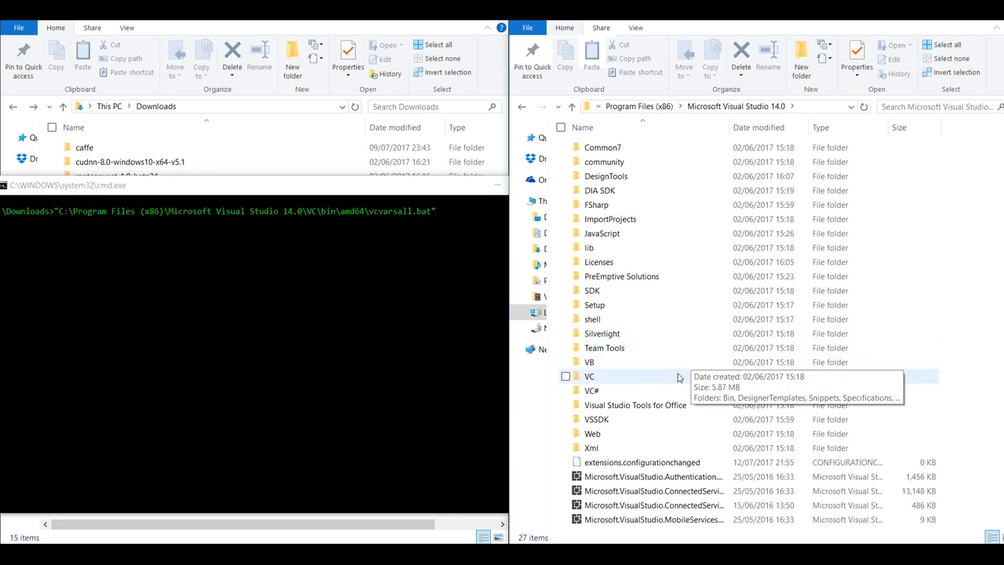
double_click(590, 376)
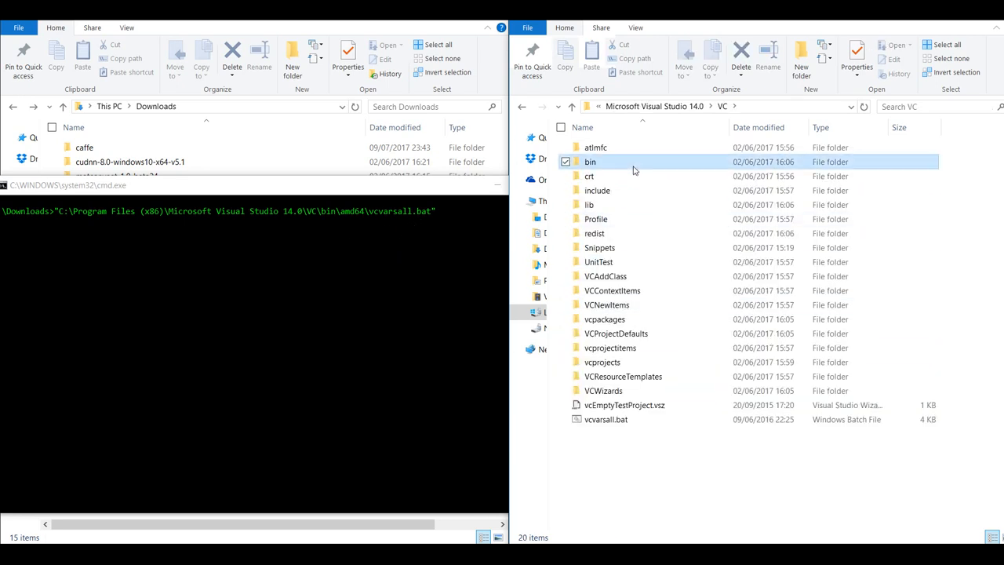
double_click(590, 161)
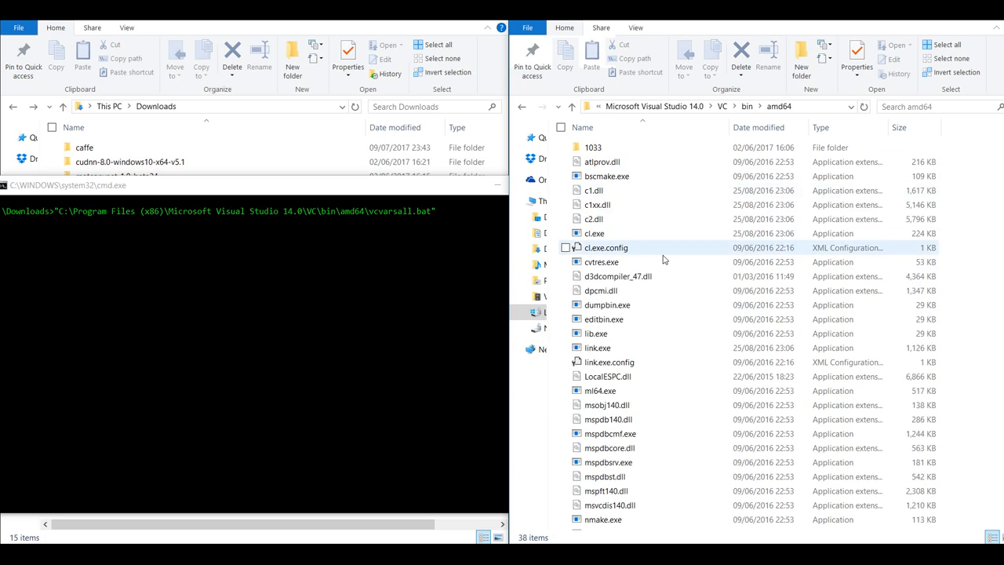
scroll("down", 3)
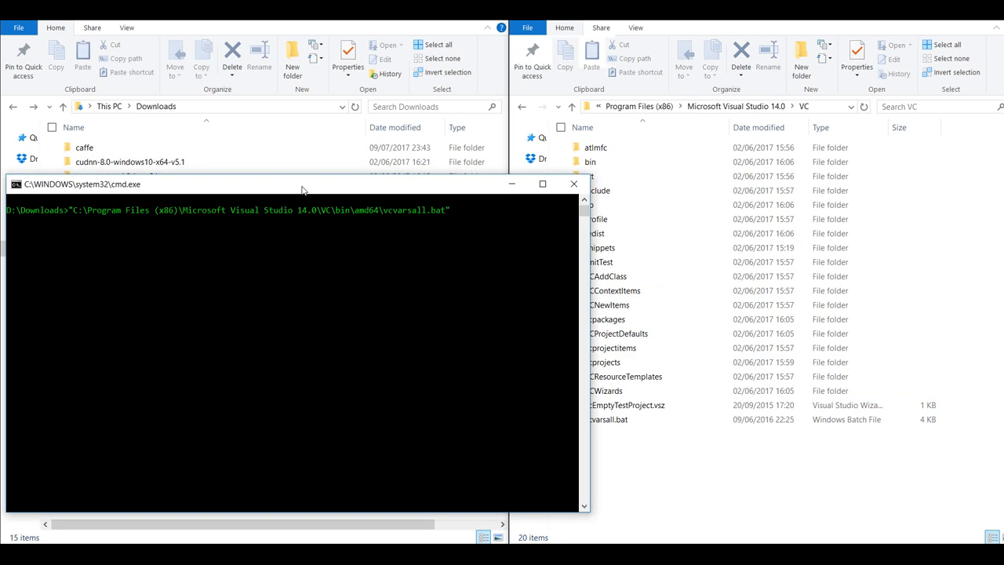
mouse_move(341, 241)
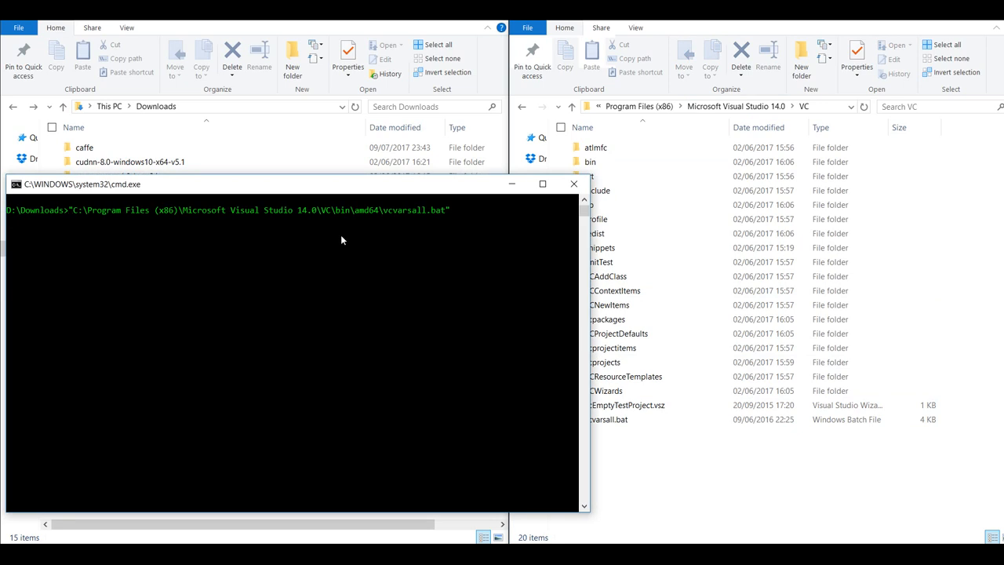
- Rewrite the command as 'call ...VC\vcvarsall.bat amd64'
type("call")
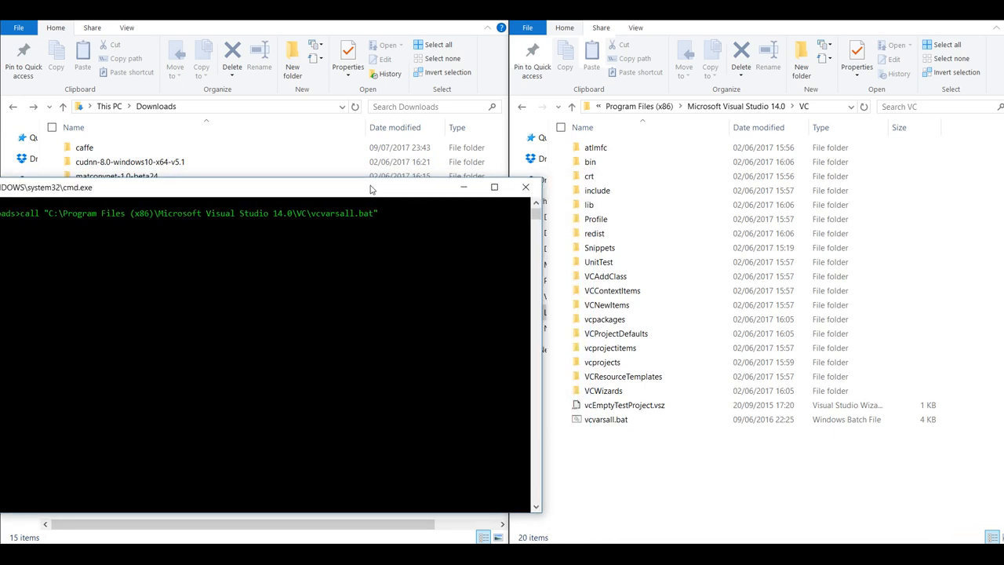
mouse_move(512, 423)
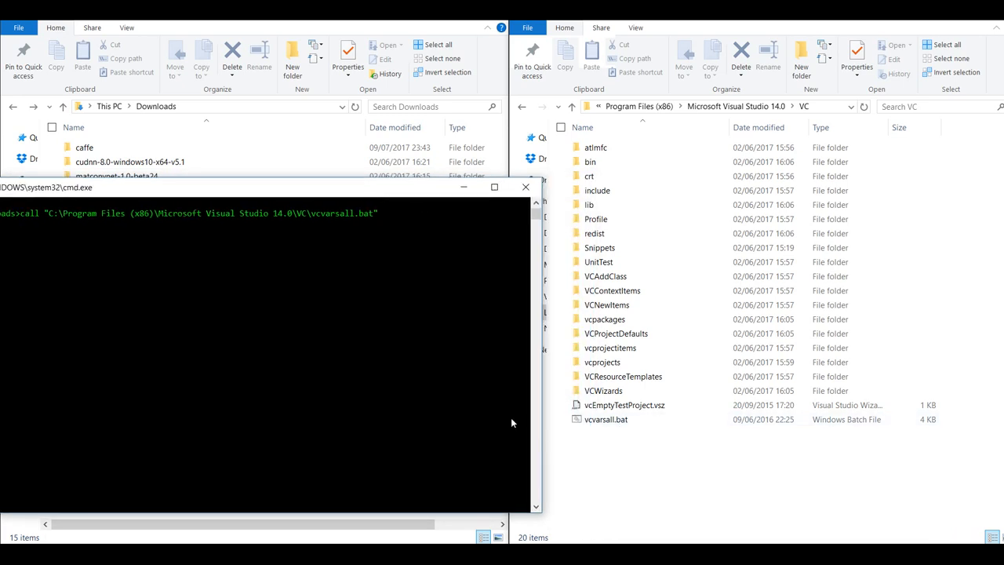
type("amd")
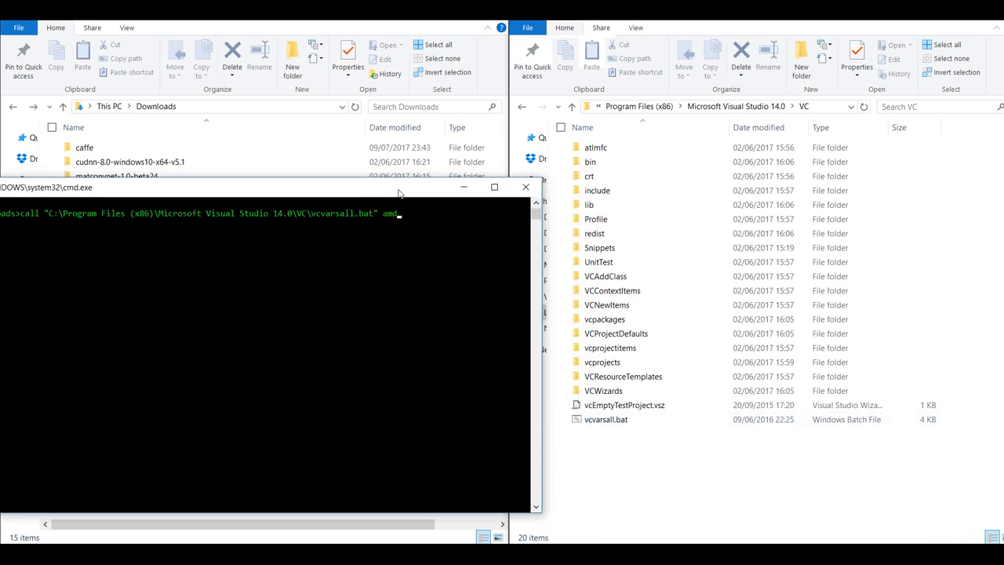
type("64")
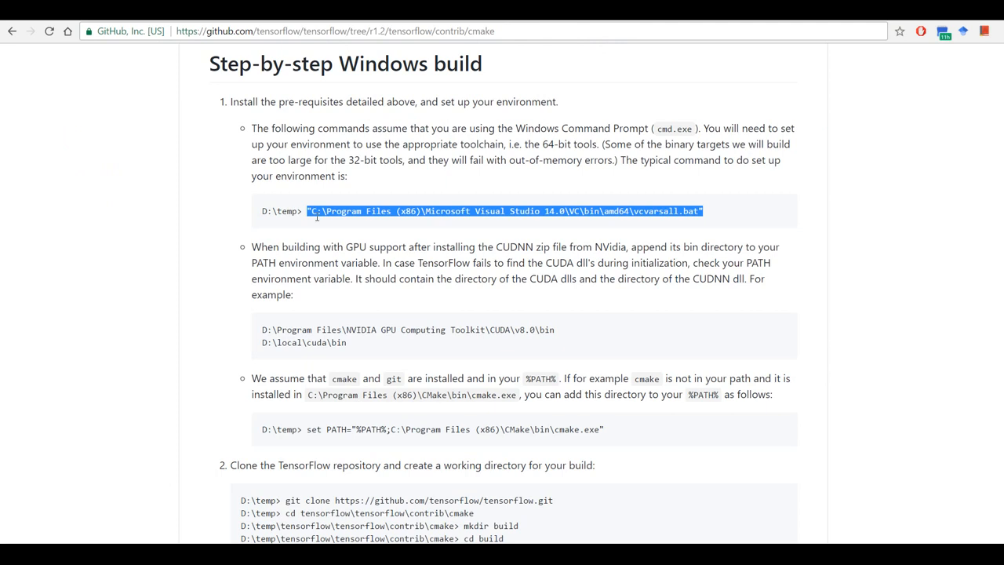
scroll("down", 3)
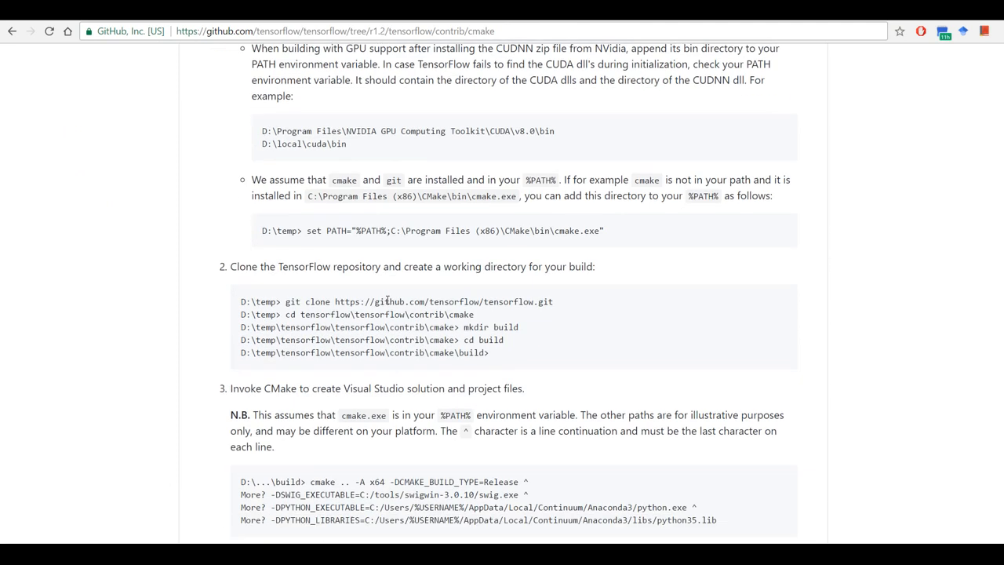
scroll("down", 3)
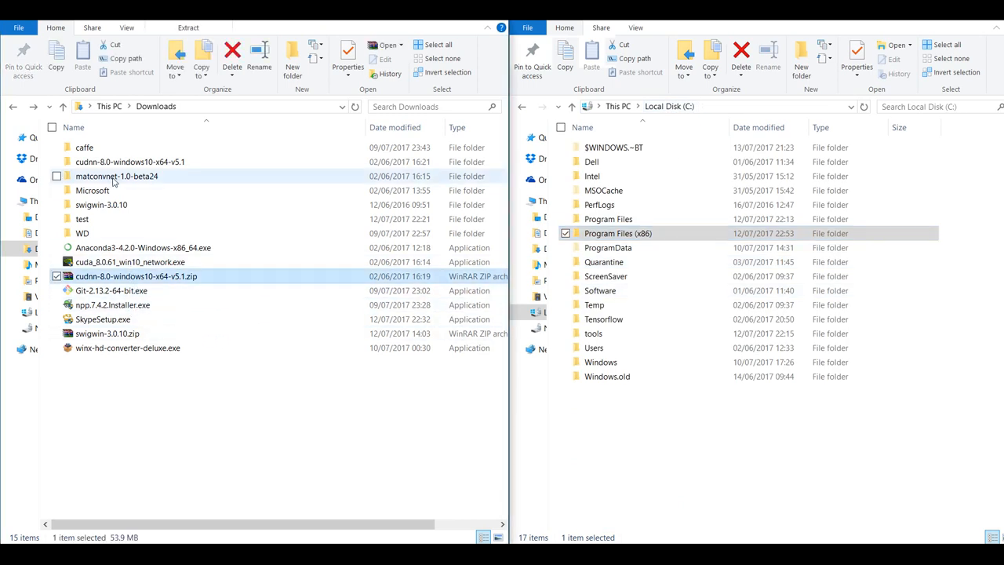
- Show cuDNN's cuda folder (bin, include, lib) beside Program Files' NVIDIA CUDA v8.0 folder
double_click(136, 276)
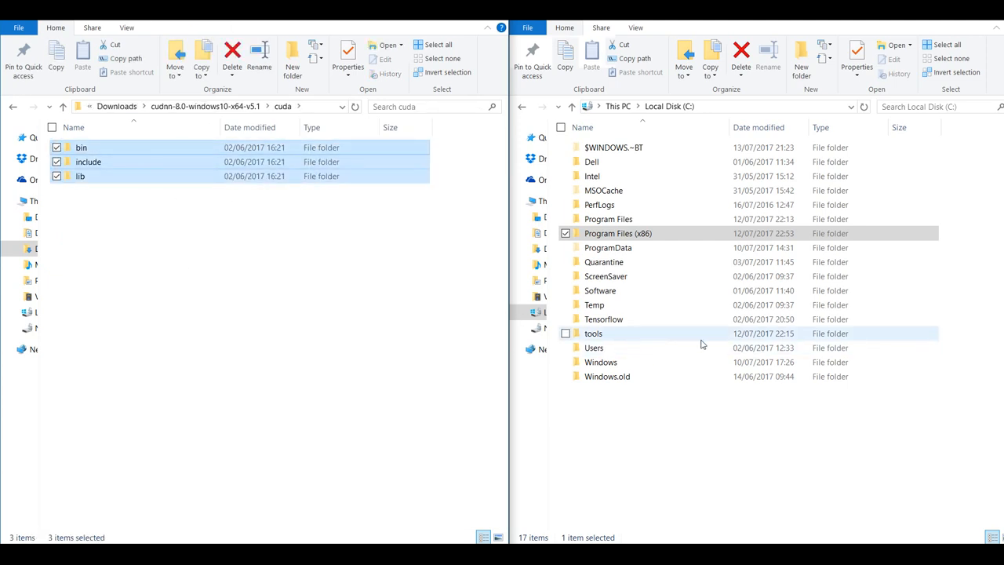
double_click(608, 219)
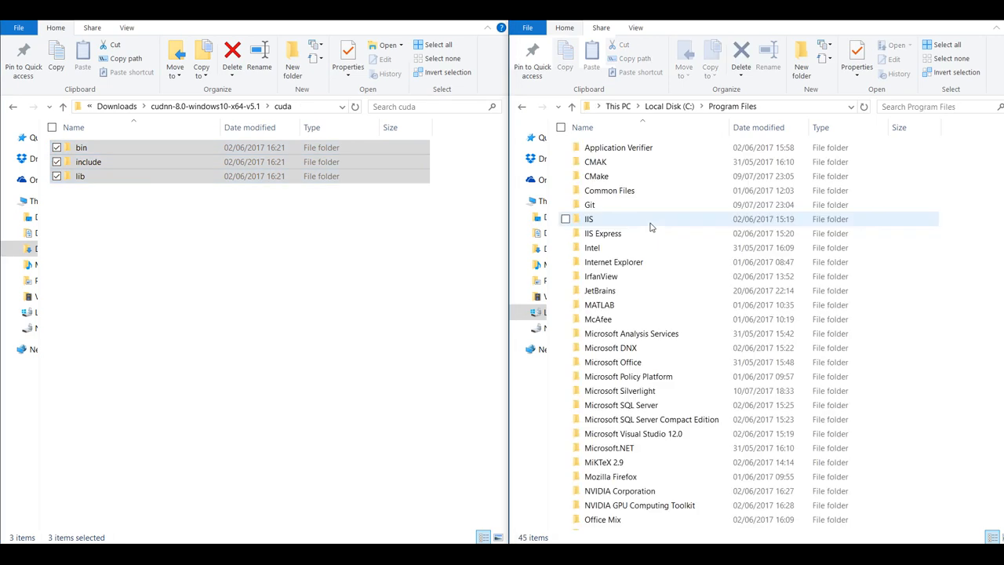
double_click(640, 505)
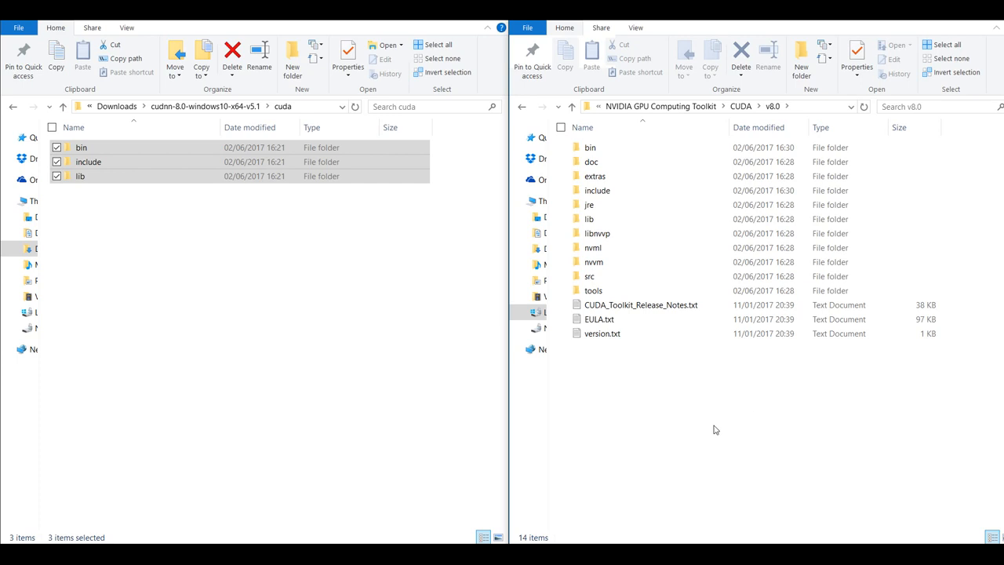
left_click(184, 188)
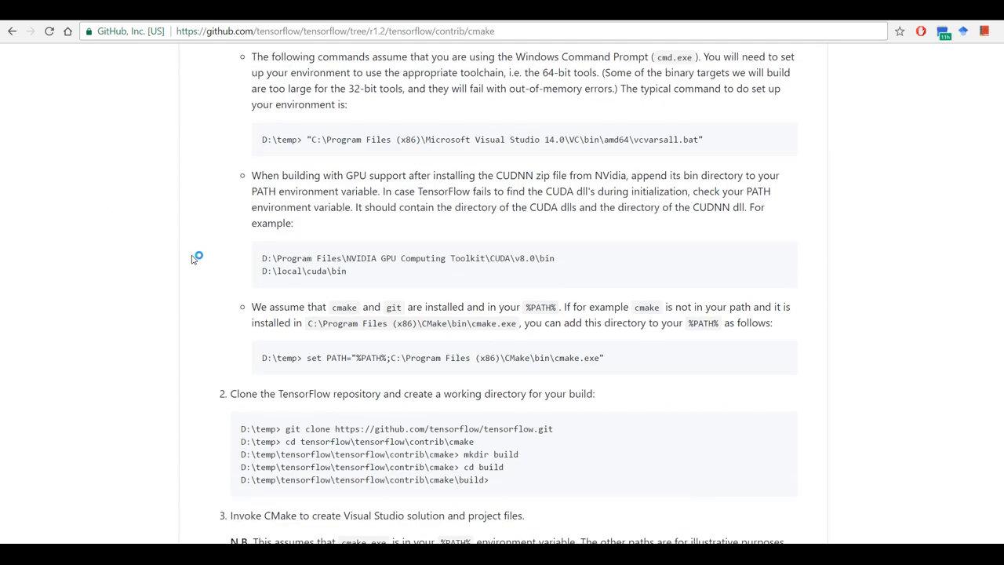
- Run vcvarsall.bat amd64, then cmake and cmake --help, confirming the generators list appears
scroll("down", 3)
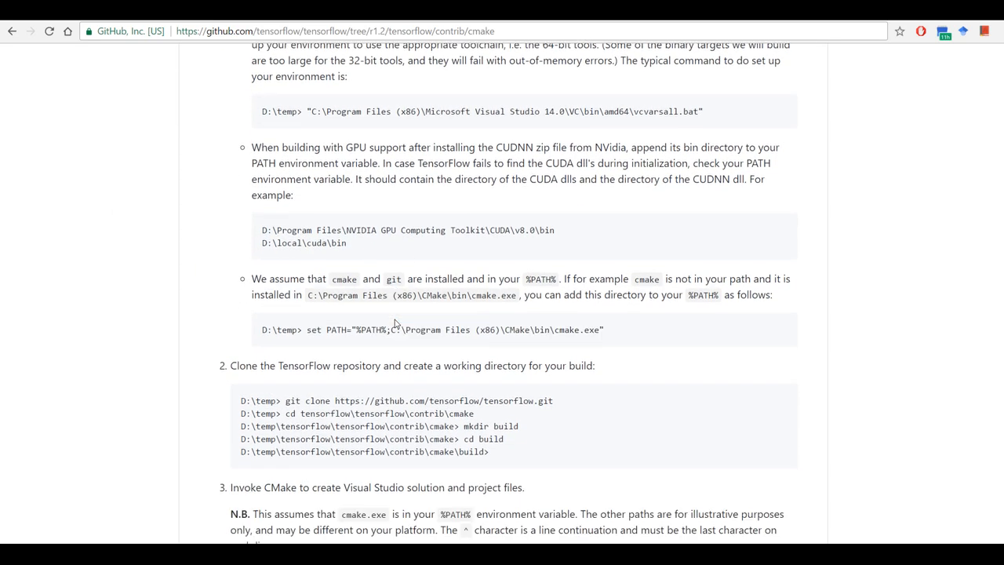
scroll("down", 3)
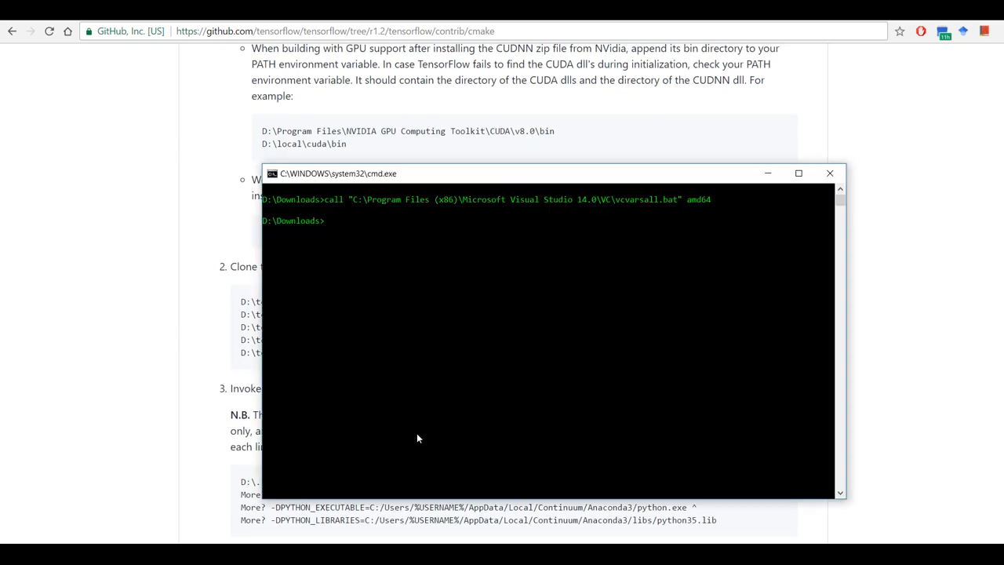
type("c")
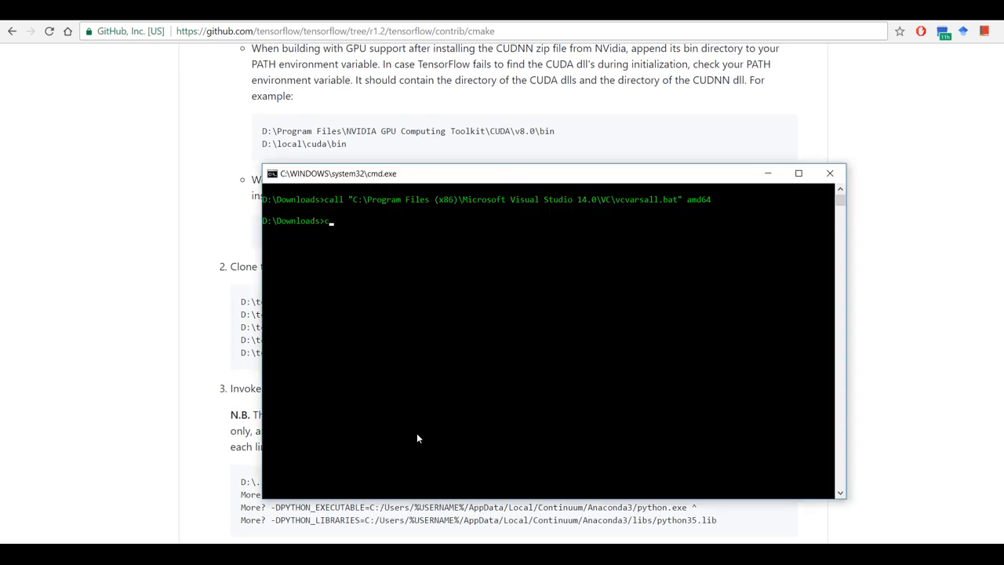
type("make")
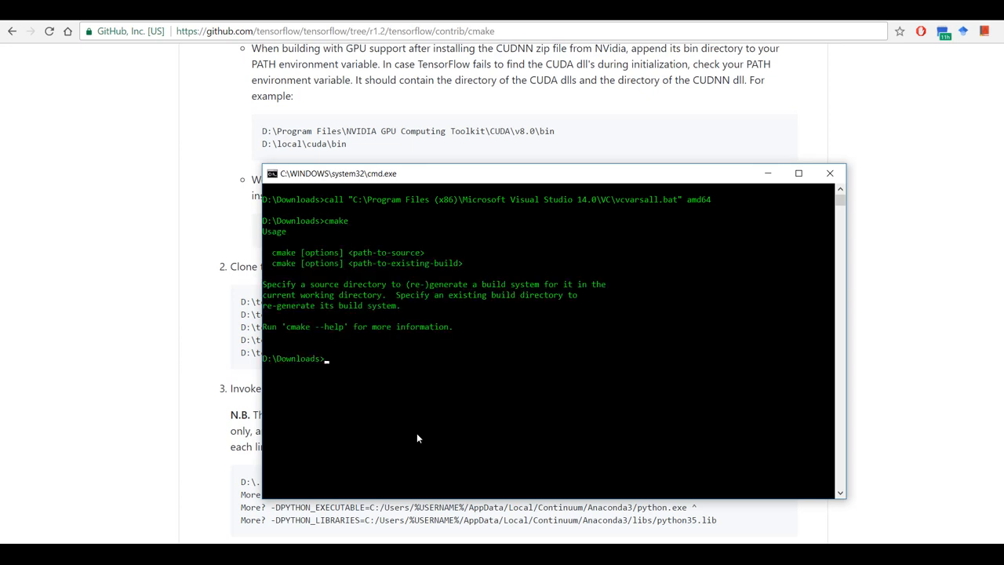
type("cmake --")
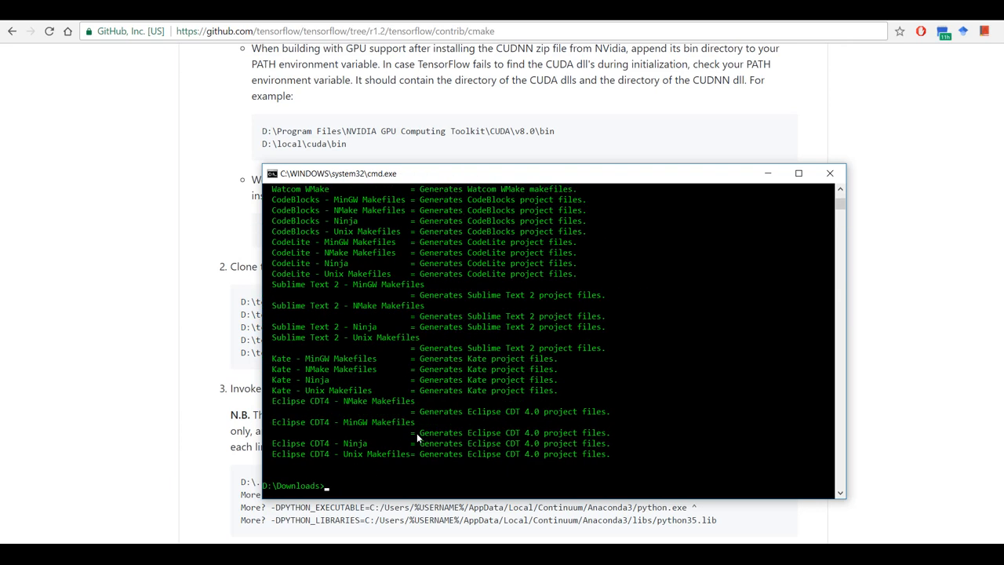
type("python")
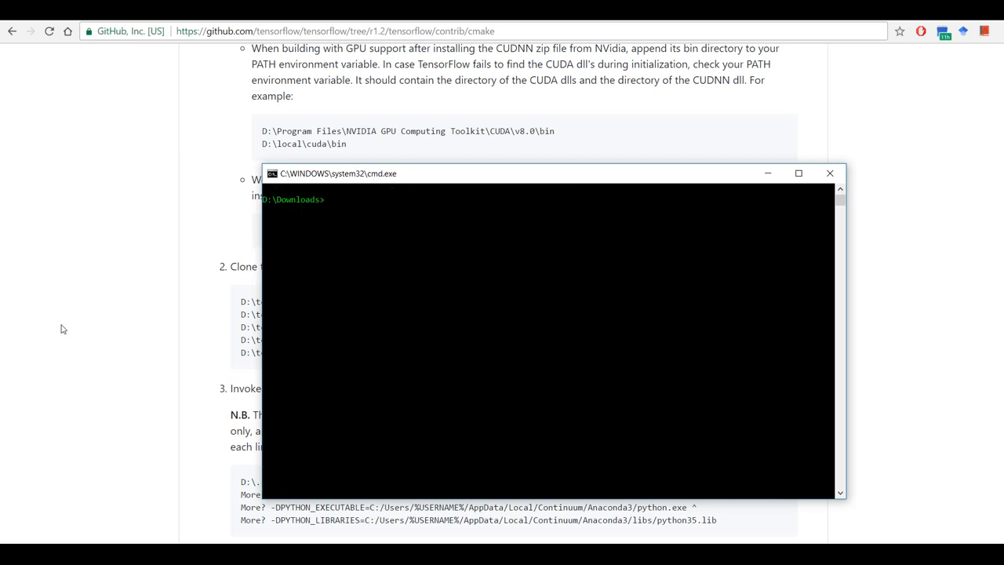
- Enter the cloned tensorflow folder and run git checkout r1.2
scroll("down", 3)
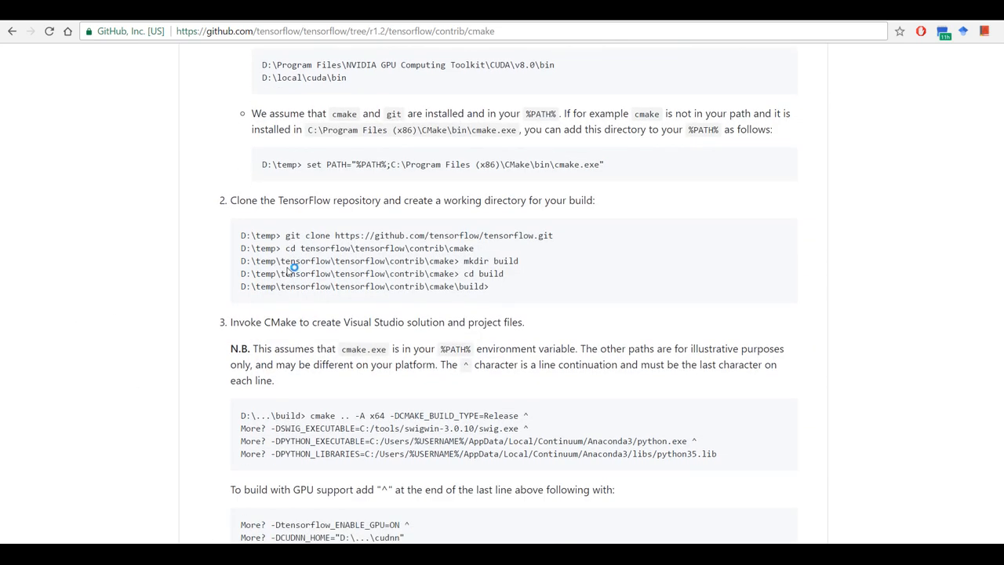
scroll("down", 3)
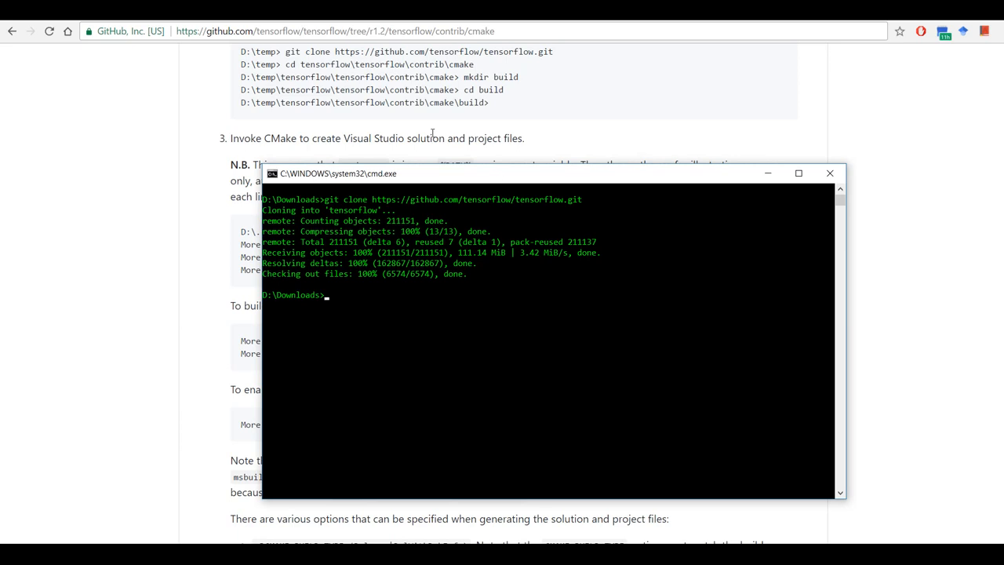
mouse_move(415, 318)
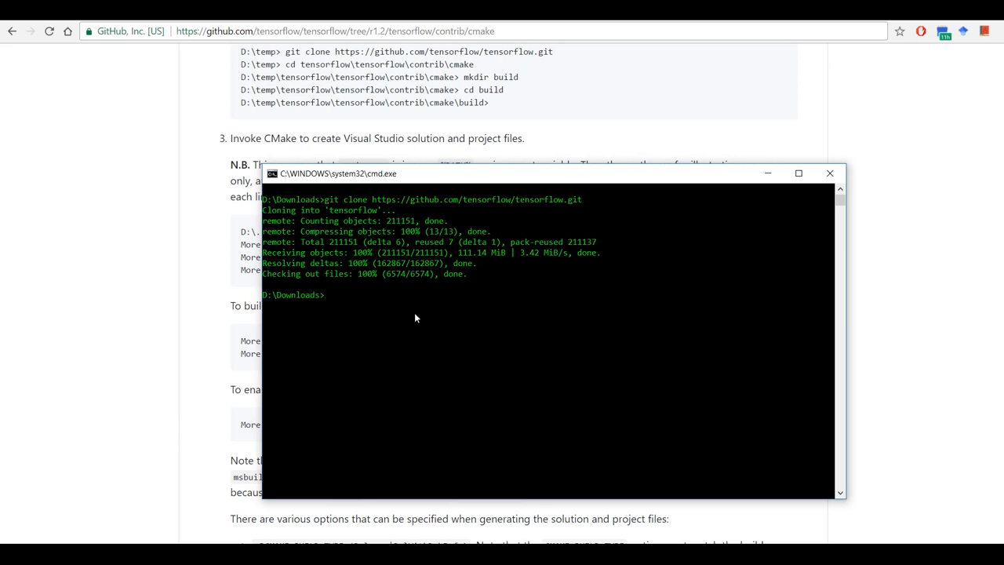
mouse_move(375, 264)
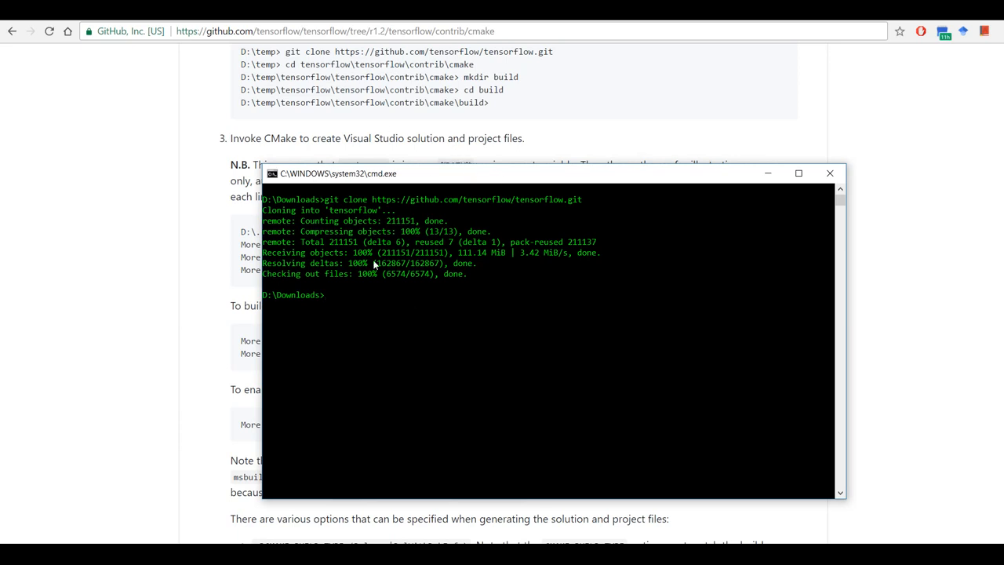
type("cd")
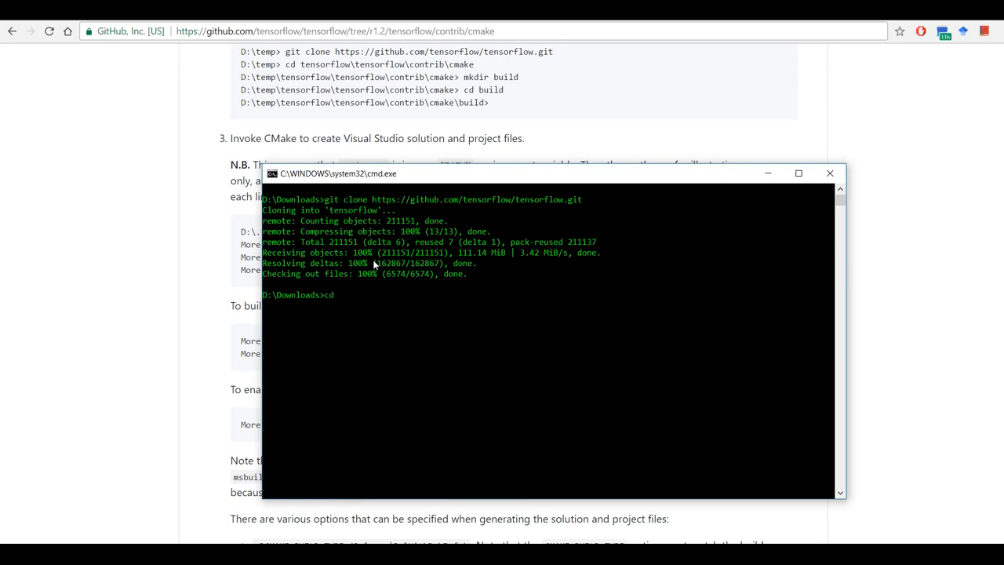
type("tensorflow")
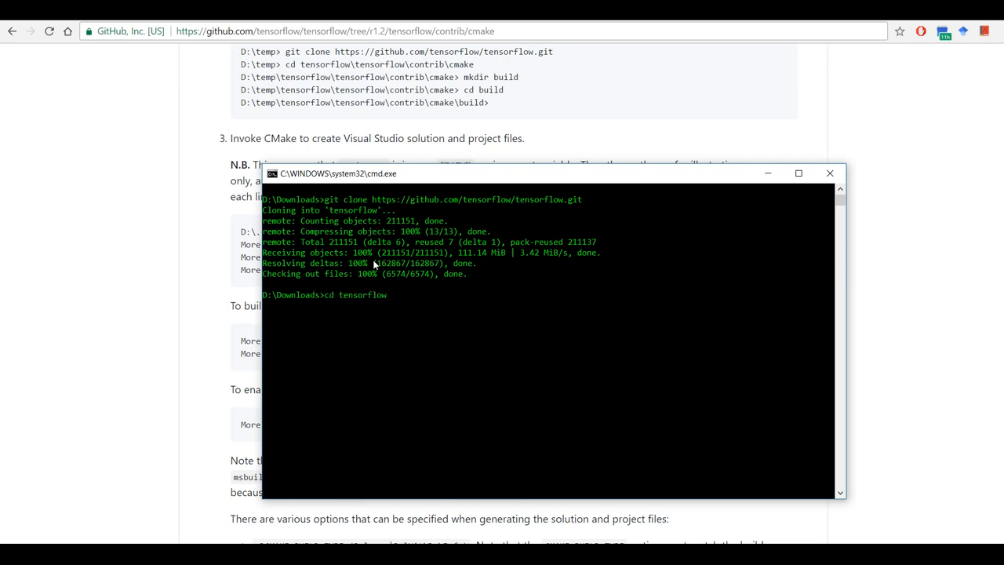
type("git checkout")
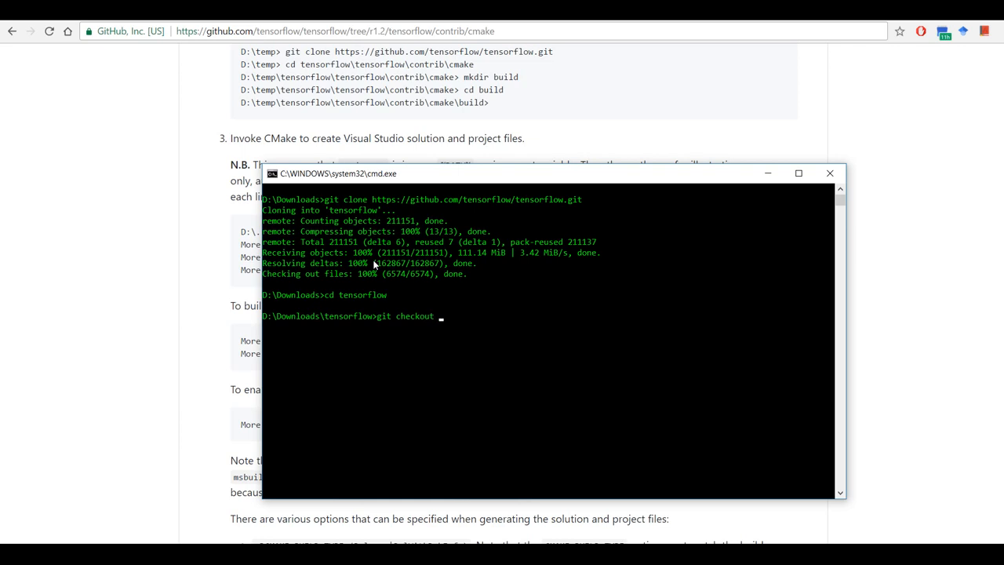
type("r1.2")
type("cd")
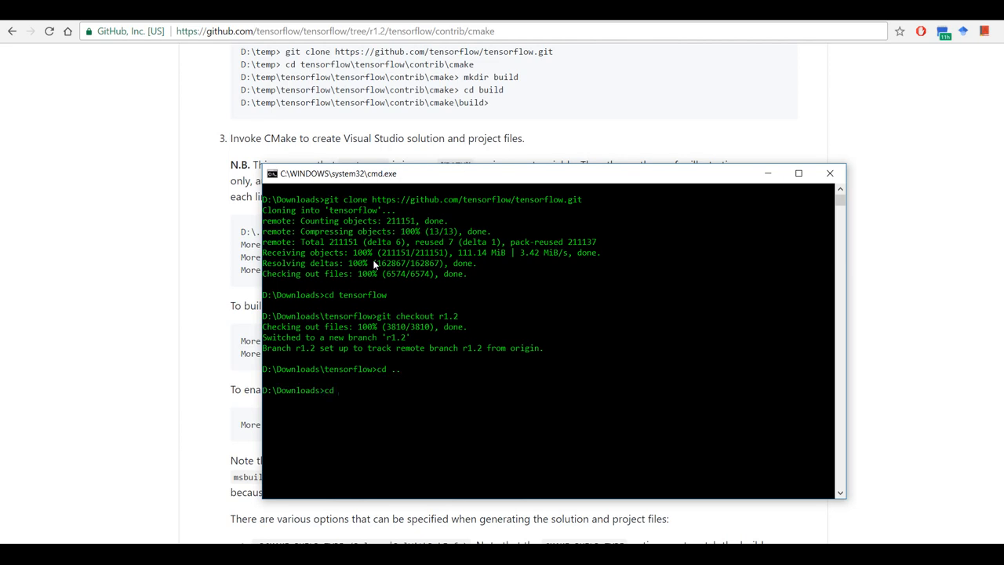
- Go to tensorflow\tensorflow\contrib\cmake, make a build folder and move into it
type("tensorflow\\tensorflow")
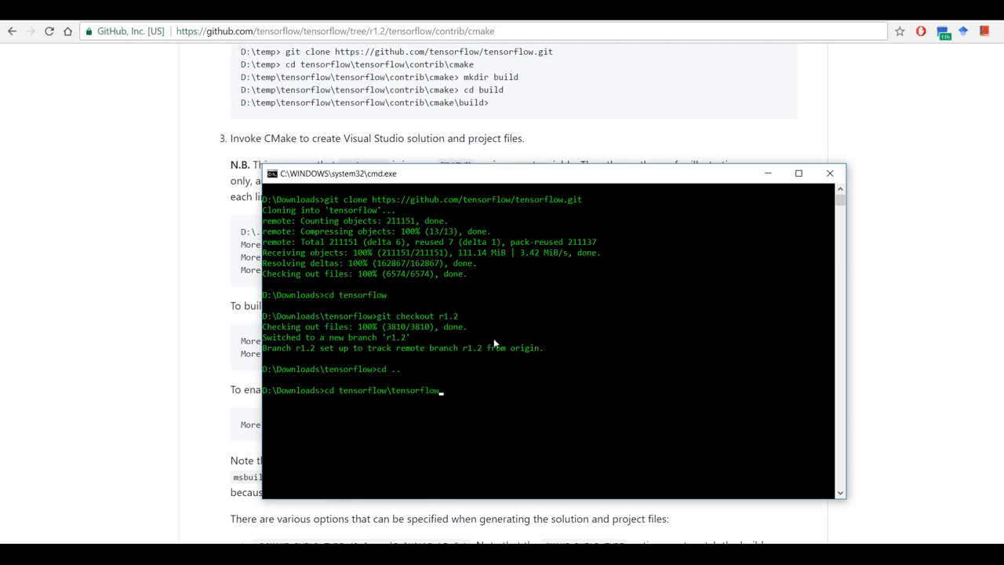
type("cn")
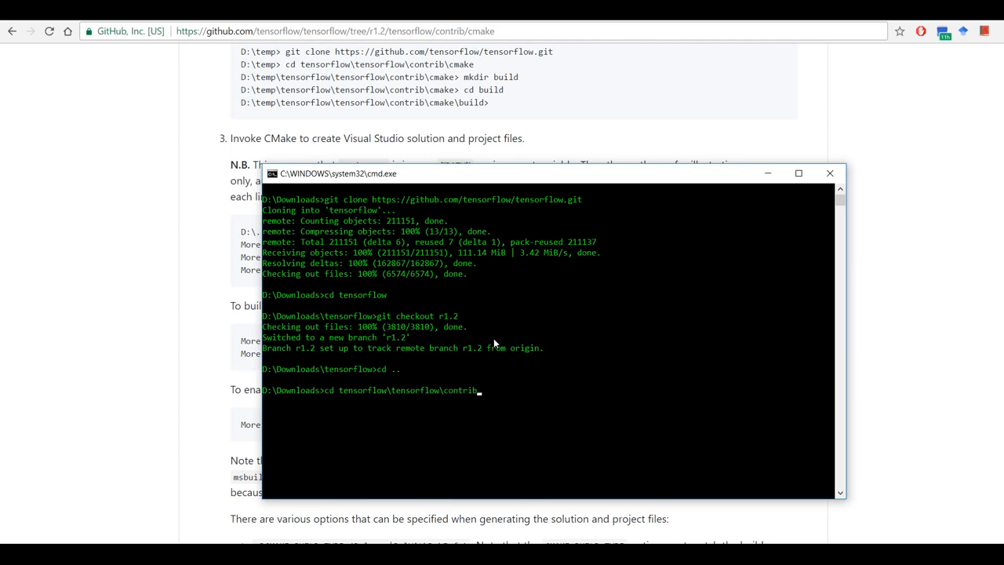
type("cmake")
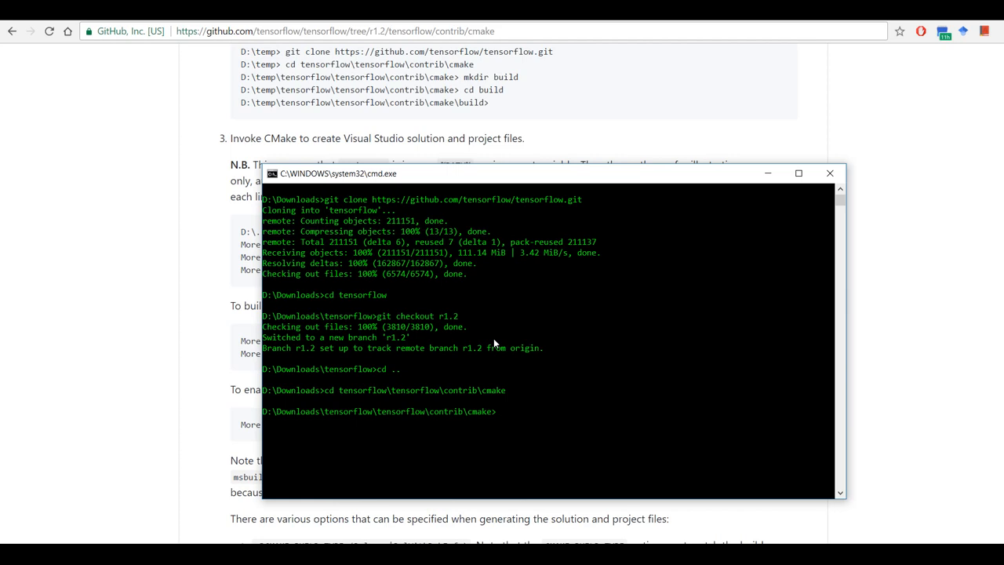
type("mkdir build")
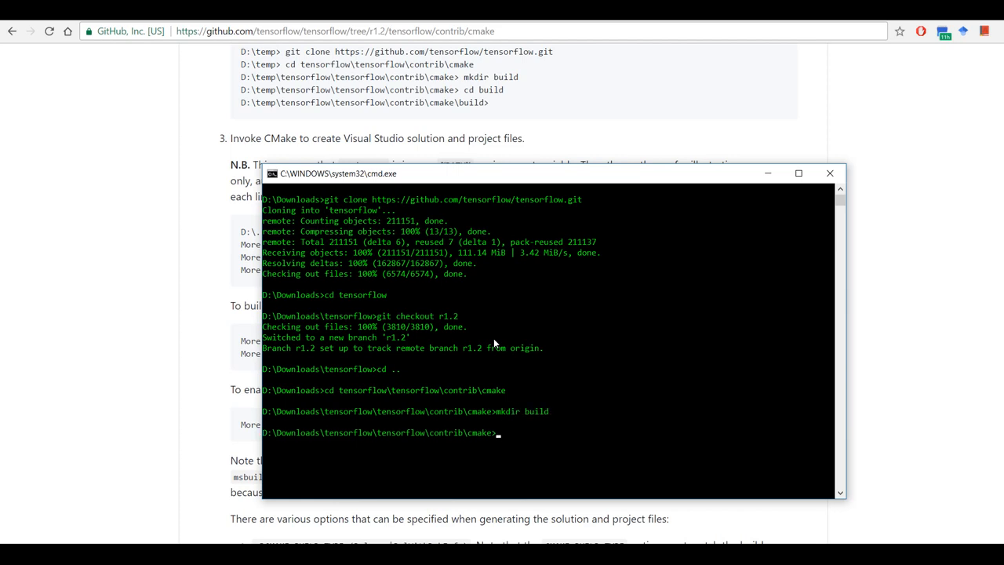
type("cd build")
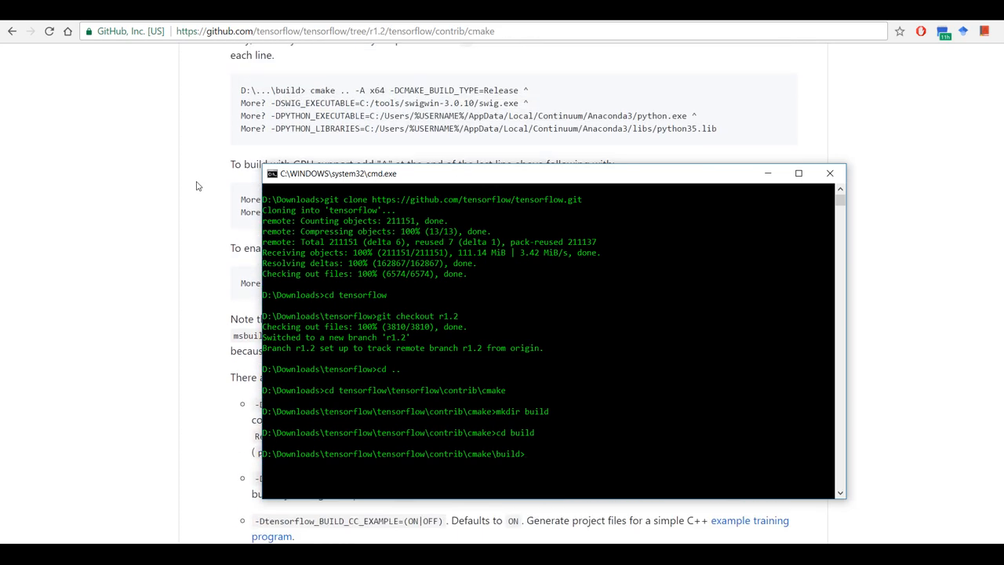
- Start the command: cmake .. -A x64 -DCMAKE_BUILD_TYPE=Release ^ with the C:/tools SWIG executable path
scroll("down", 3)
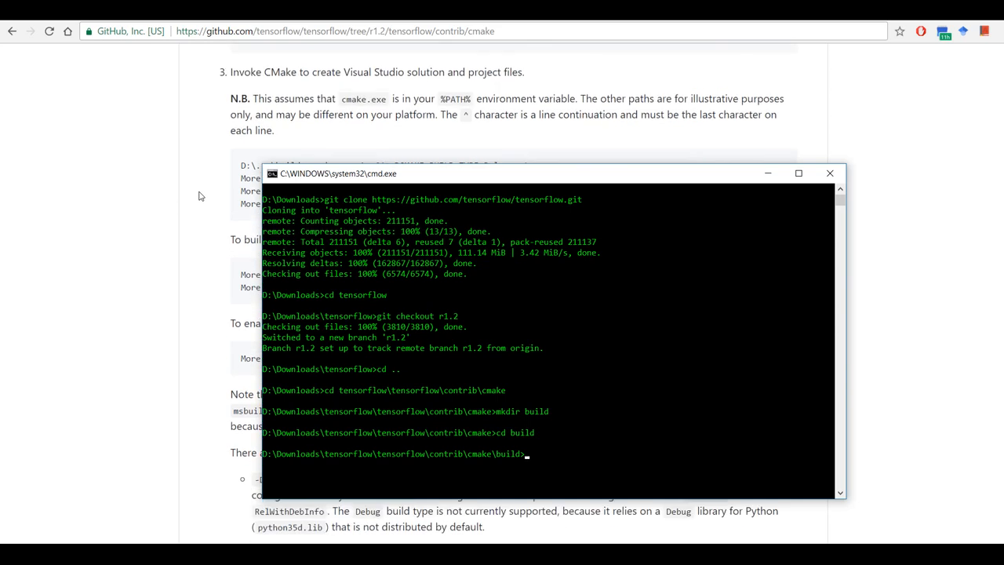
scroll("down", 3)
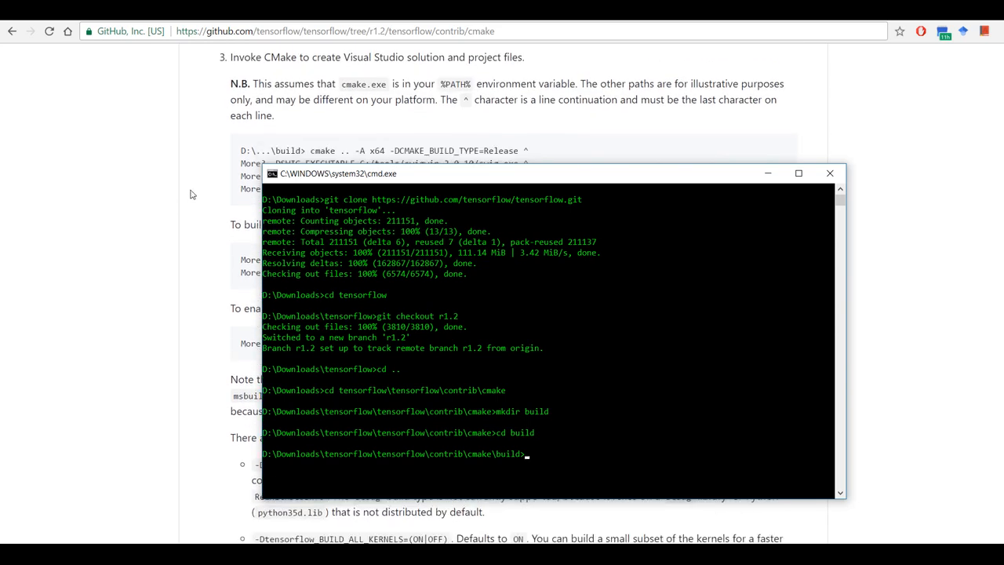
scroll("down", 3)
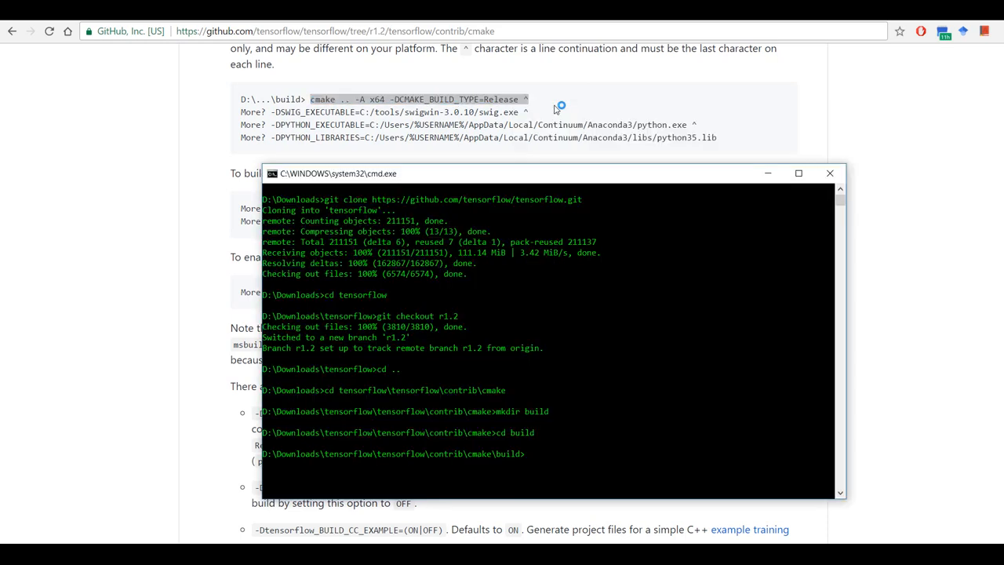
type("cmake .. -A x64 -DCMAKE_BUILD_TYPE=Release ^")
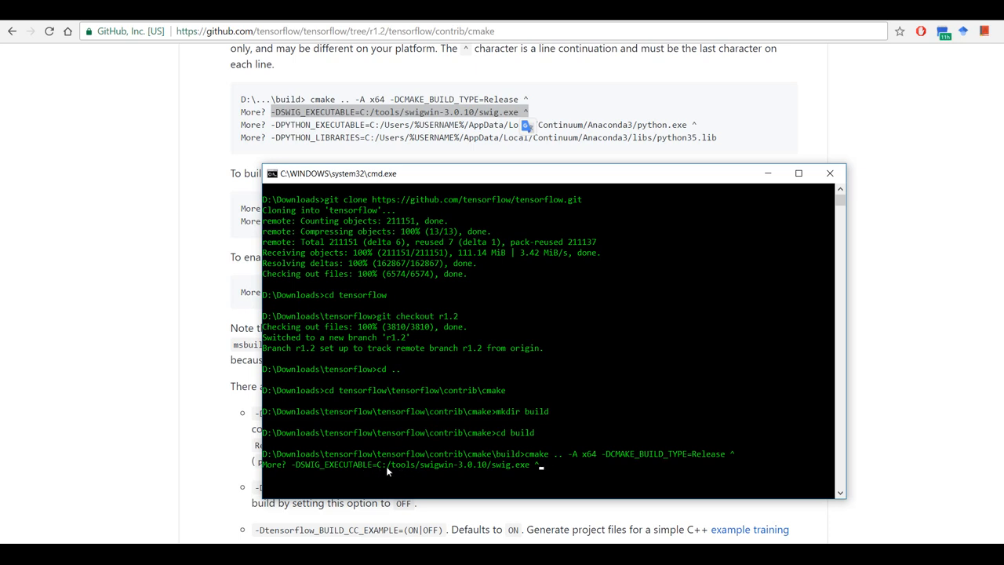
mouse_move(517, 471)
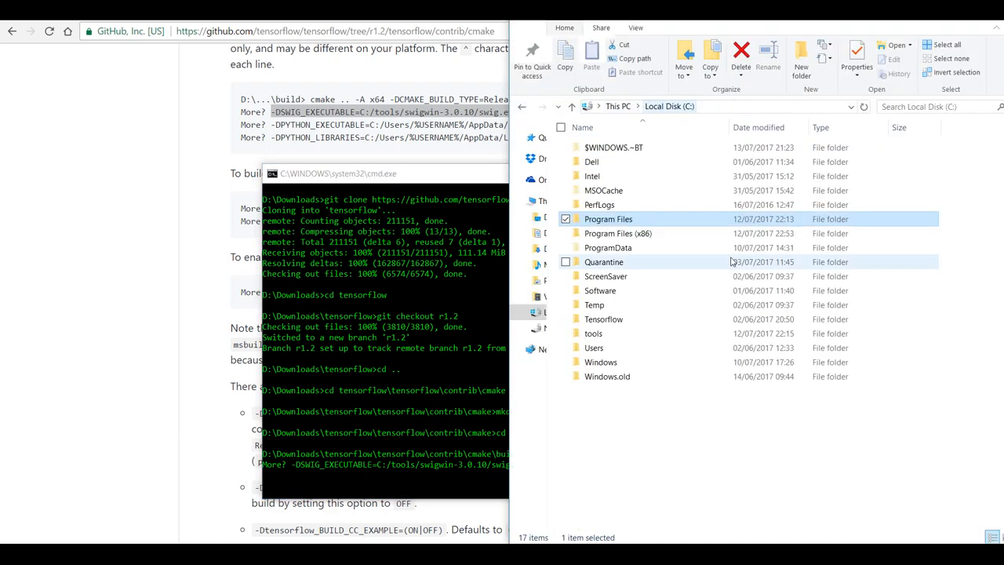
- Browse C:\tools and look inside swigwin-3.0.10 to confirm SWIG is installed there
double_click(593, 333)
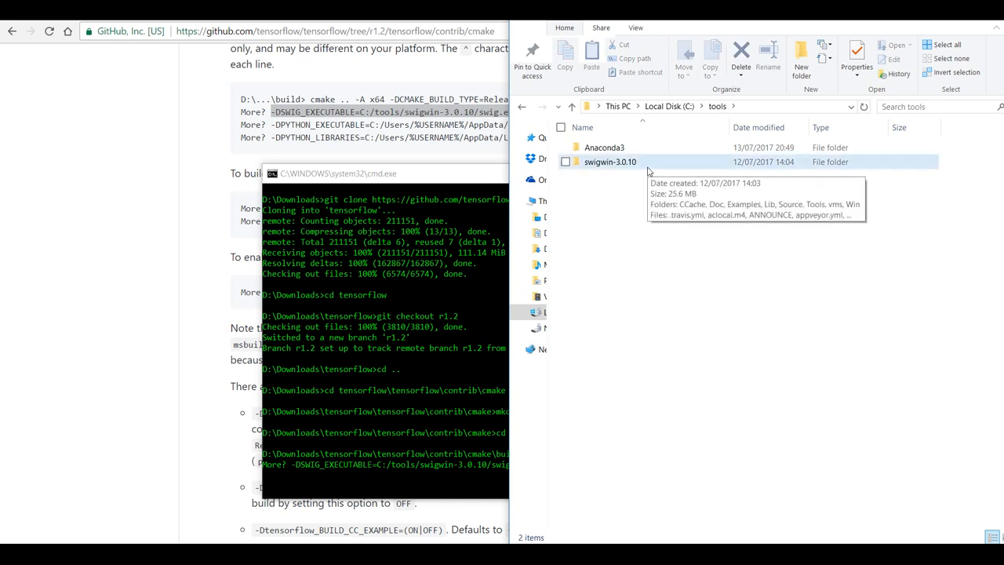
double_click(611, 162)
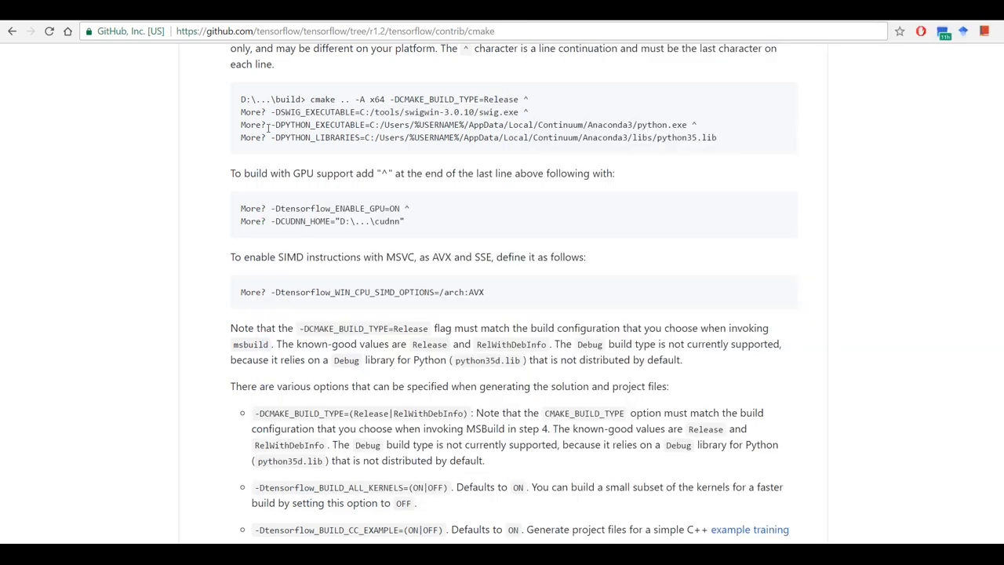
- Add the C:/tools/Anaconda3 python.exe and python35.lib paths and -Dtensorflow_ENABLE_GPU=ON ^ to the cmake command
left_click_drag(273, 124, 697, 125)
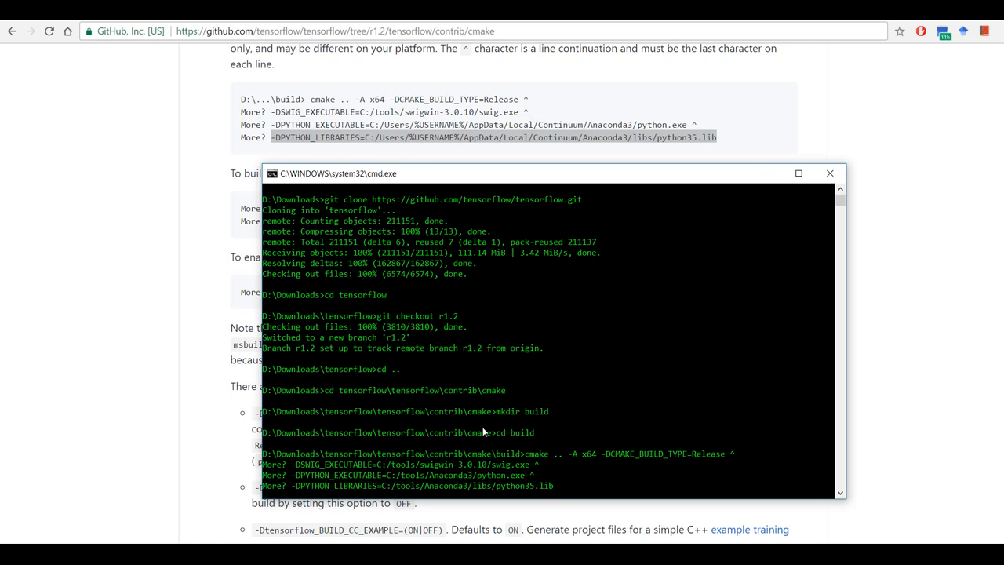
type("^")
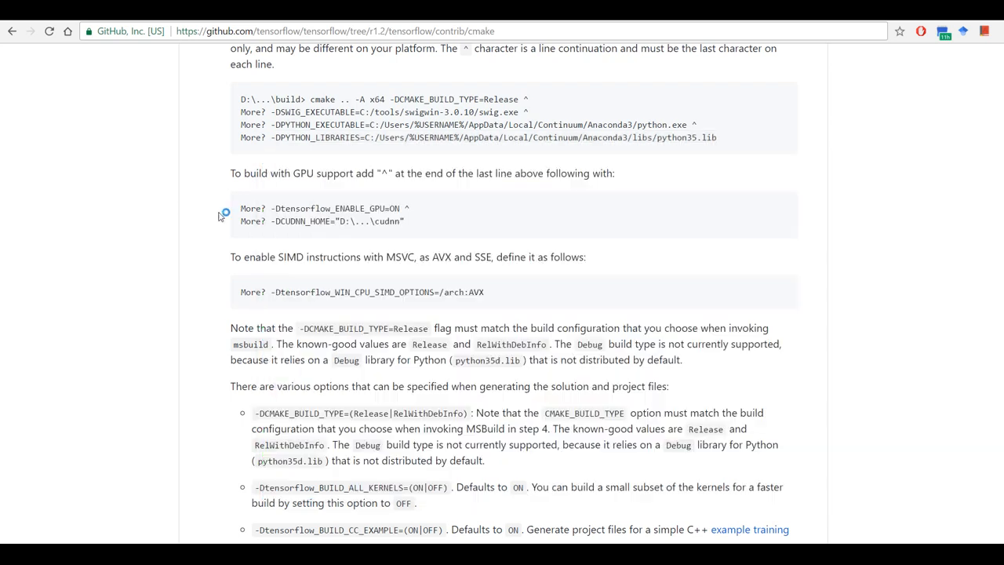
double_click(318, 208)
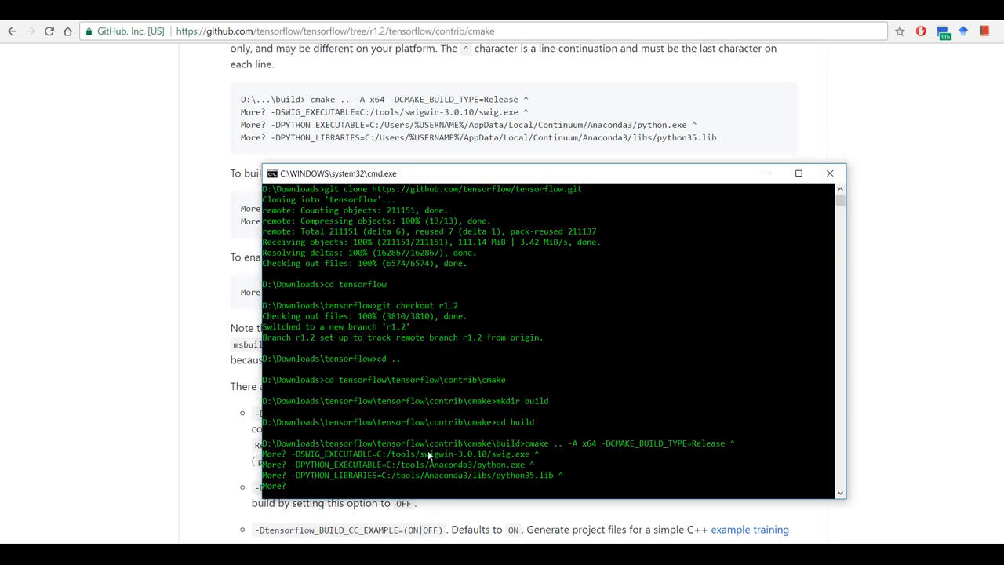
type("-Dtensorflow_ENABLE_GPU=ON ^")
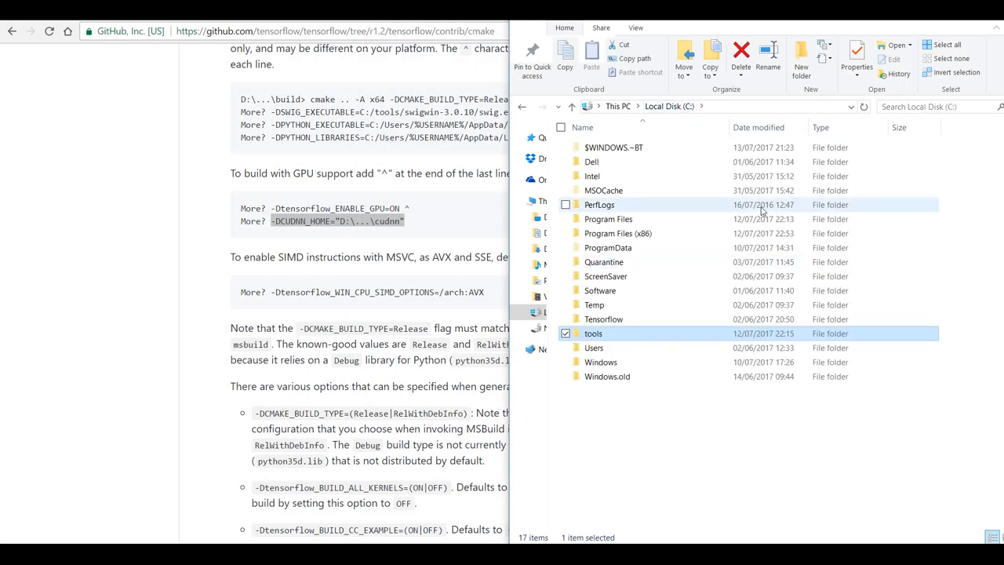
- Browse Program Files > NVIDIA GPU Computing Toolkit > CUDA > v8.0 to get the CUDNN_HOME path
double_click(608, 219)
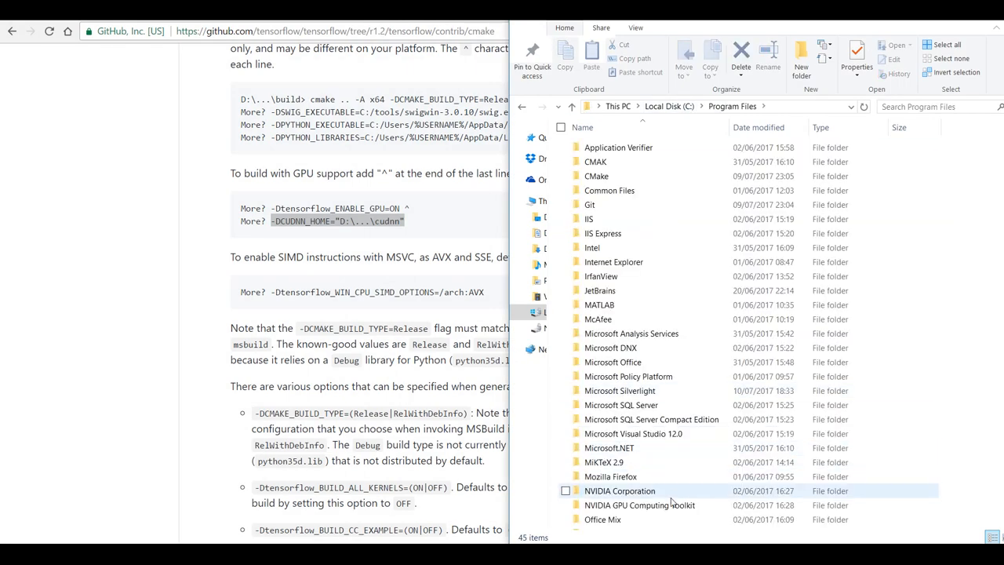
double_click(640, 504)
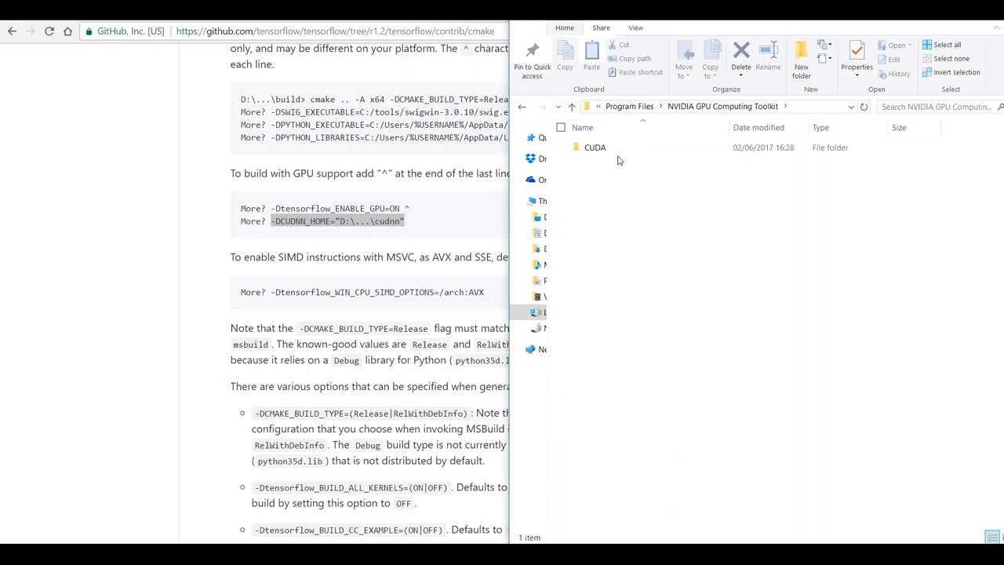
double_click(595, 147)
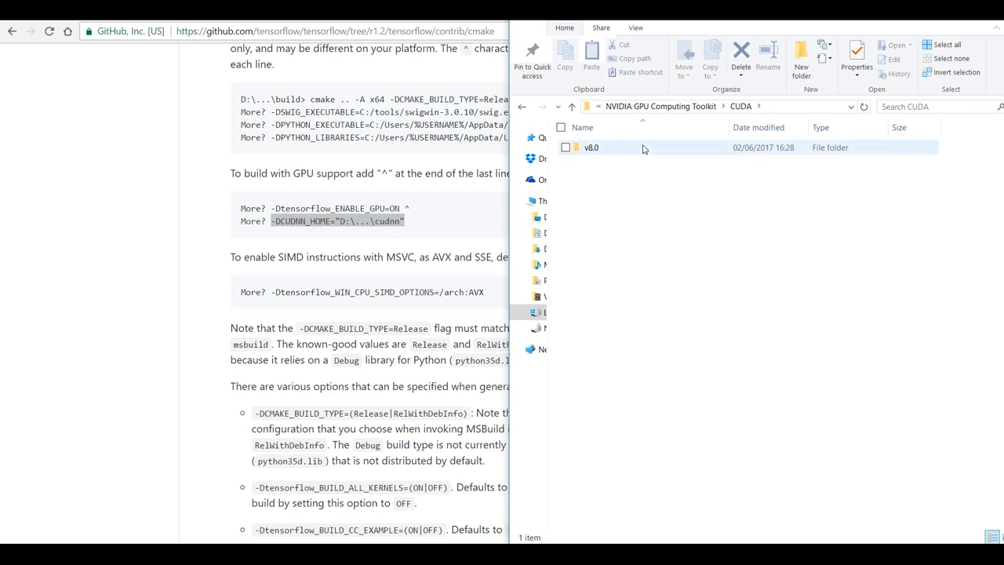
double_click(591, 148)
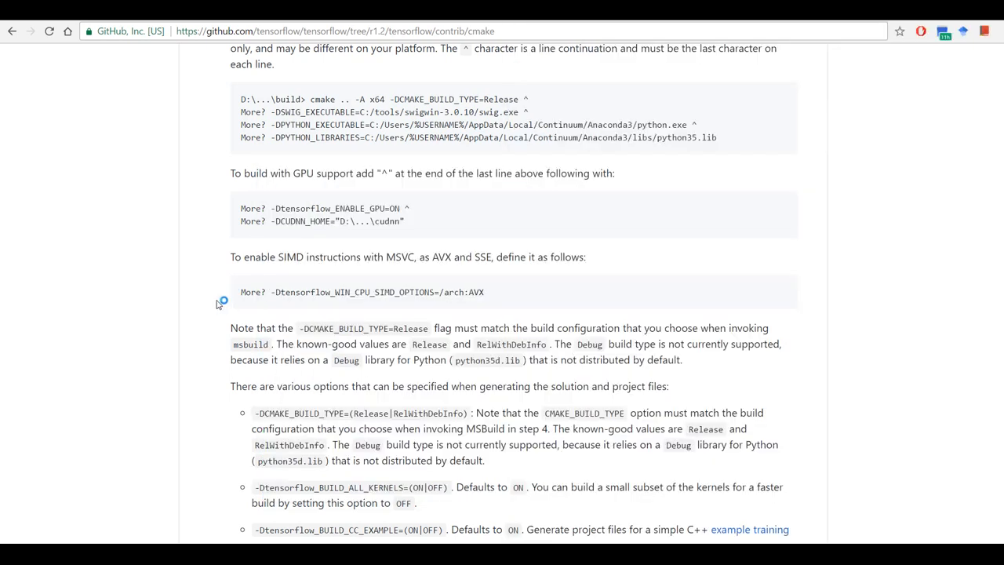
- Run the full cmake command with CUDNN_HOME set to CUDA v8.0 and watch it generate the build files
scroll("down", 3)
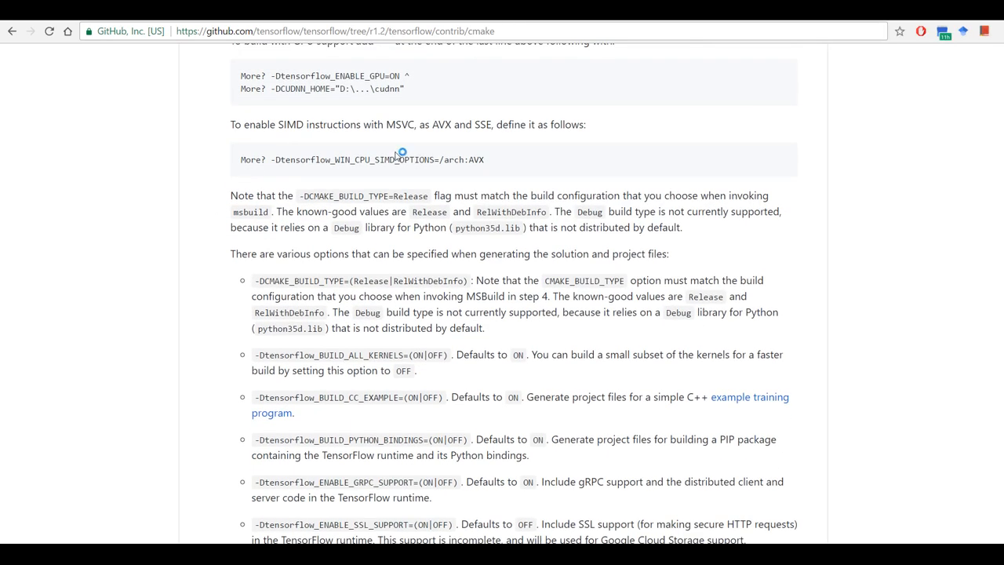
mouse_move(398, 156)
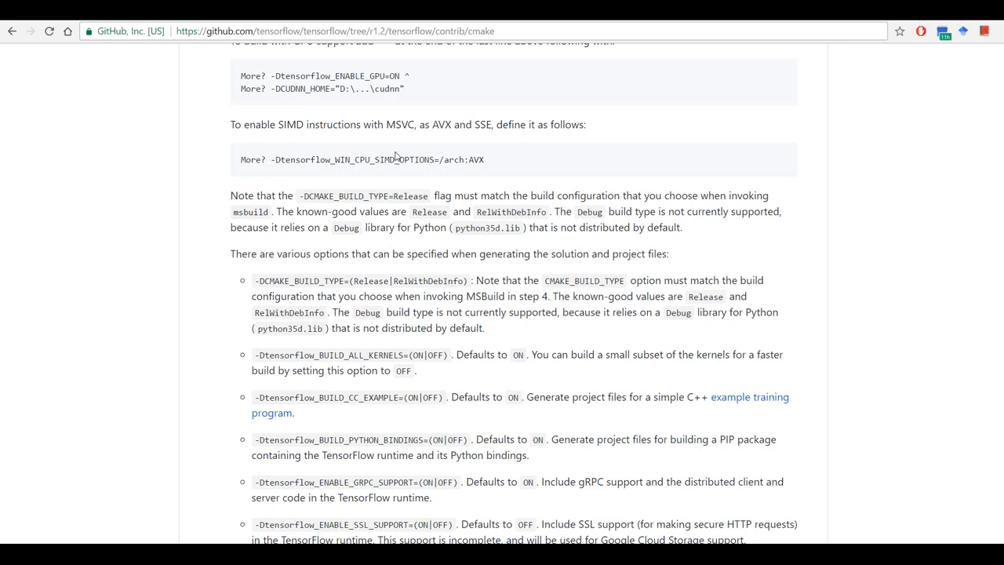
mouse_move(272, 412)
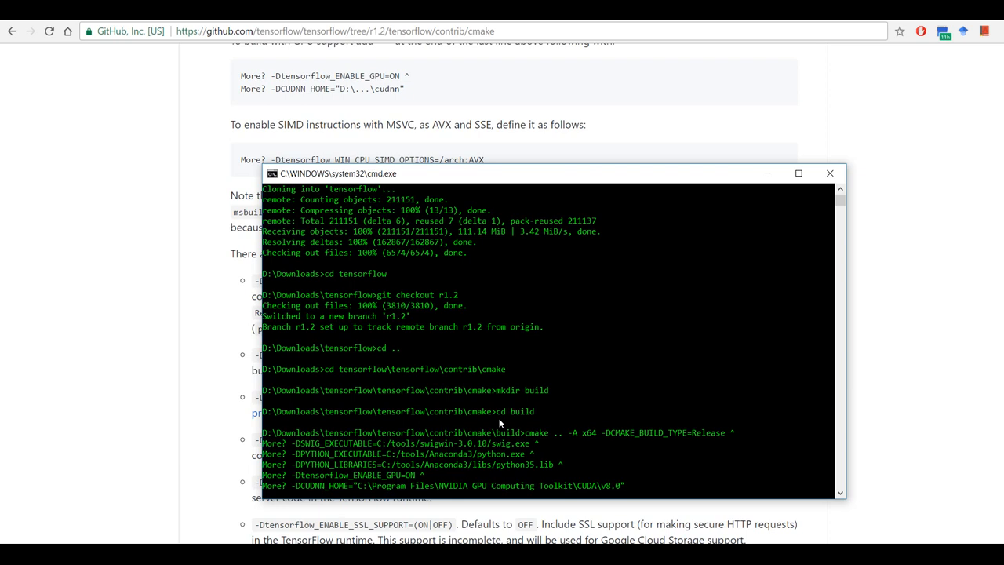
scroll("down", 3)
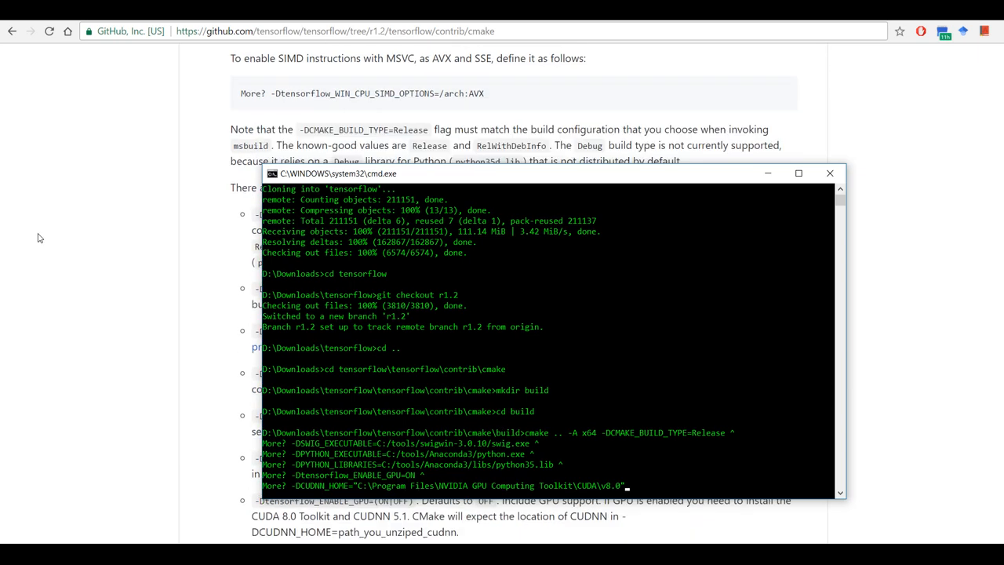
mouse_move(162, 275)
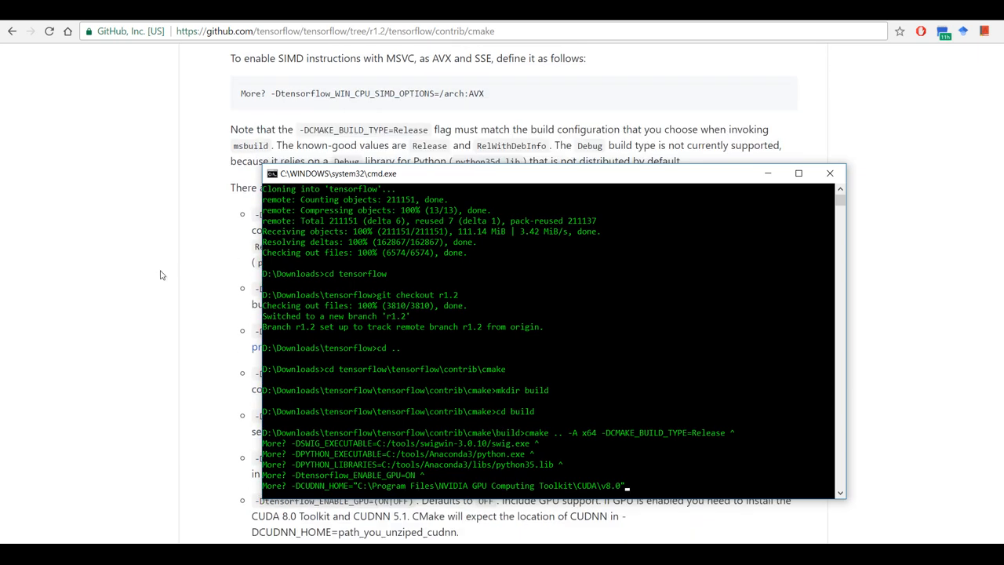
mouse_move(601, 182)
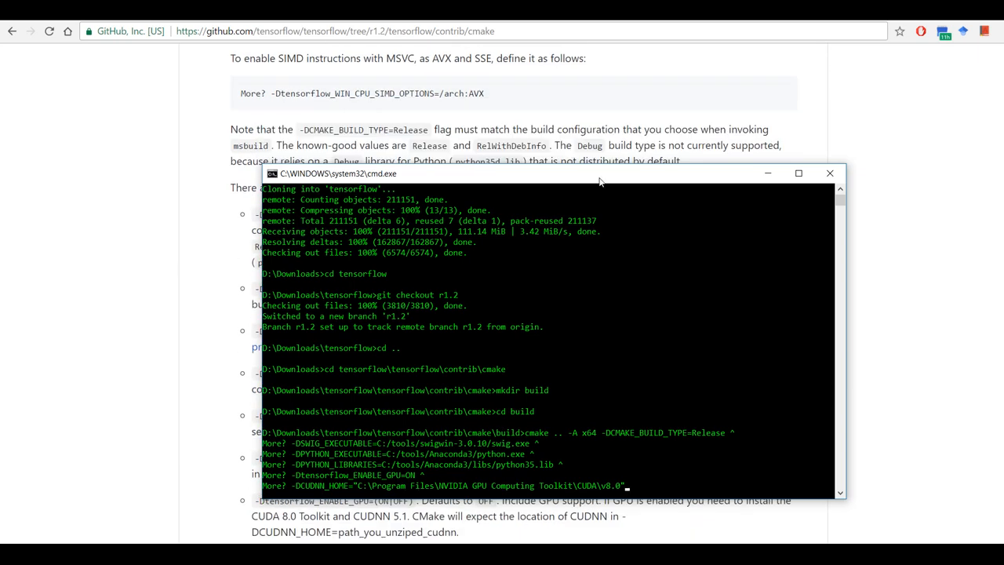
mouse_move(615, 364)
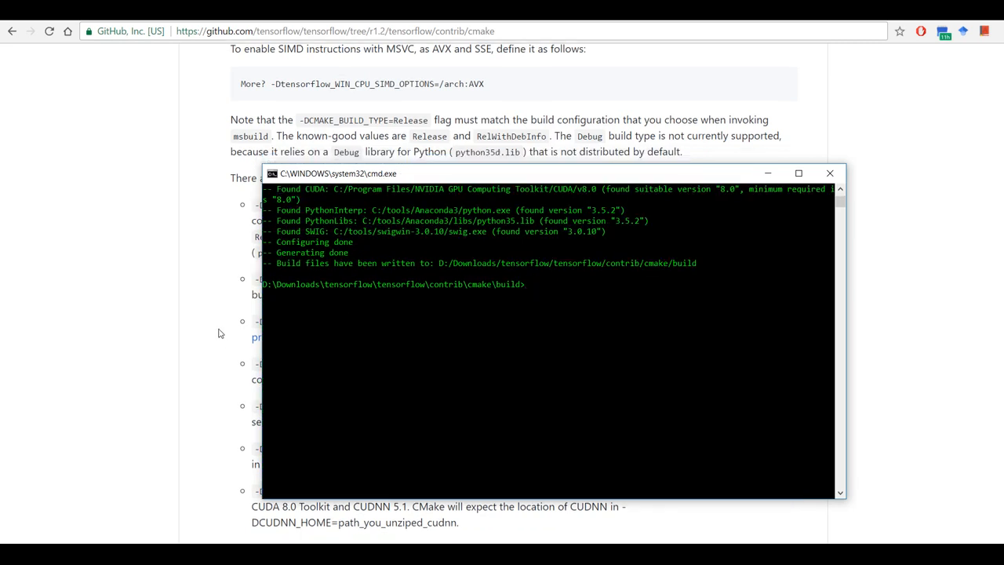
- Scroll the cmake README to step 4 and select the MSBuild tf_tutorials_example_trainer command
scroll("down", 3)
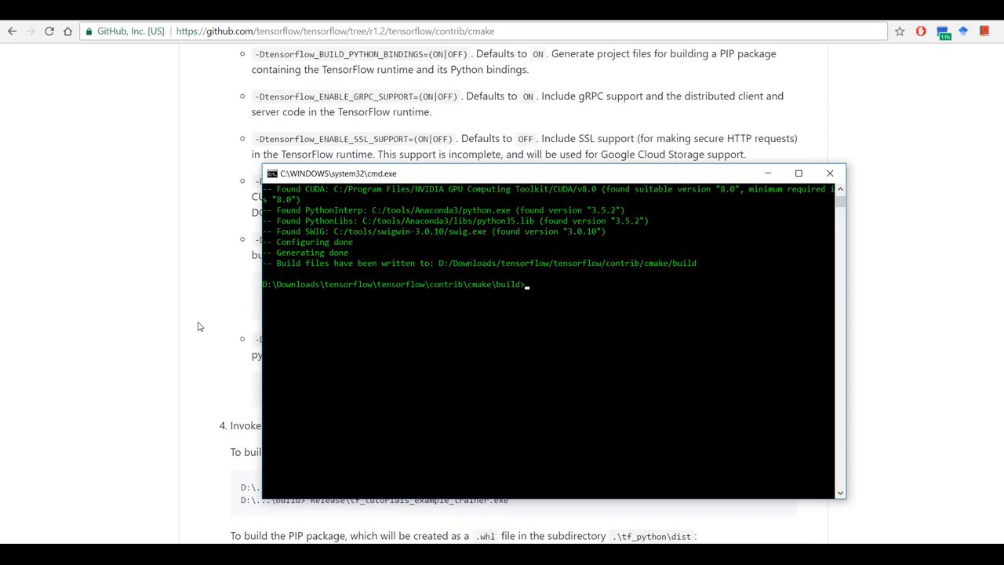
scroll("down", 3)
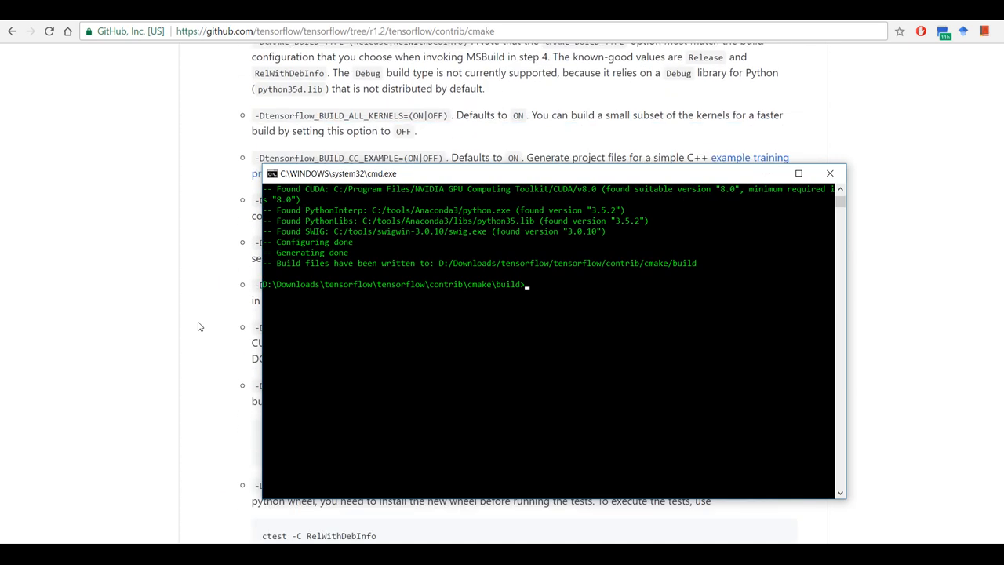
scroll("down", 3)
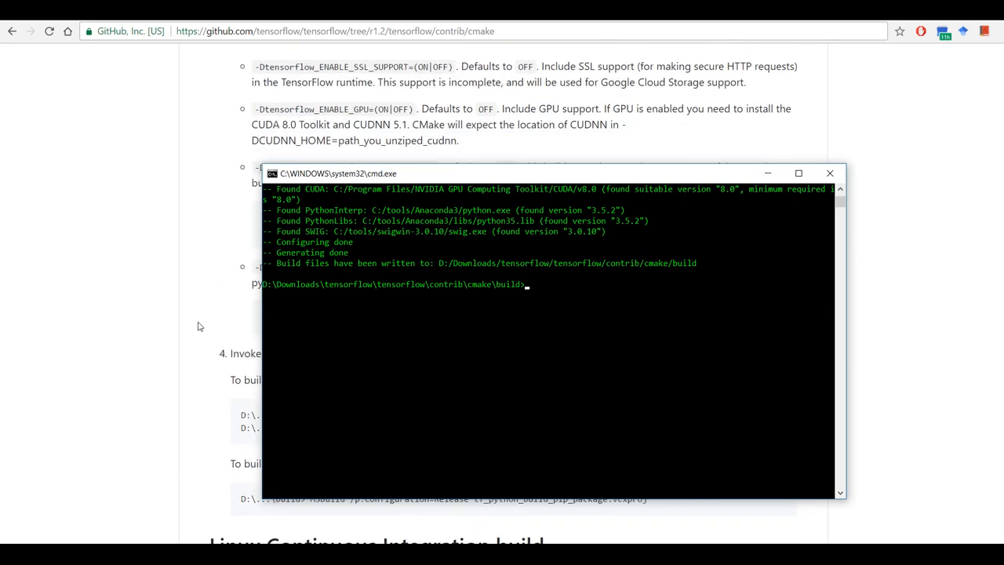
scroll("down", 3)
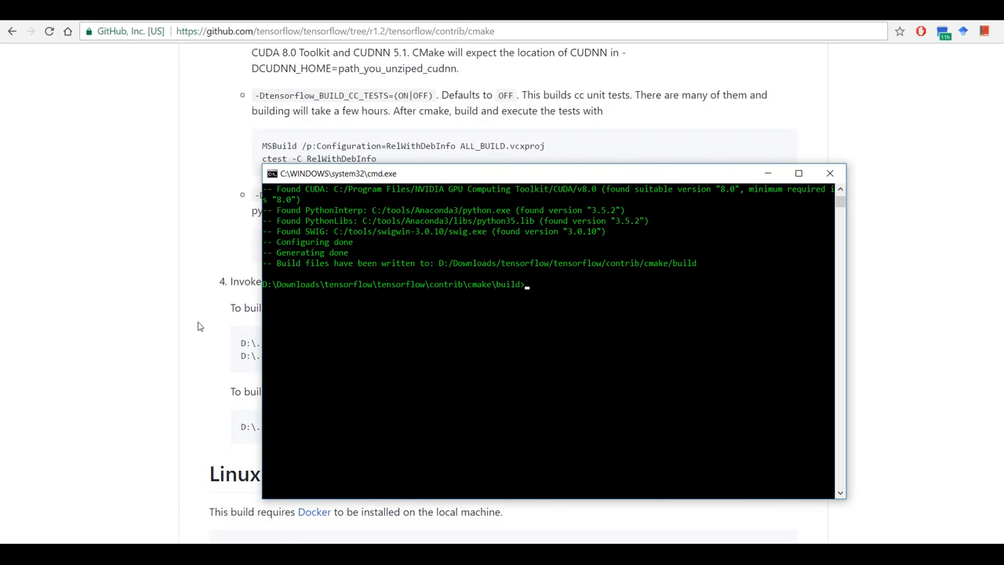
scroll("down", 3)
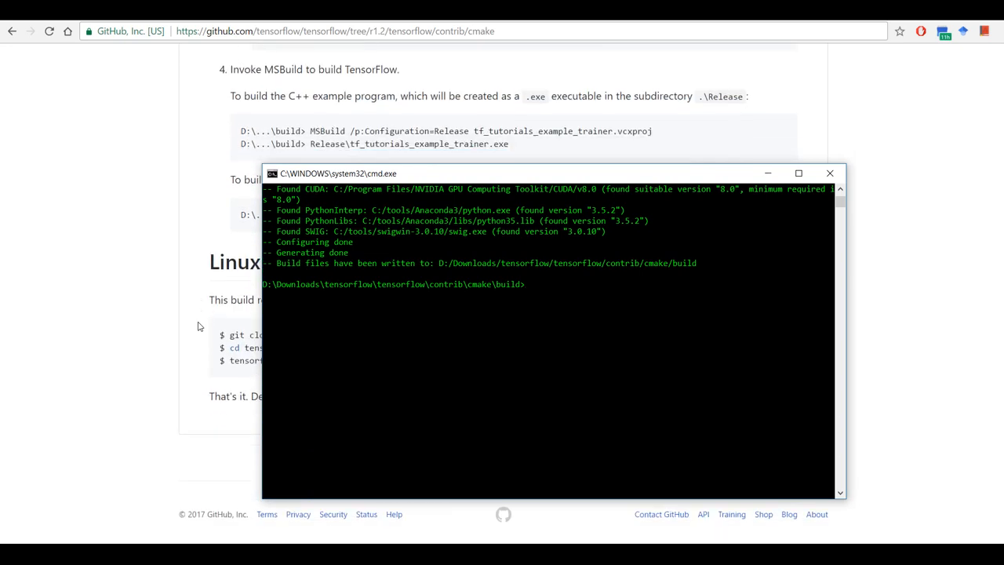
left_click(830, 172)
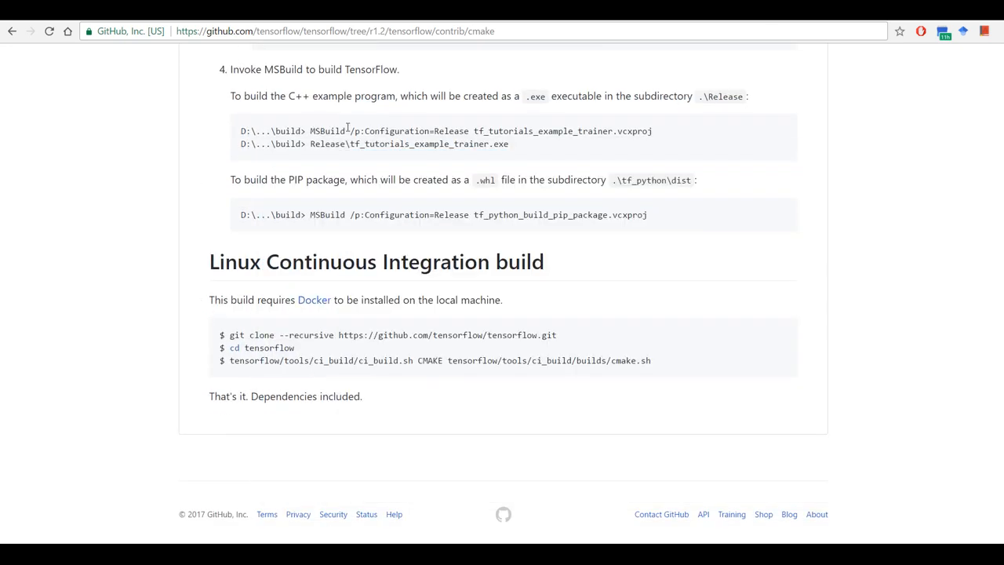
left_click_drag(310, 131, 651, 131)
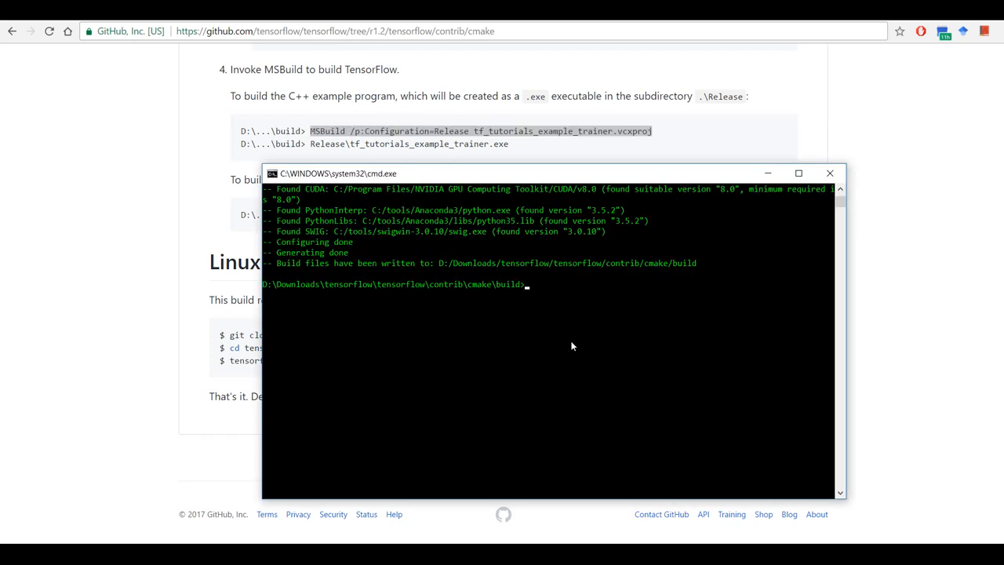
- Run the MSBuild Release build of tf_tutorials_example_trainer.vcxproj and follow the compile output
type("MSBuild /p:Configuration=Release tf_tutorials_example_trainer.vcxproj")
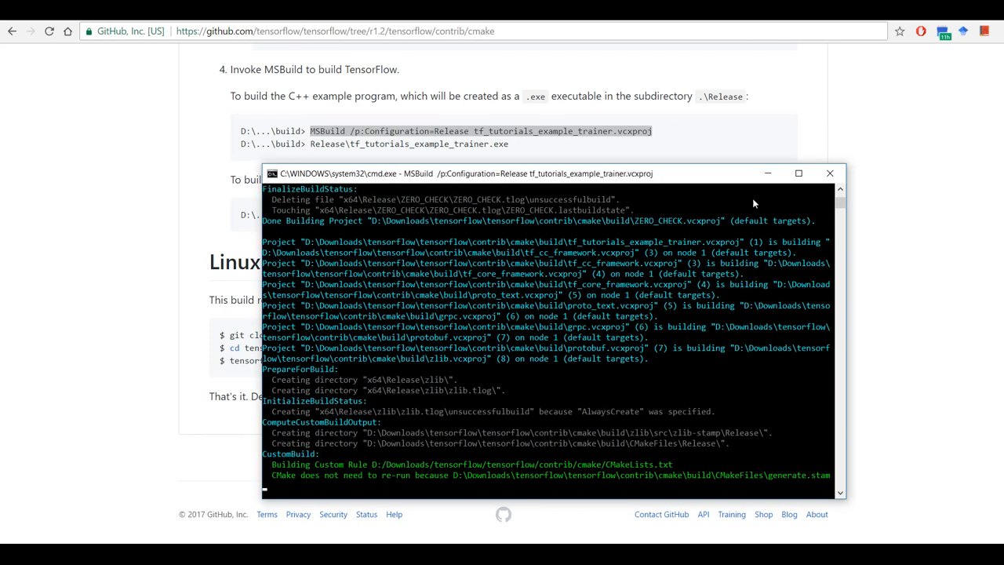
left_click(798, 173)
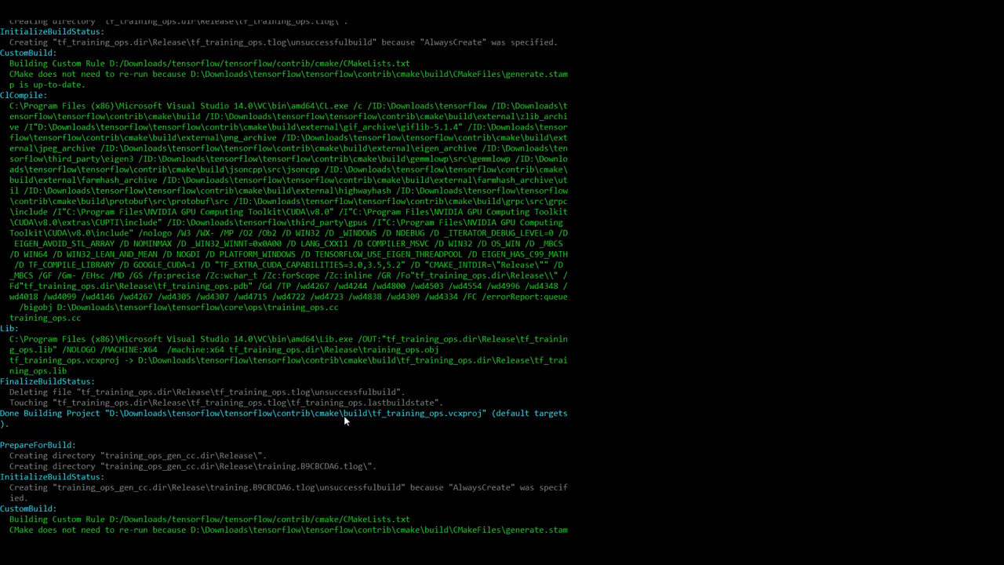
scroll("down", 3)
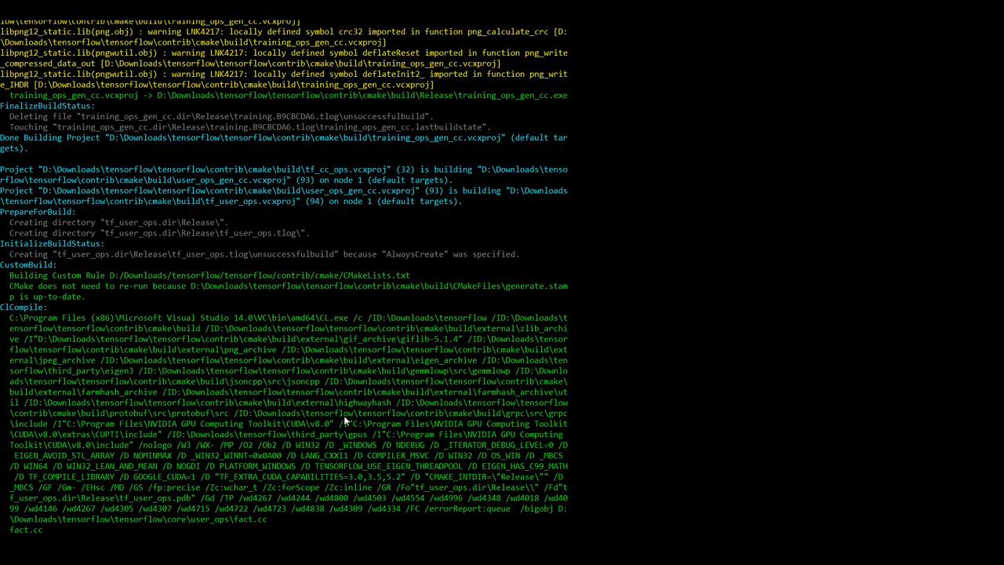
scroll("down", 3)
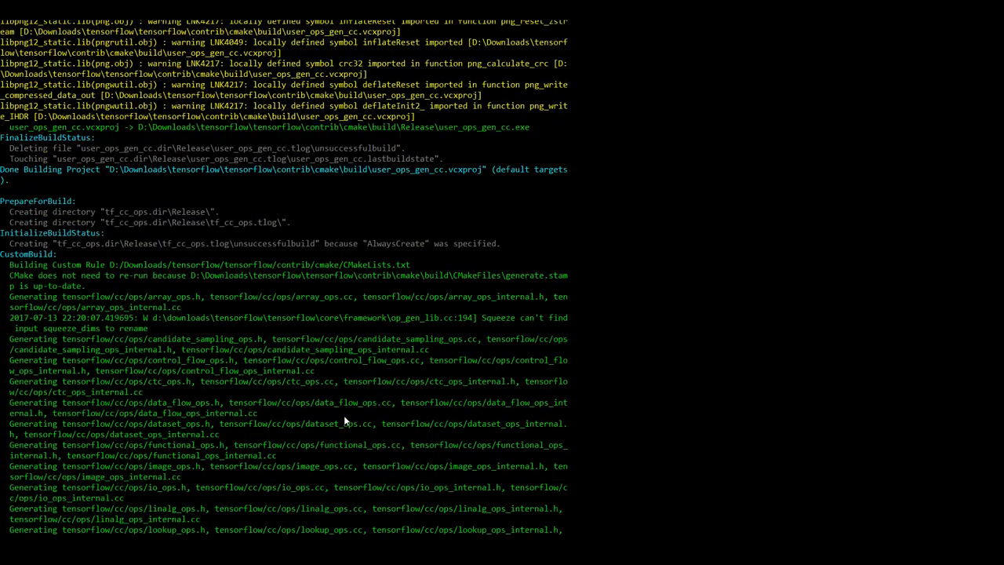
scroll("down", 3)
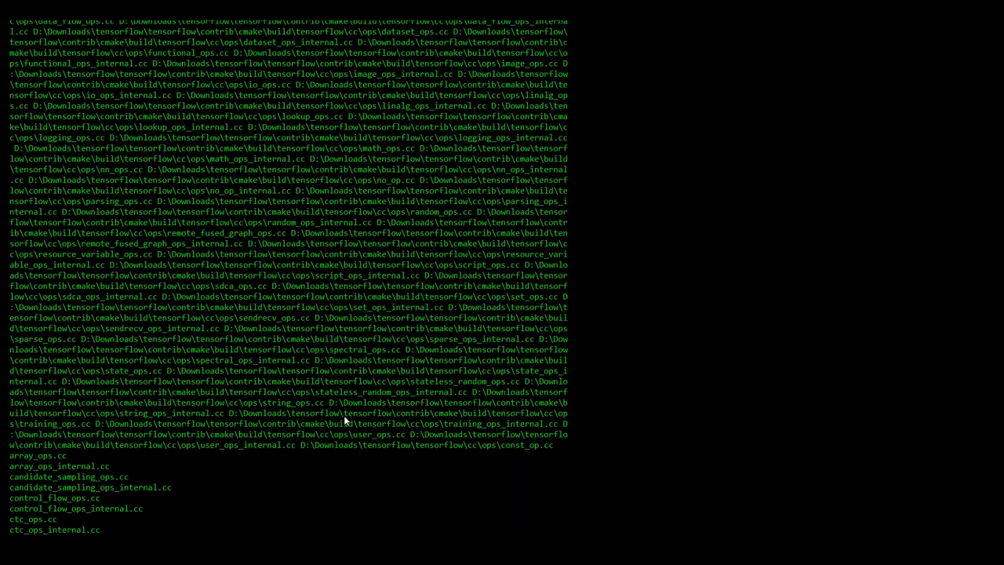
mouse_move(392, 434)
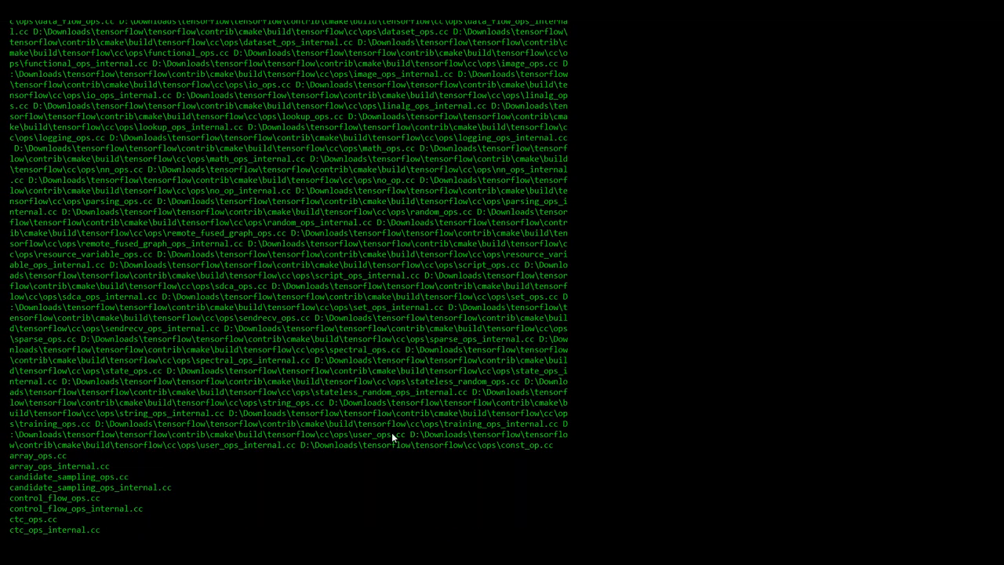
scroll("down", 3)
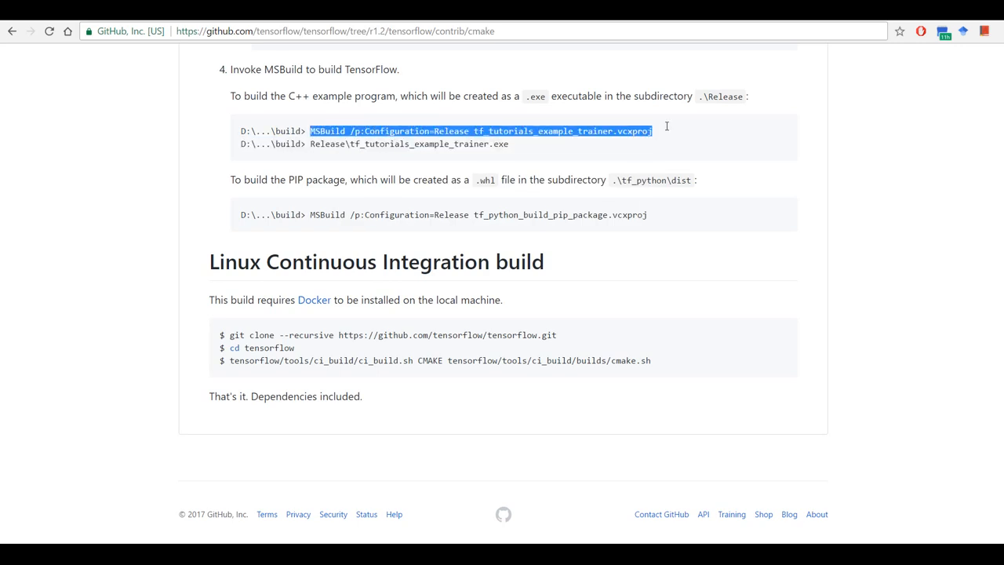
- Run Release\tf_tutorials_example_trainer.exe and view its repeated lambda = 2.000000 result lines
left_click_drag(311, 144, 495, 143)
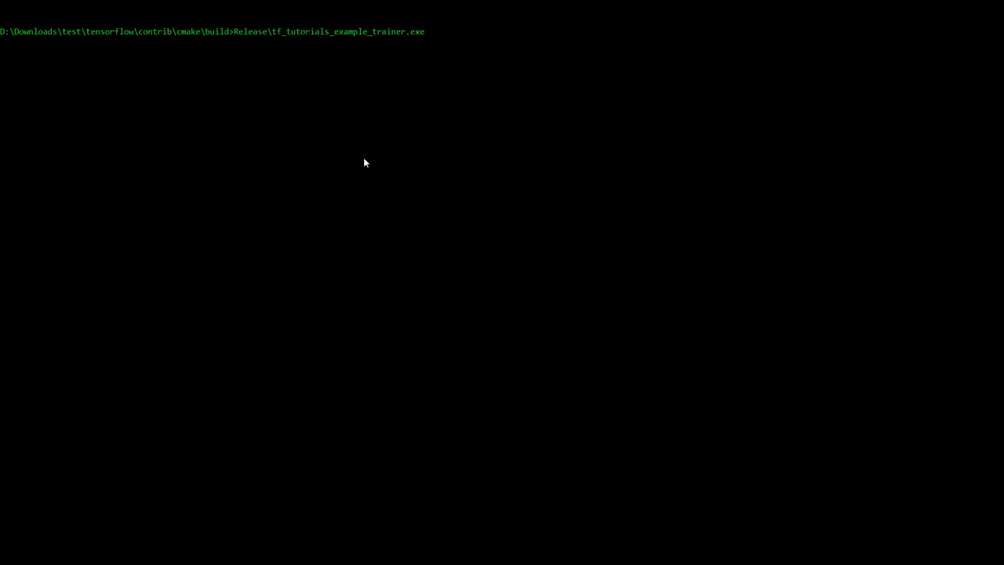
key("enter")
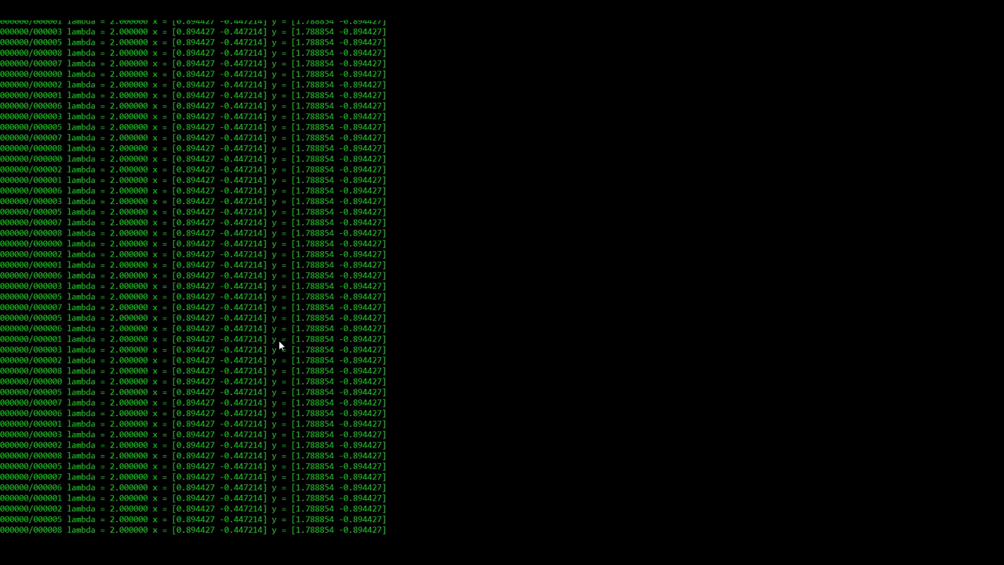
scroll("down", 3)
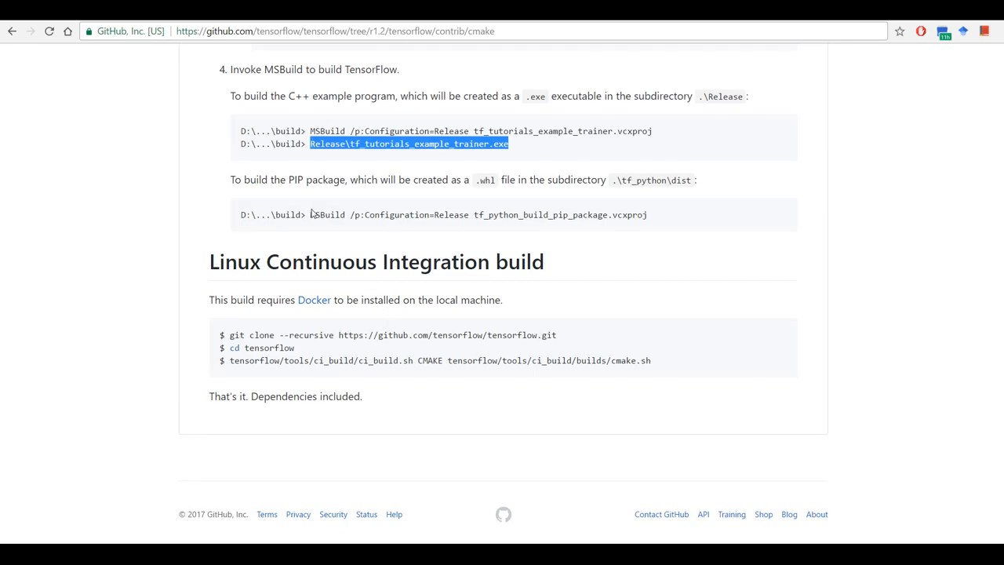
mouse_move(540, 233)
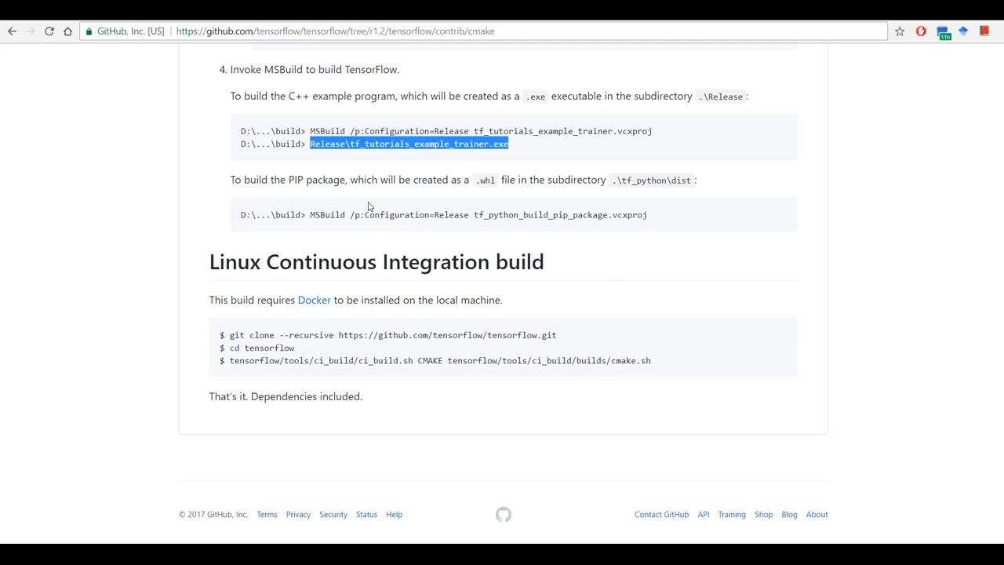
- Note the readme's .\tf_python\dist pip package location and browse build\tf_python in File Explorer
double_click(324, 215)
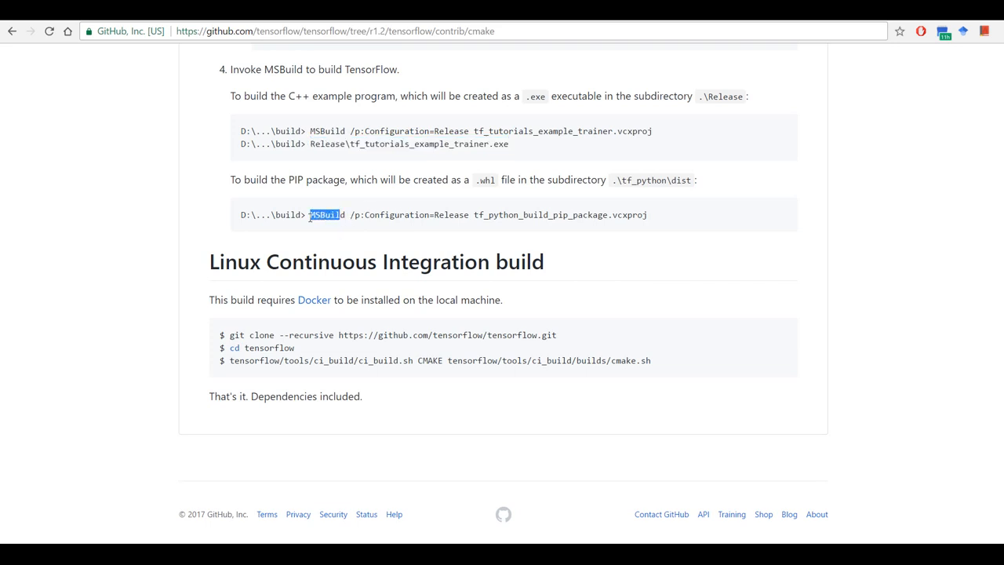
double_click(318, 214)
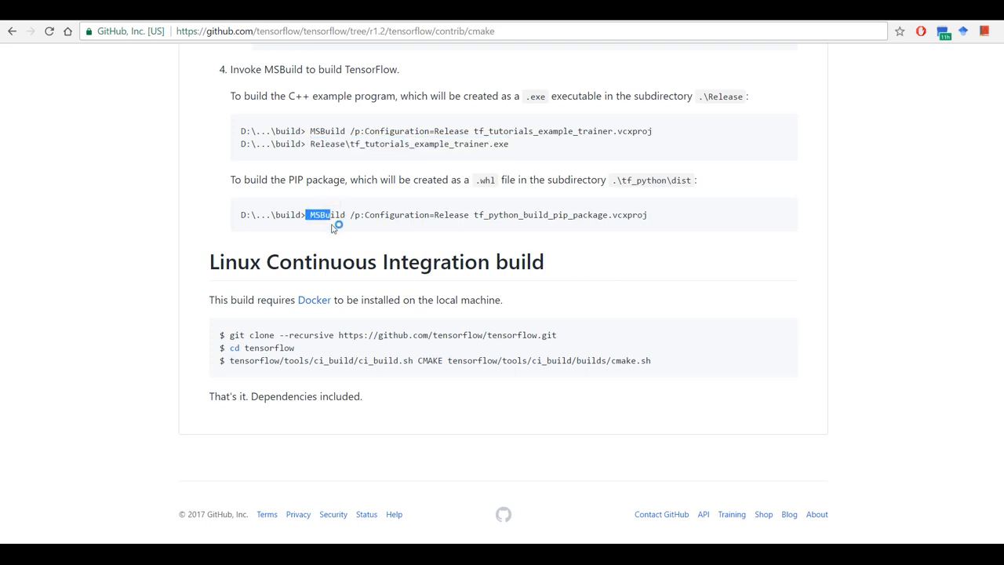
right_click(337, 215)
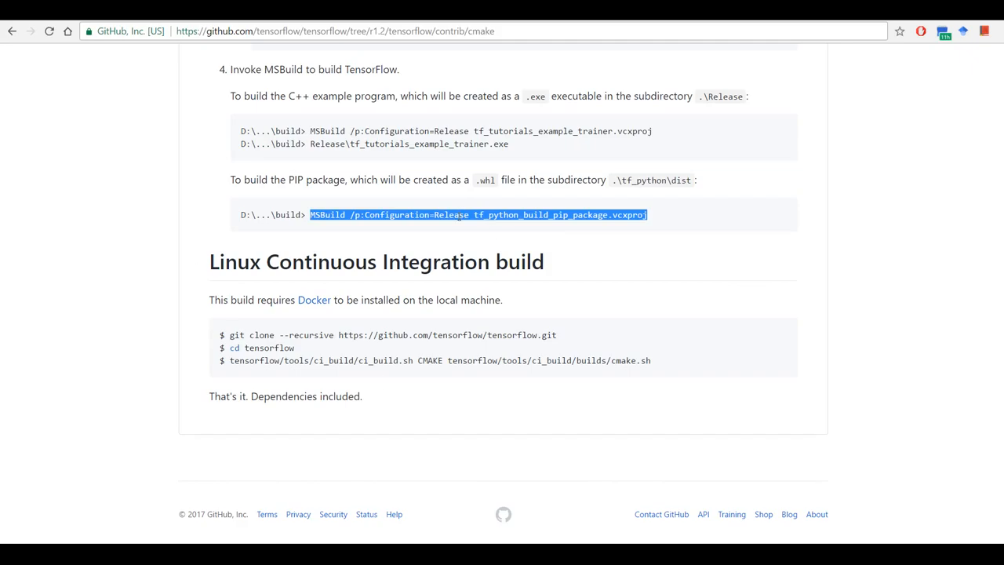
left_click(412, 214)
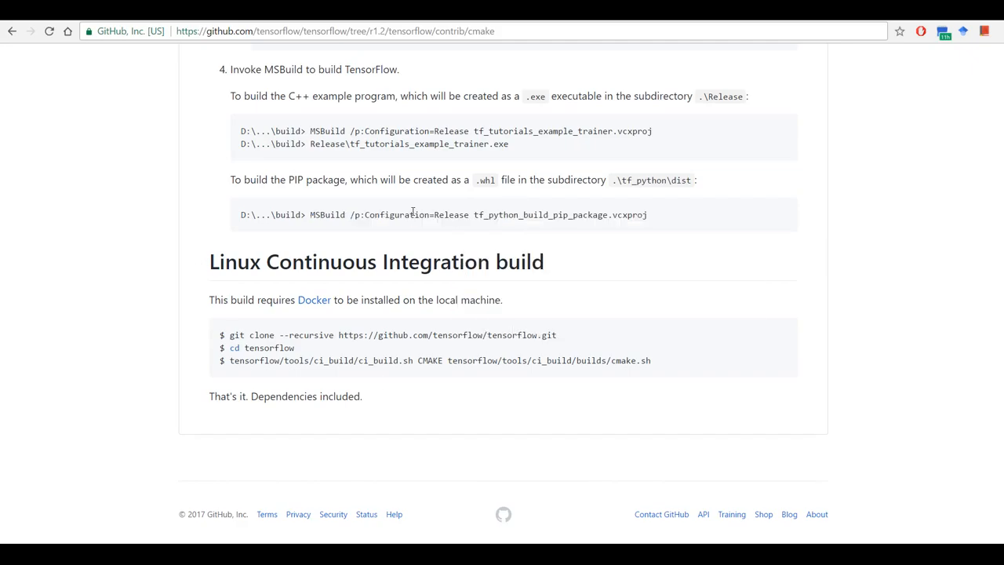
double_click(626, 180)
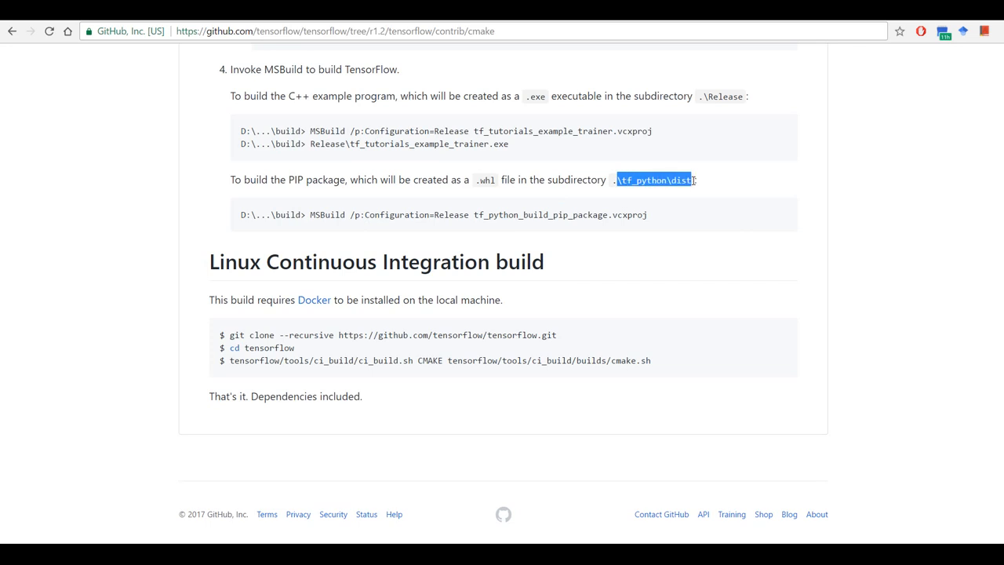
mouse_move(212, 471)
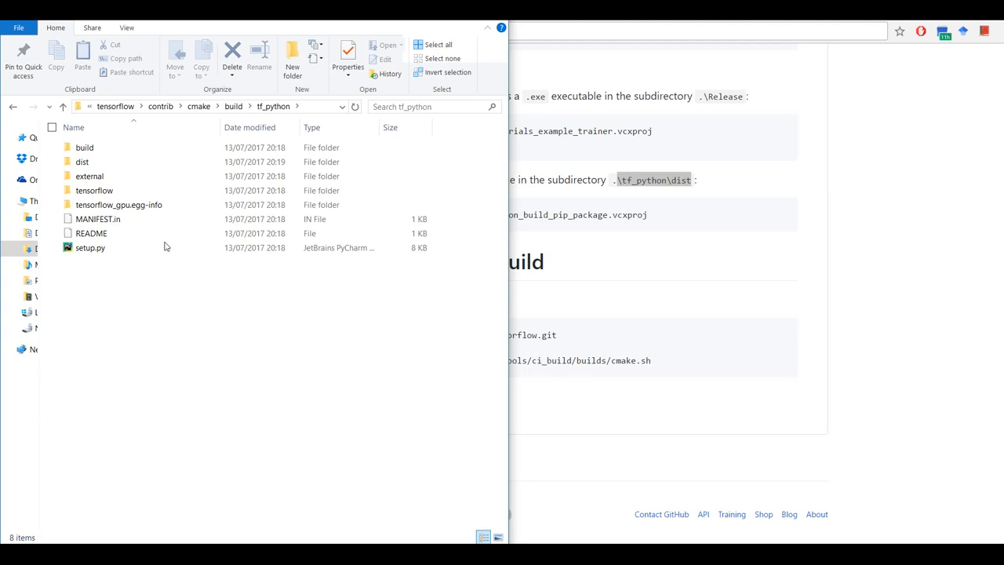
double_click(82, 162)
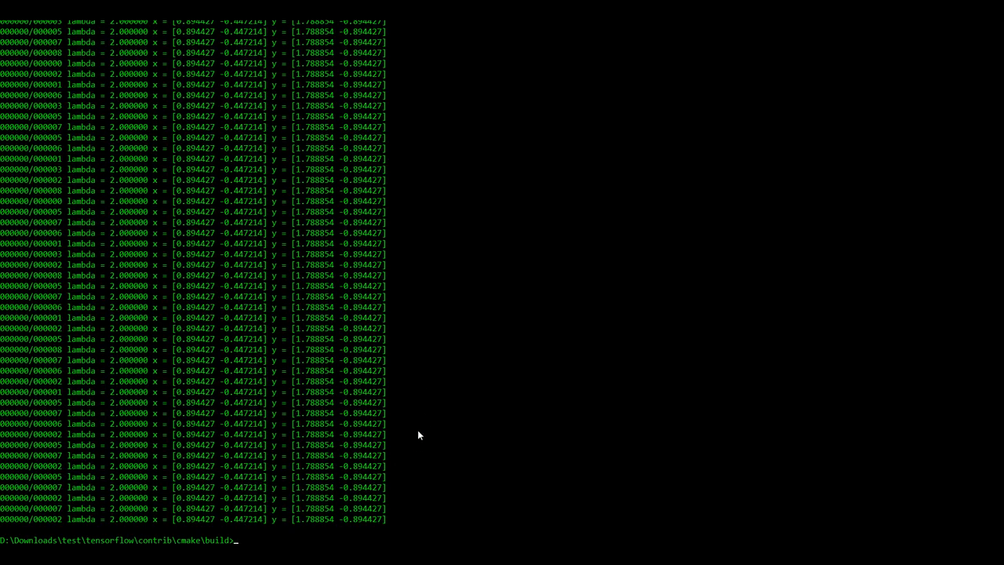
- Change directory into tf_python\dist
type("cd tf")
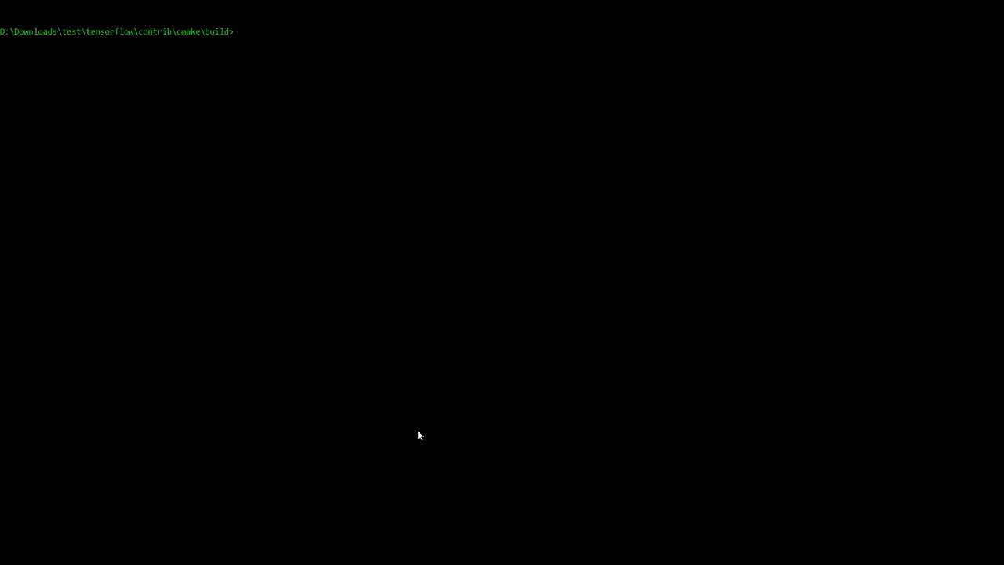
type("cd tf_pytho")
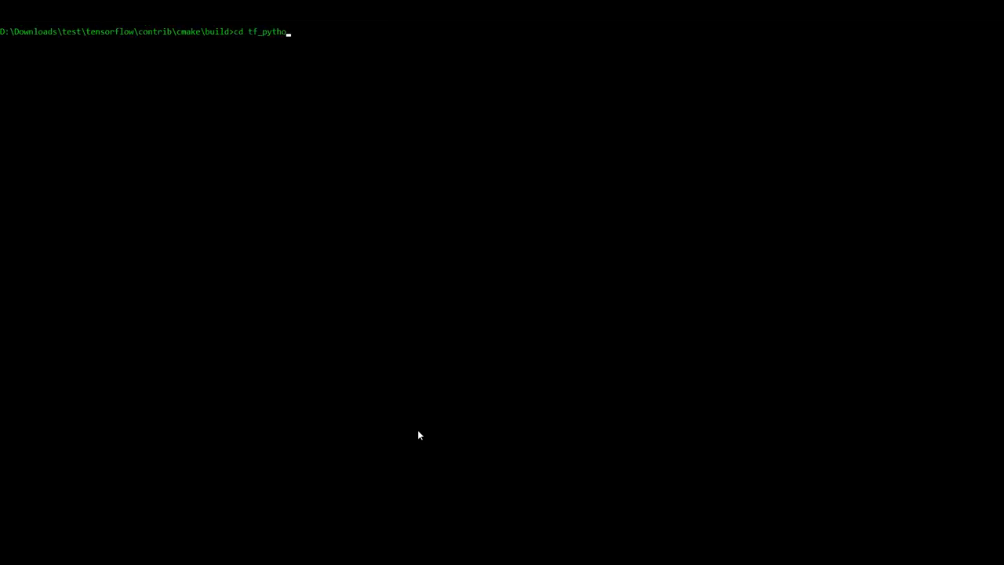
type("n\\dist")
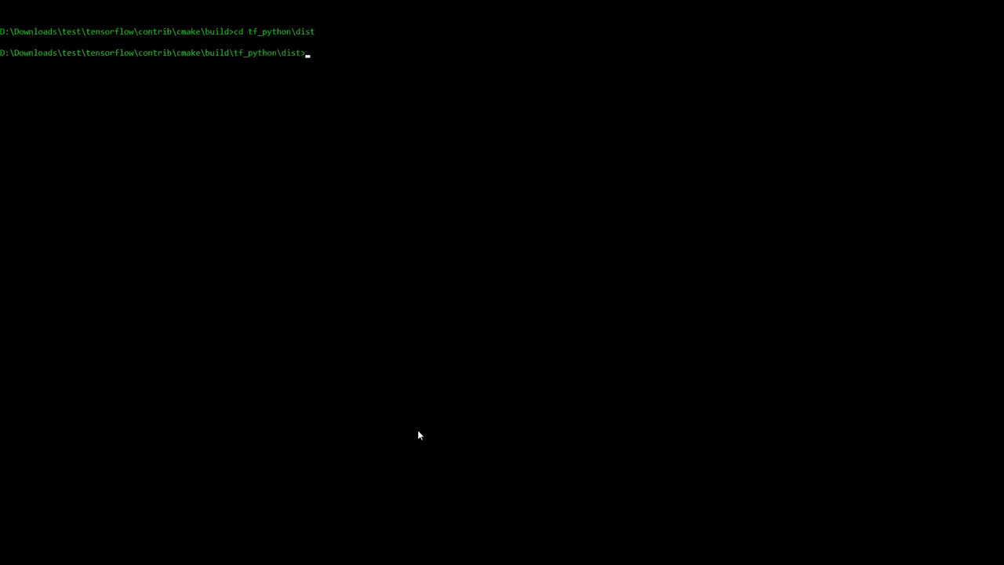
- Create a Python 3.5 conda environment named tensorflow, confirm with y, and activate it
type("conda create -n tensorflow")
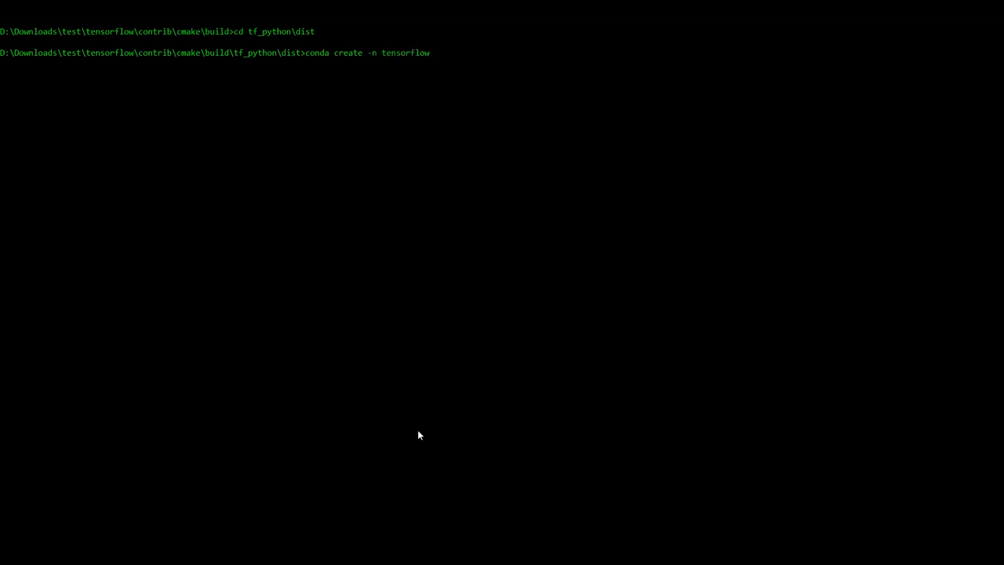
type("python=")
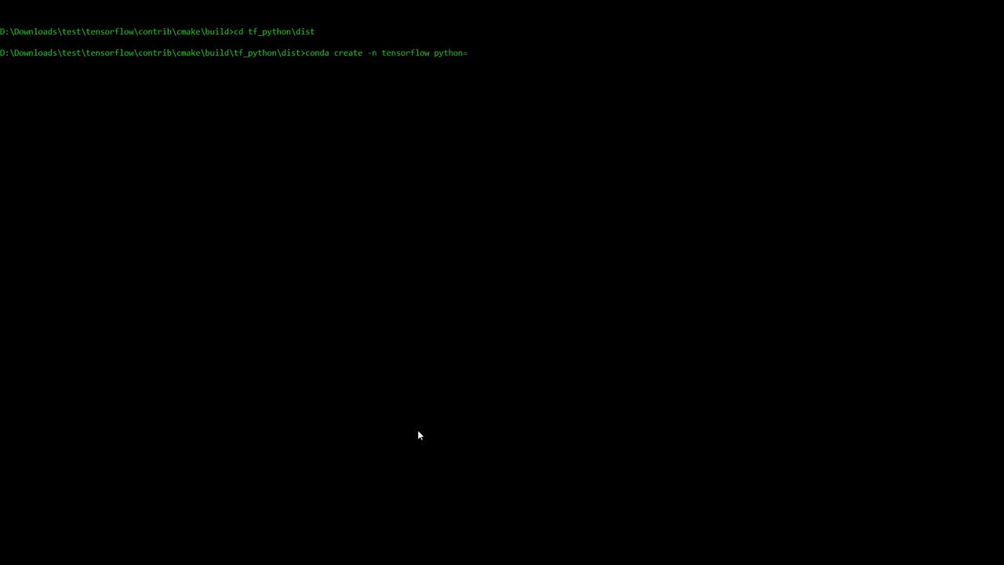
type("3.5")
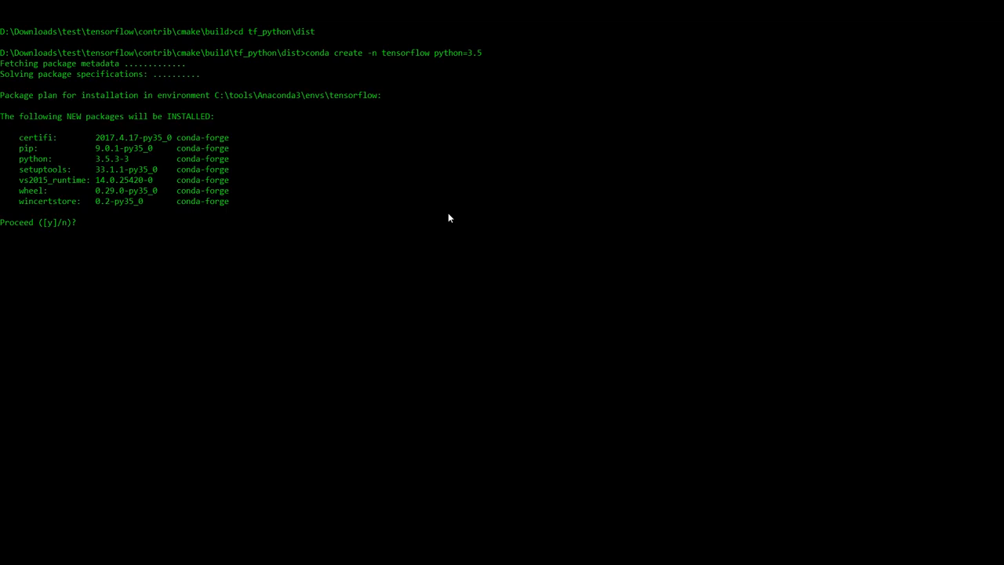
mouse_move(388, 314)
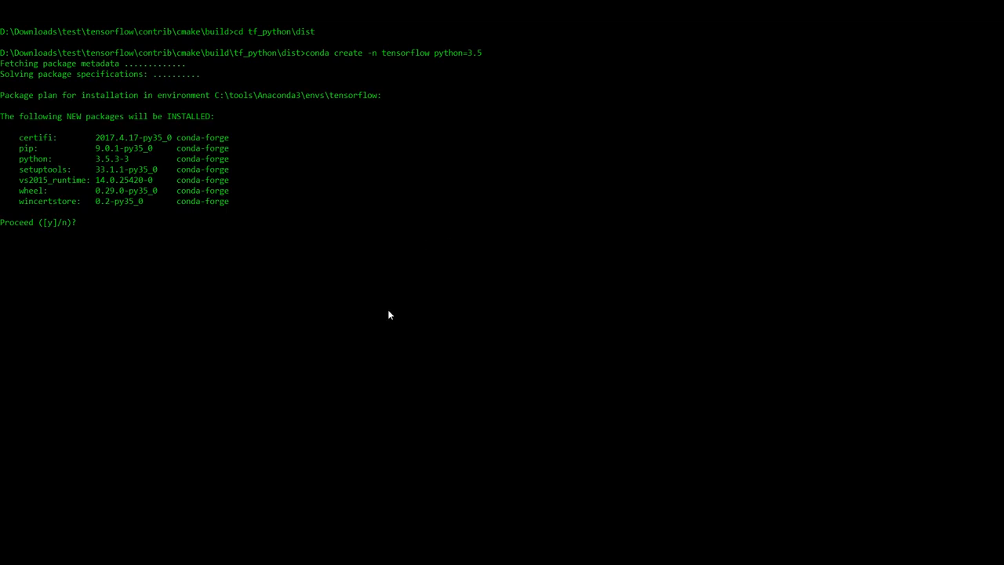
type("y")
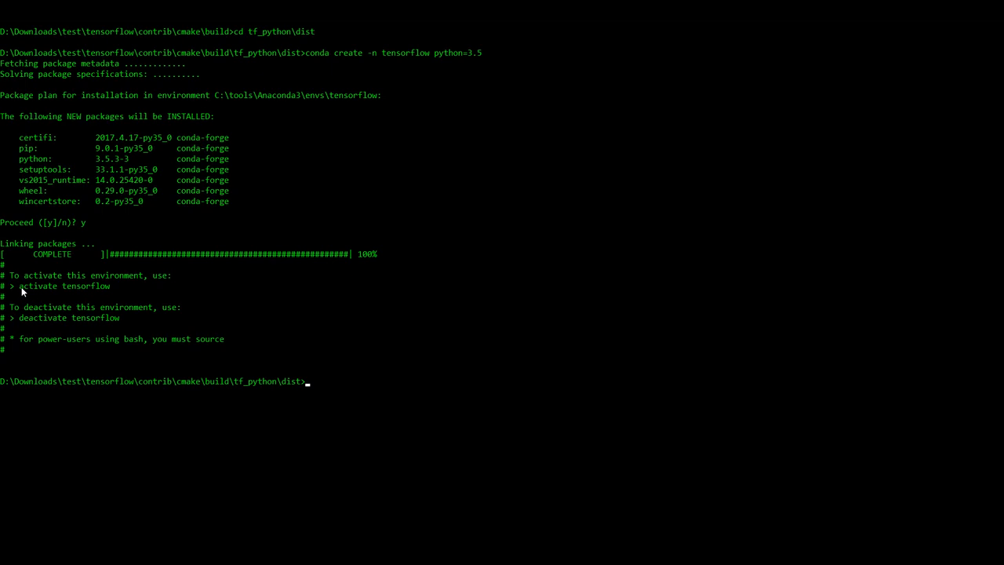
double_click(39, 286)
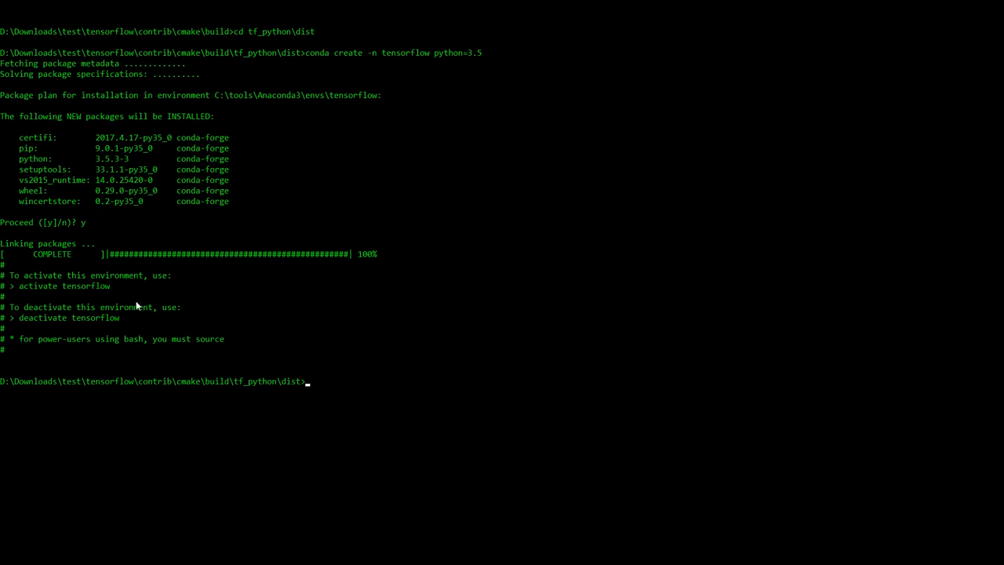
type("activate tensorflow")
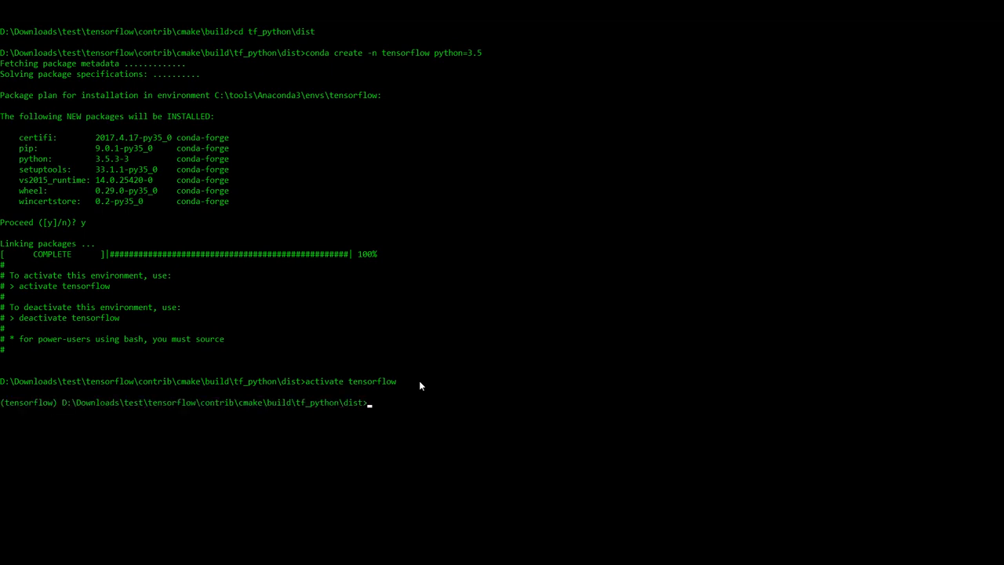
- pip install tensorflow_gpu-1.2.1-cp35-cp35m-win_amd64.whl with its dependencies into the environment
type("pip install")
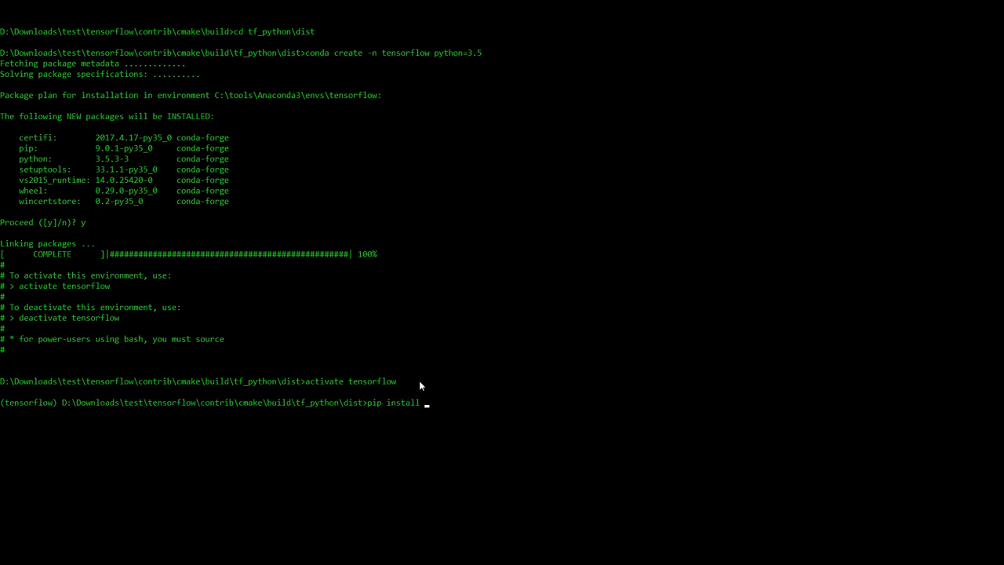
type("tensorflow_gpu-1.2.1-cp35-cp35m-win_amd64.whl")
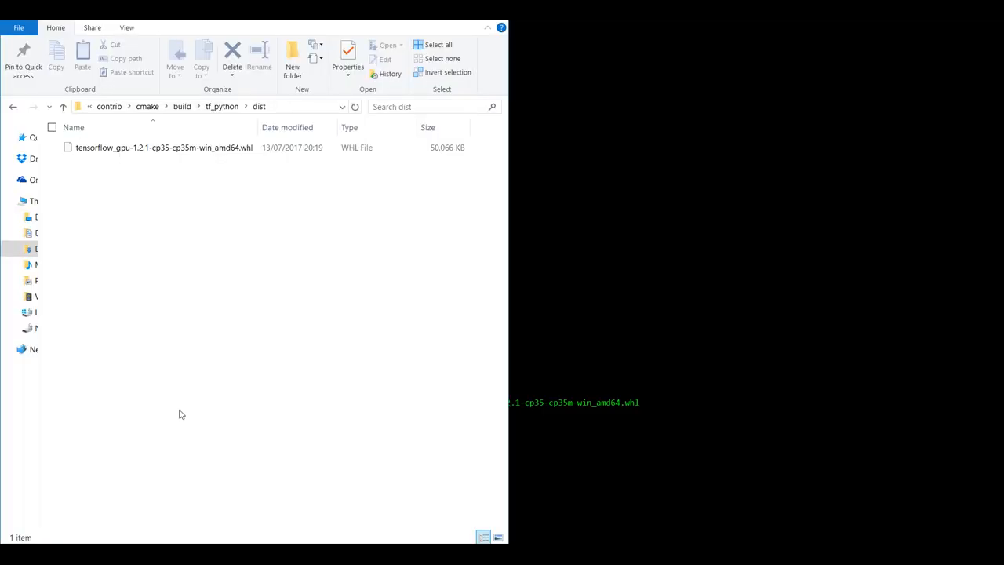
left_click(157, 148)
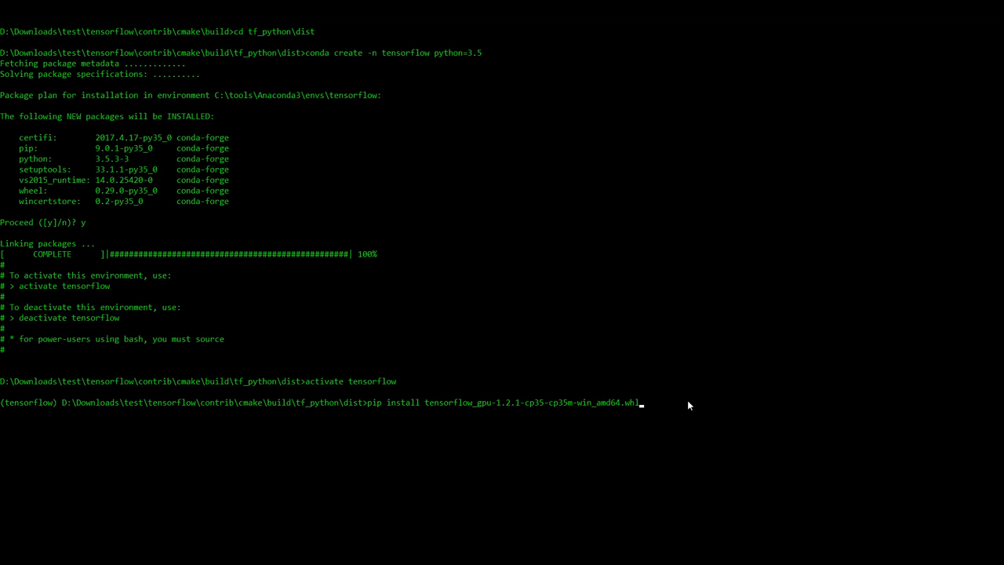
key("enter")
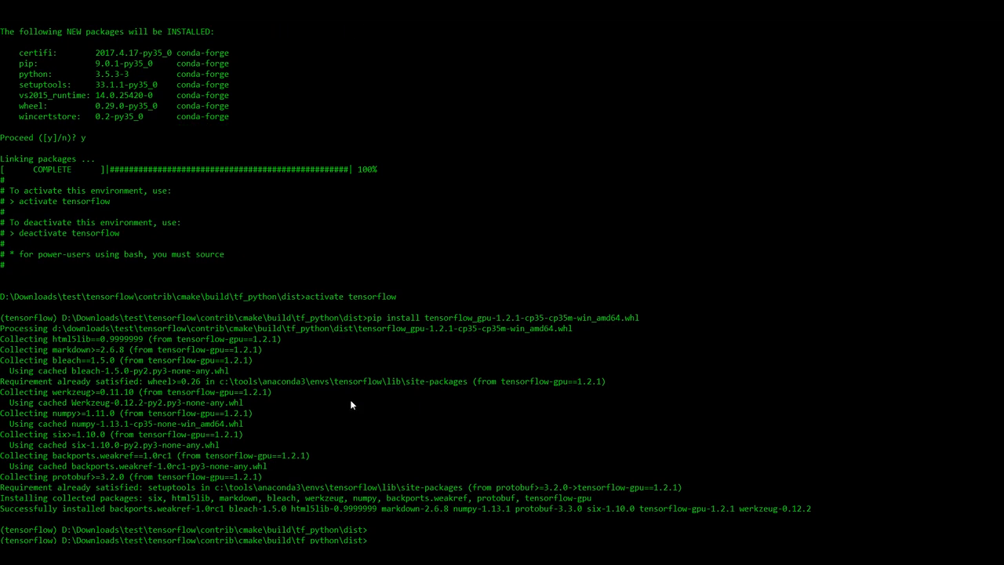
- Run the tensorflow.org validation snippet in Python, printing Hello, TensorFlow! on the Quadro M1200 GPU
type("python")
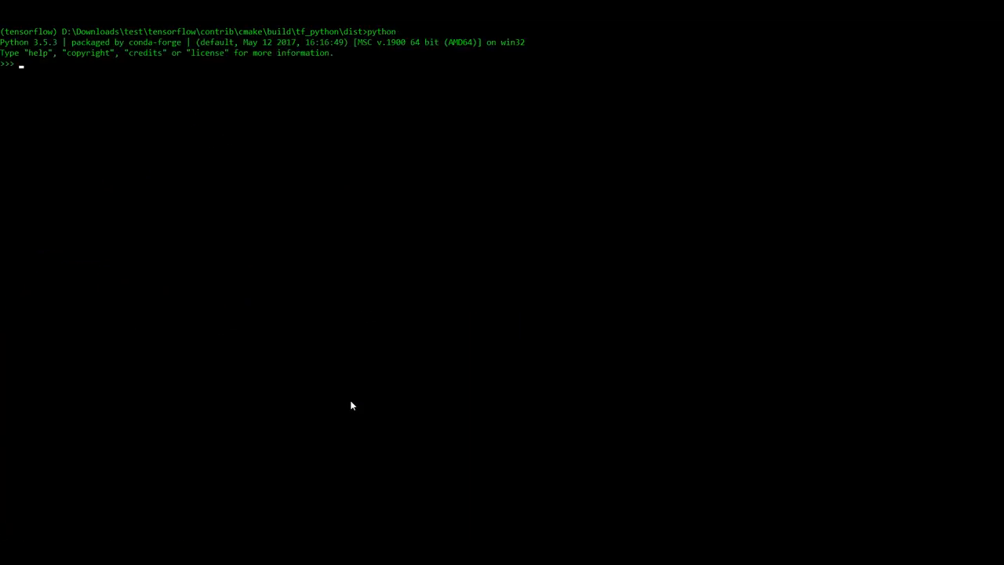
type("import tensorfl")
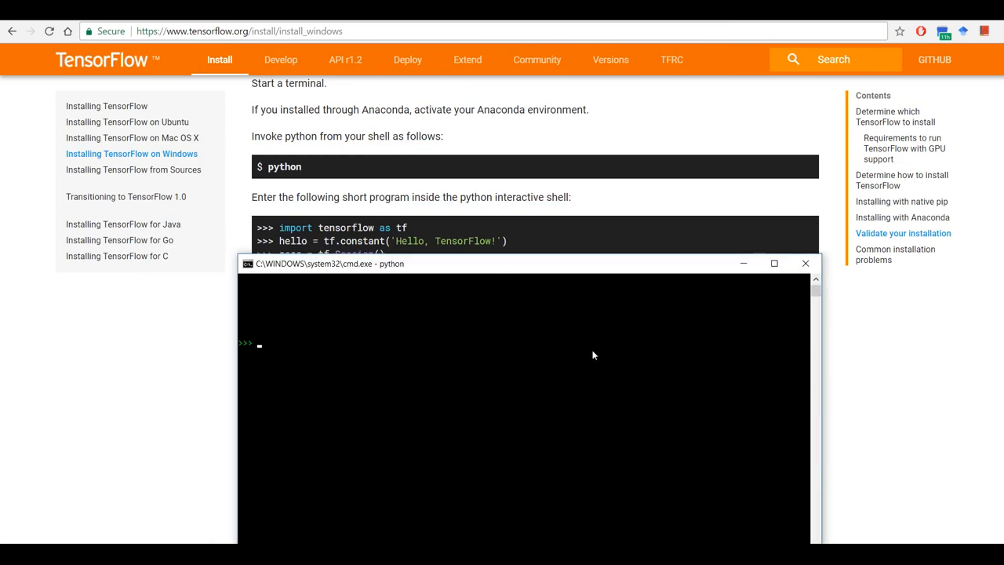
type("quit")
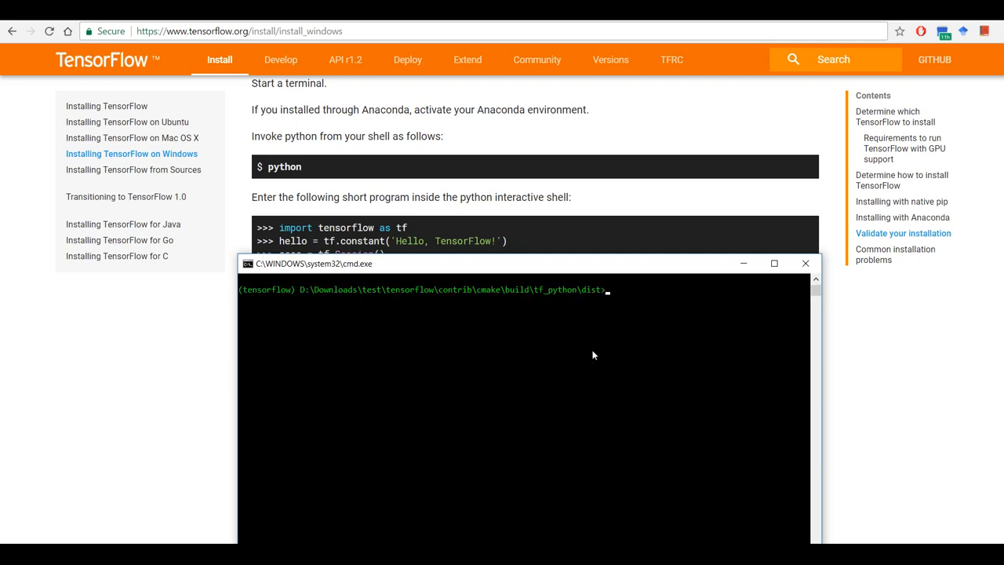
type("python")
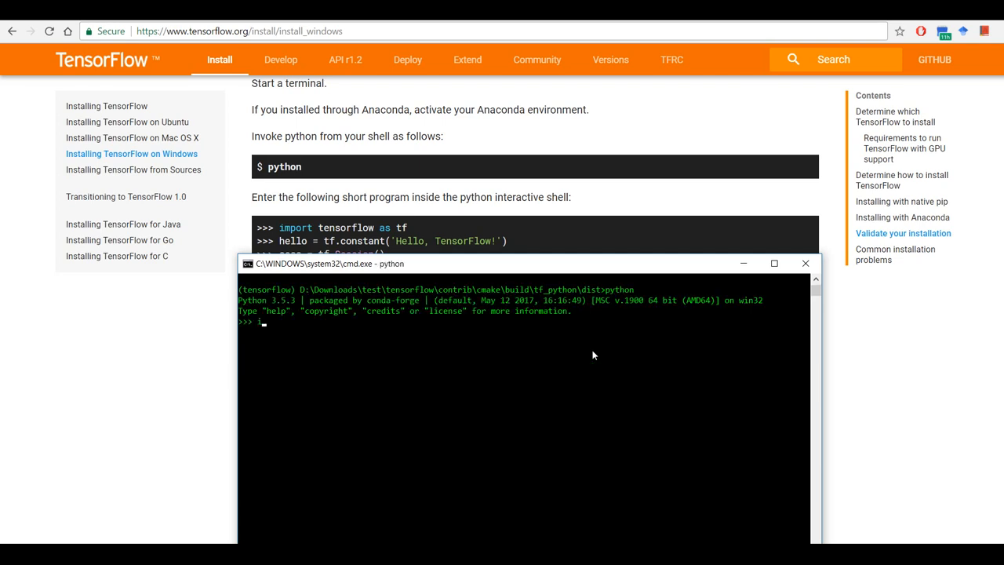
type("import tensorfl")
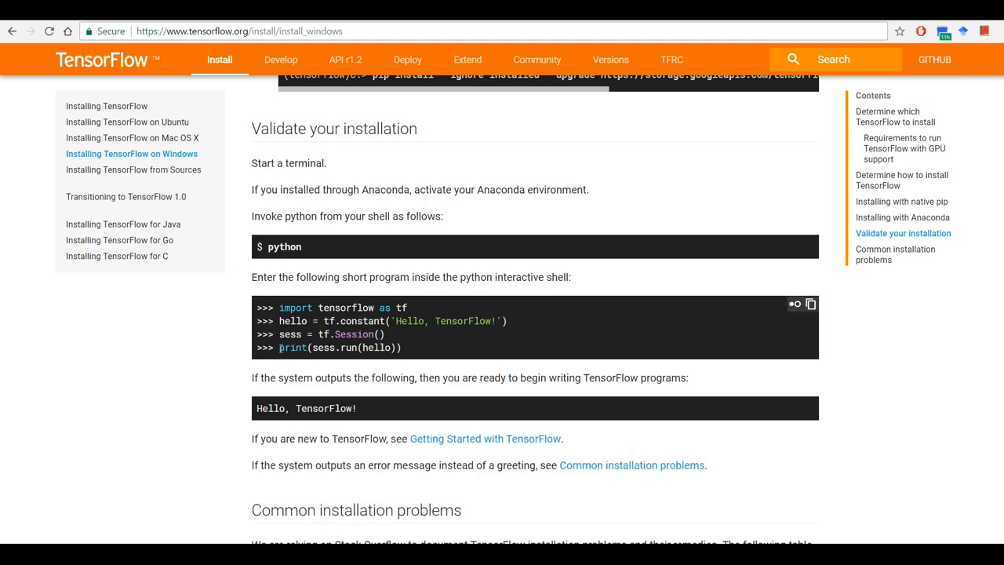
triple_click(339, 346)
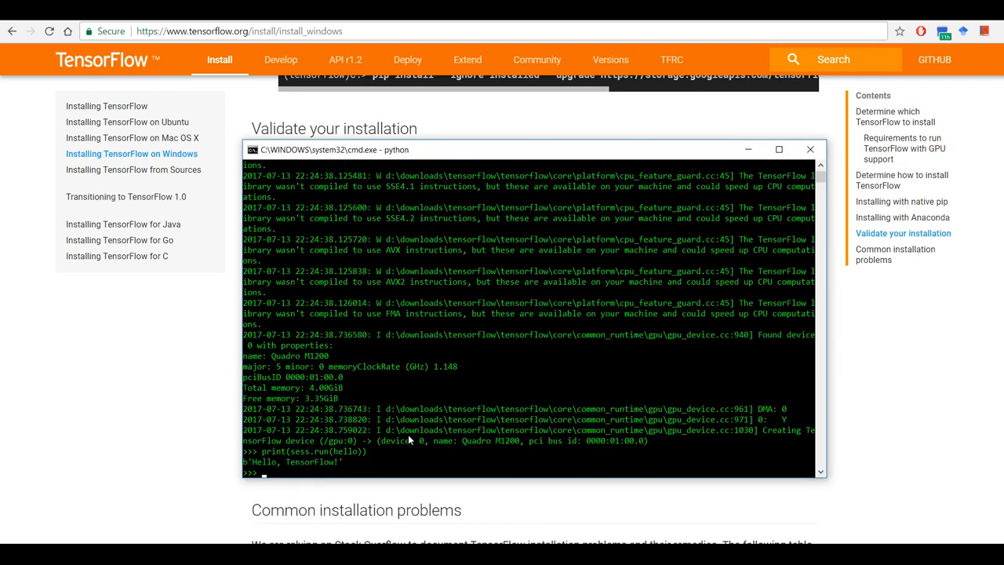
- Exit Python with quit() and deactivate the tensorflow environment
type("QUIT()")
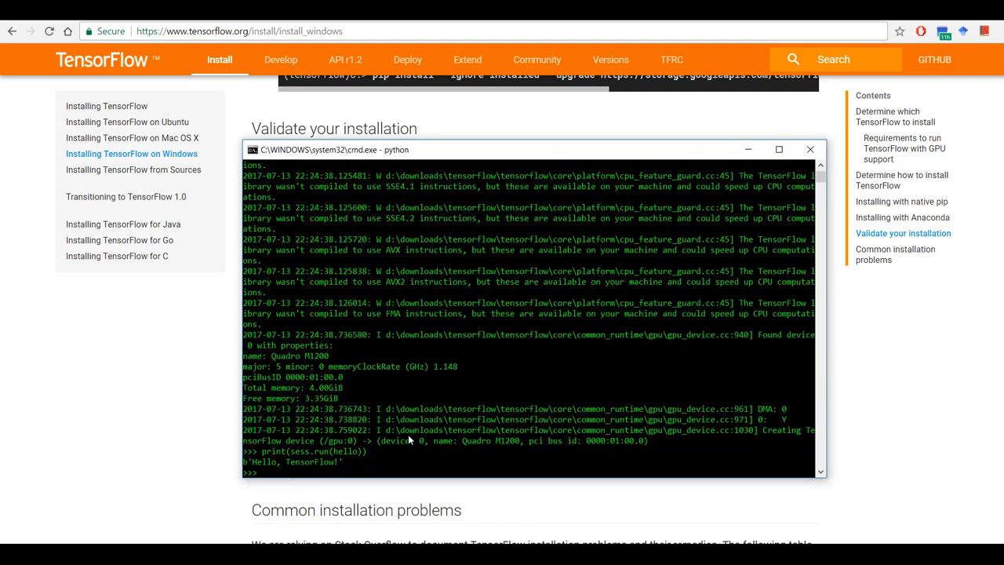
type("quit()")
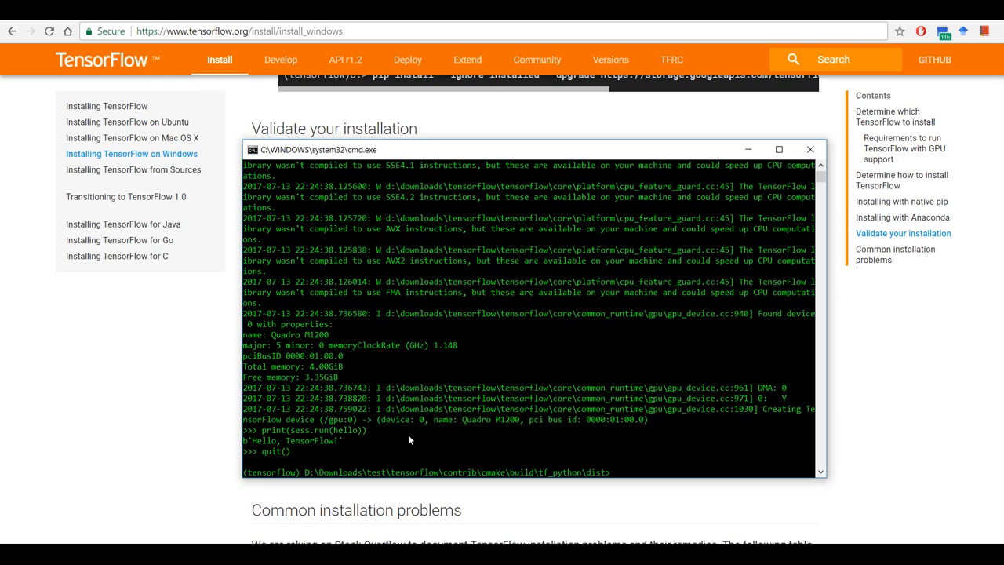
type("d")
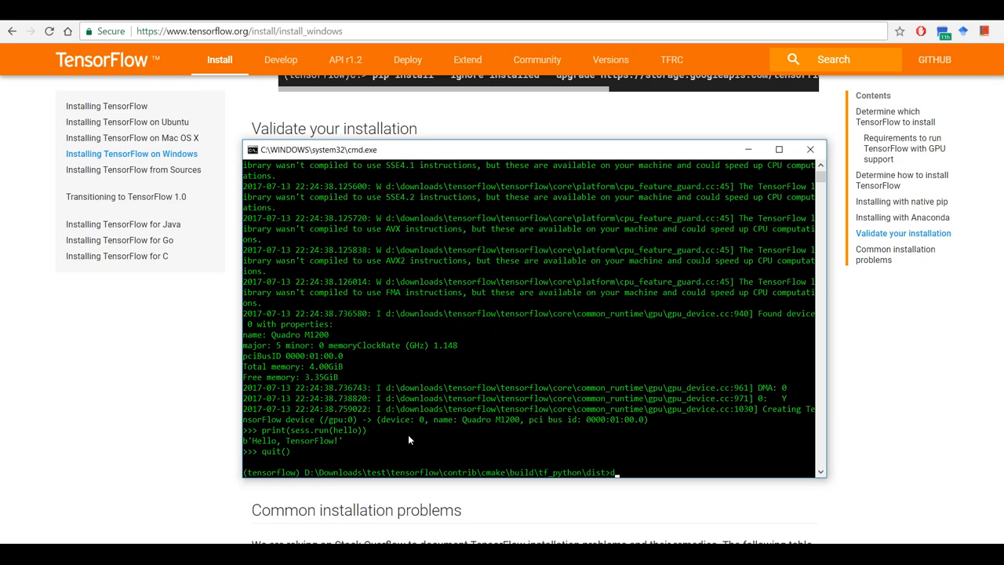
type("deactivate")
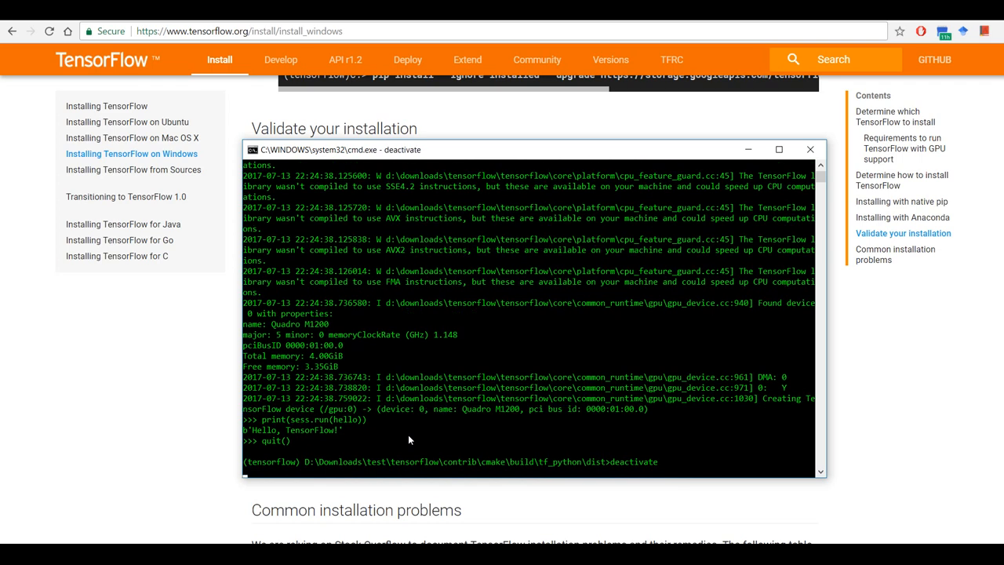